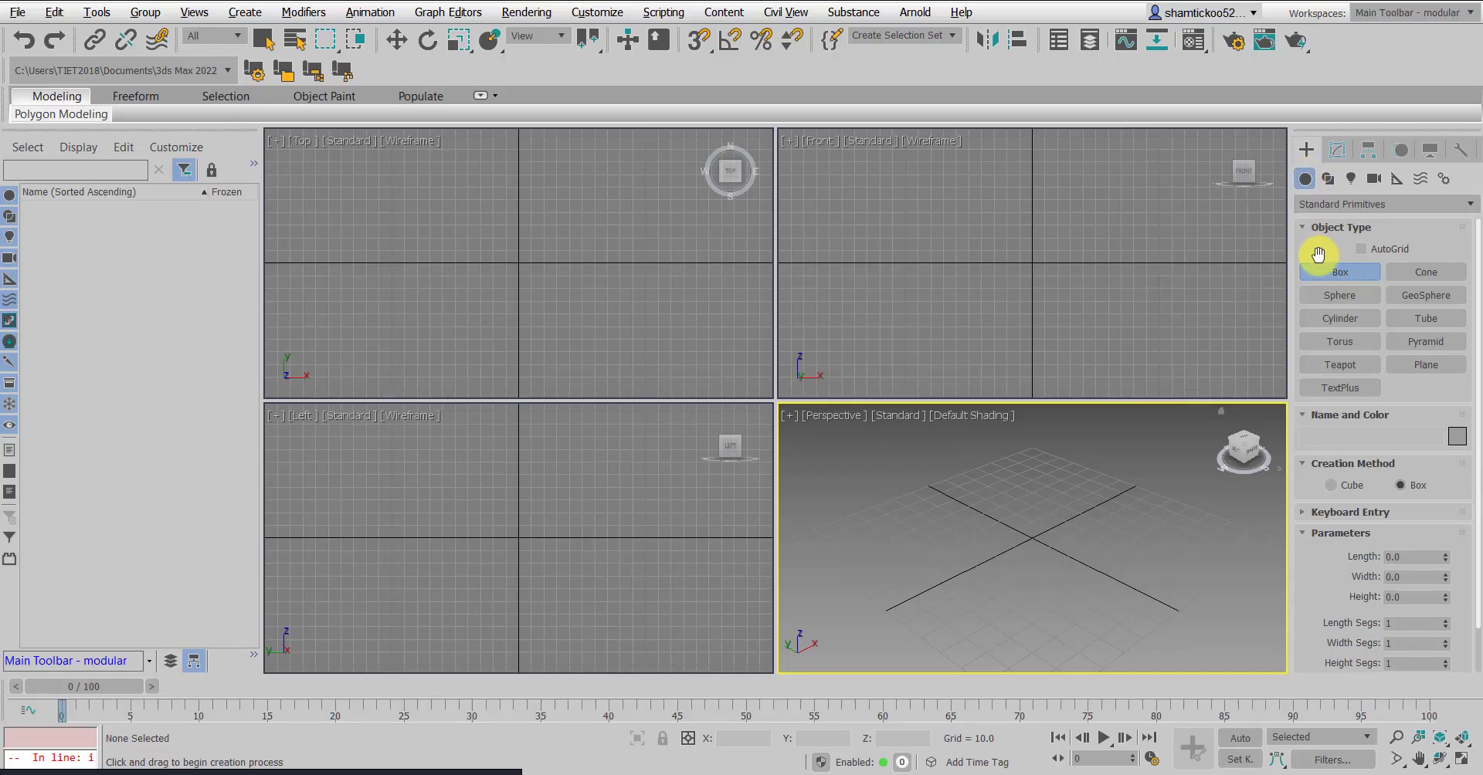
pyautogui.moveTo(1339, 271)
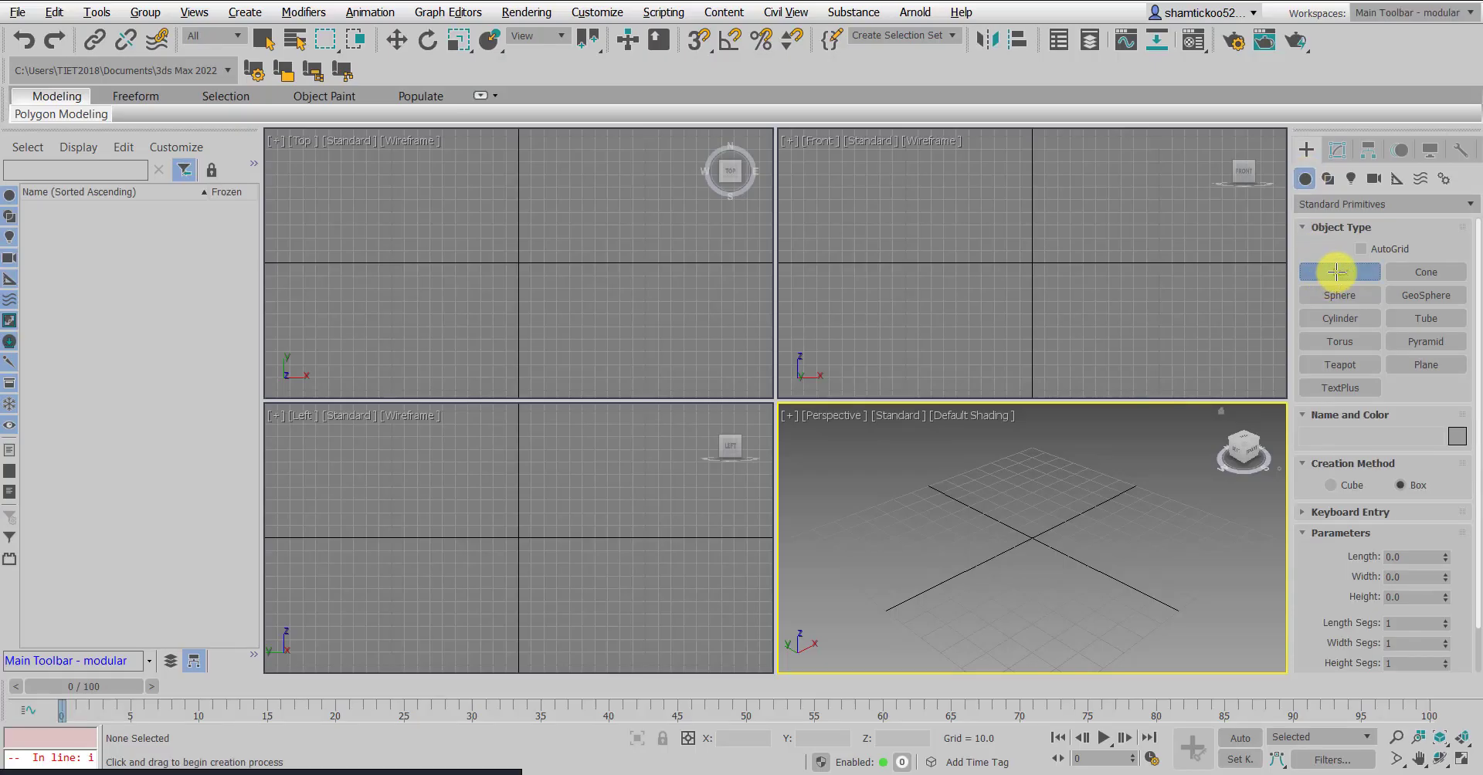
# Create Box001 about 85.8×106.5×21.9 units with 6 segments in each direction
pyautogui.click(1339, 272)
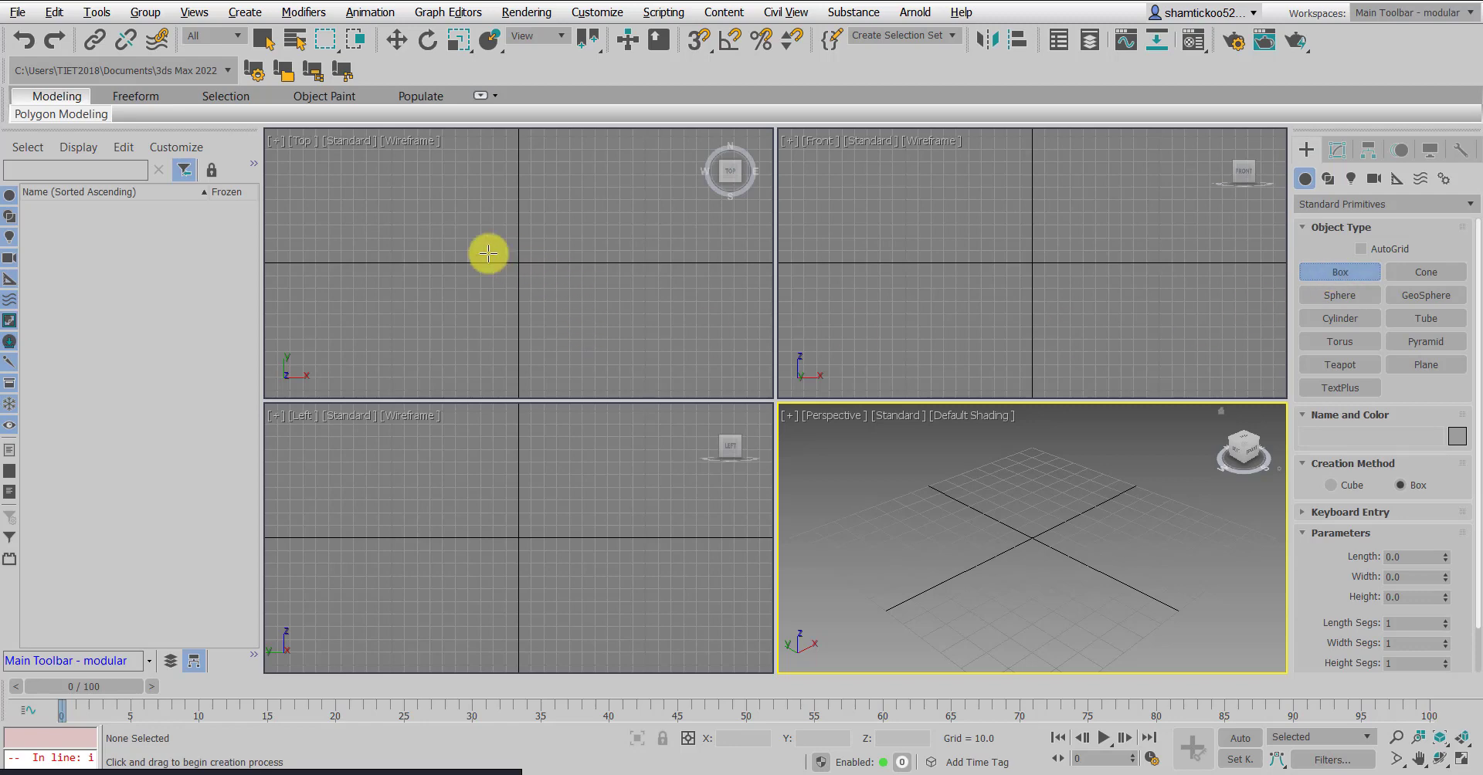
pyautogui.moveTo(486, 251); pyautogui.dragTo(622, 360)
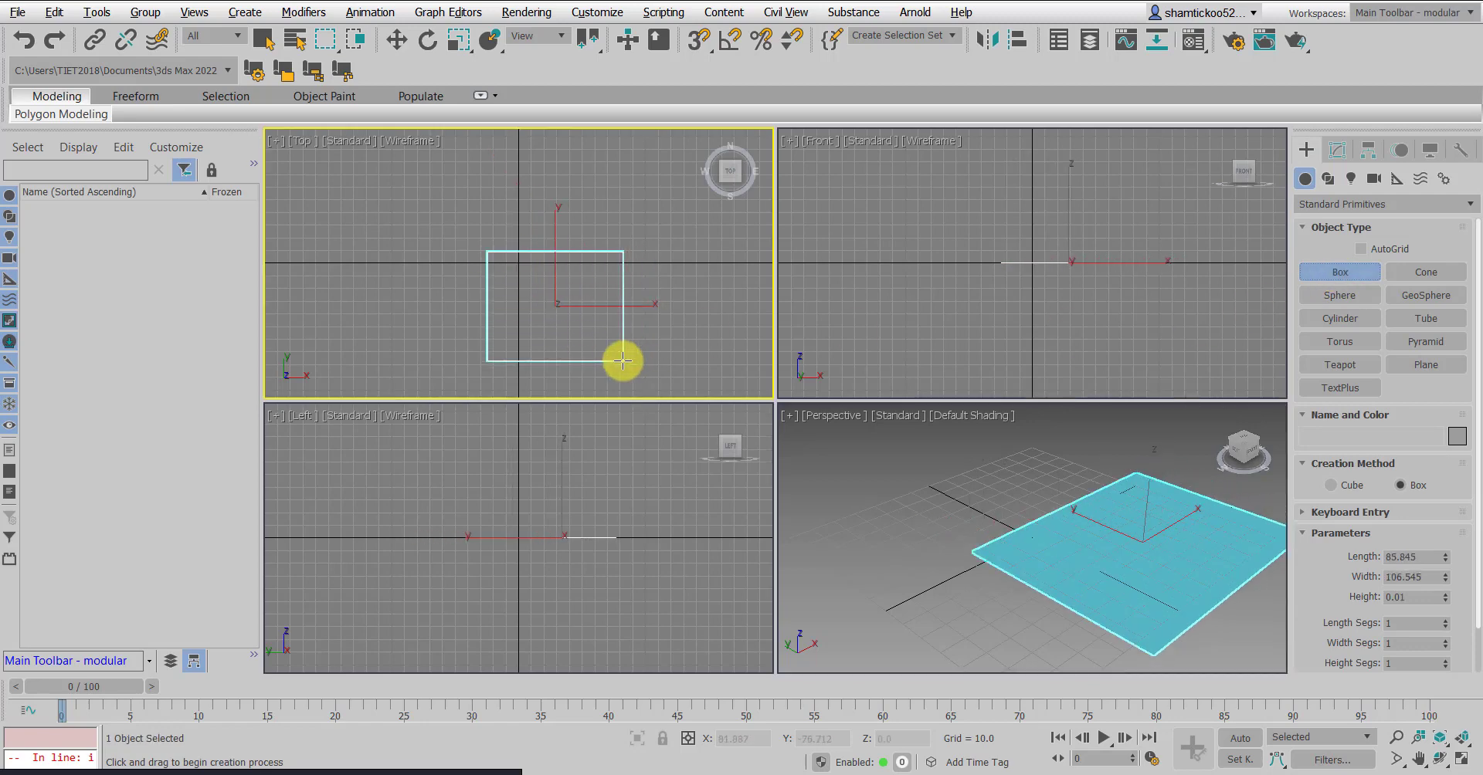
pyautogui.moveTo(623, 360); pyautogui.dragTo(616, 316)
pyautogui.write('6')
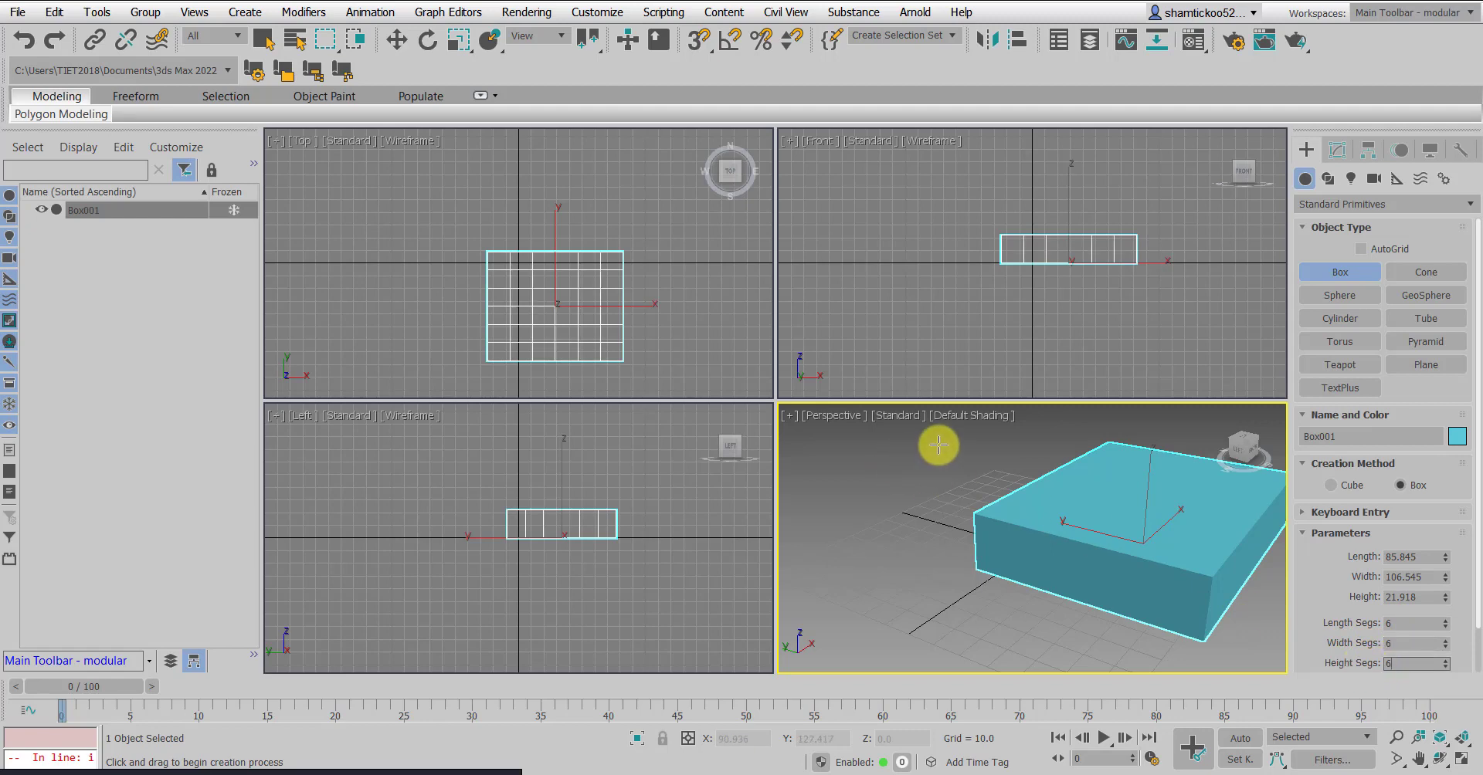
# Show the selected box with edged faces in the perspective viewport
pyautogui.click(971, 416)
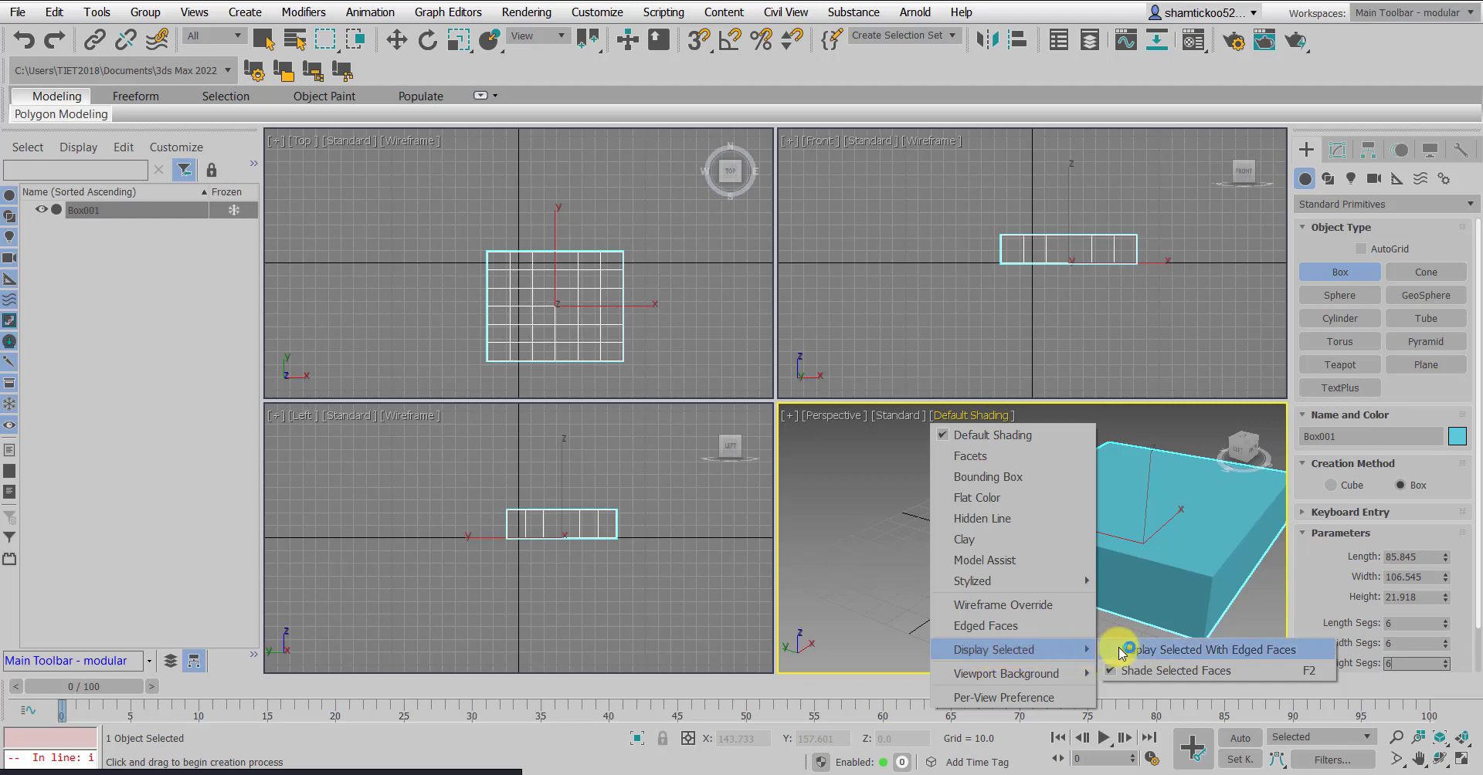
pyautogui.moveTo(1130, 652)
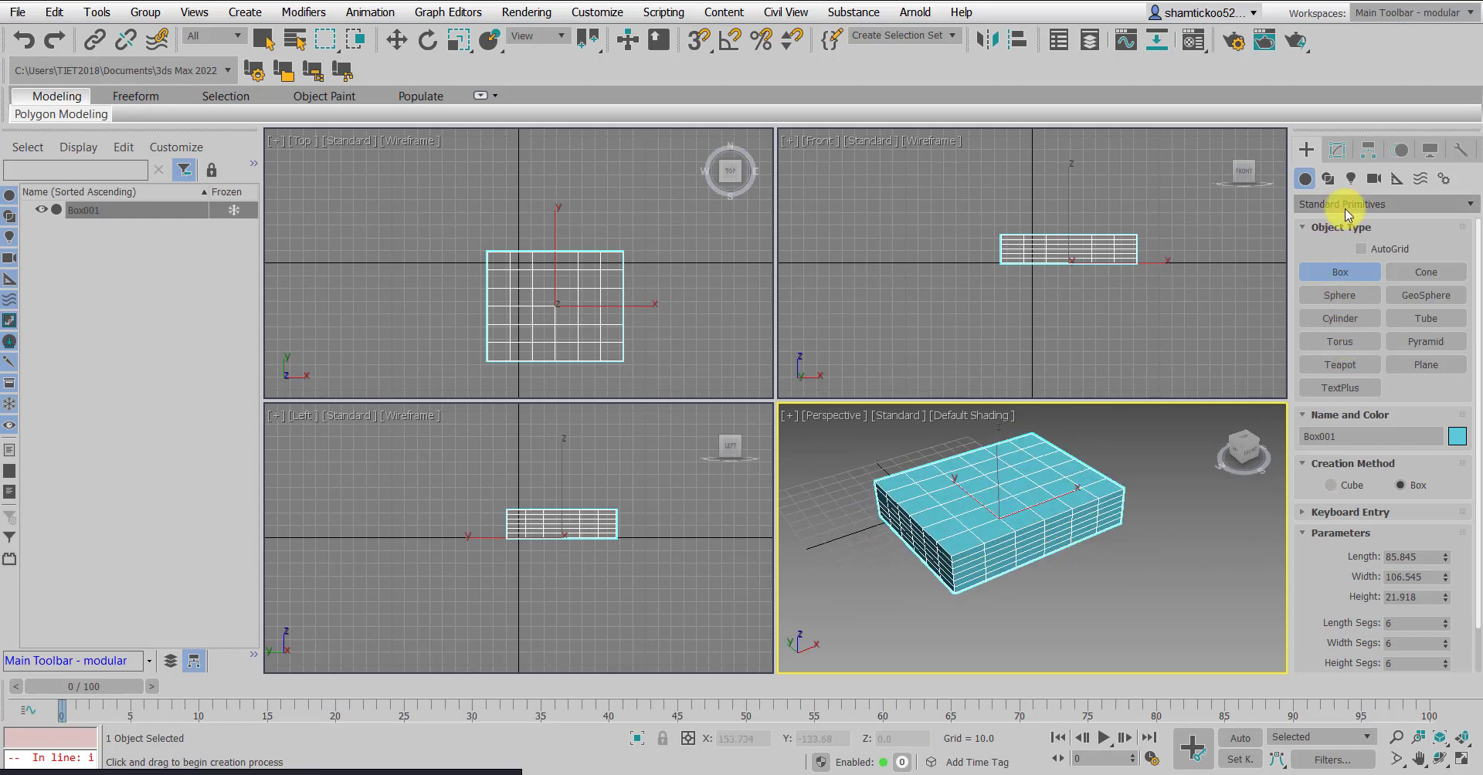
# Convert Box001 to an Editable Poly and expand its sub-object levels
pyautogui.click(1336, 150)
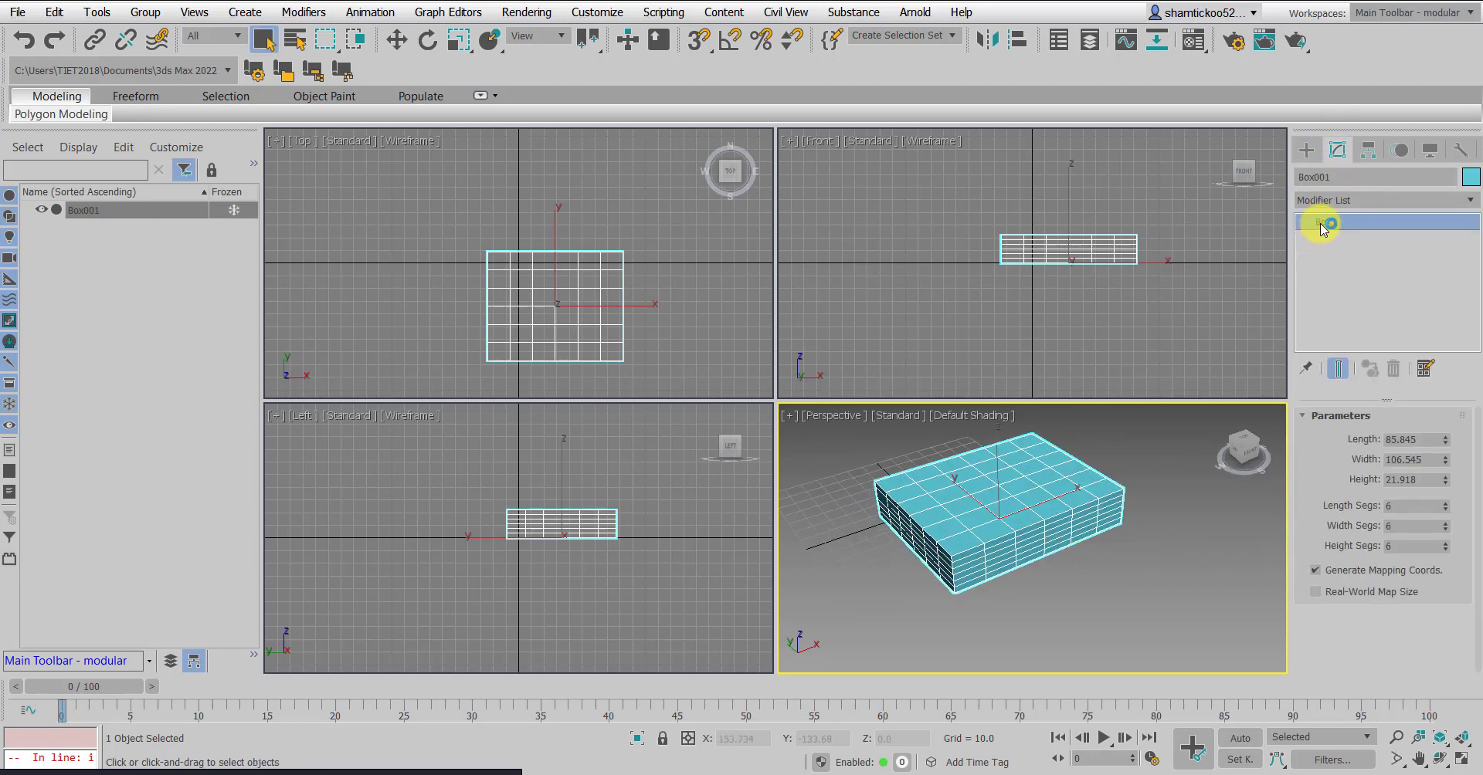
pyautogui.rightClick(1324, 224)
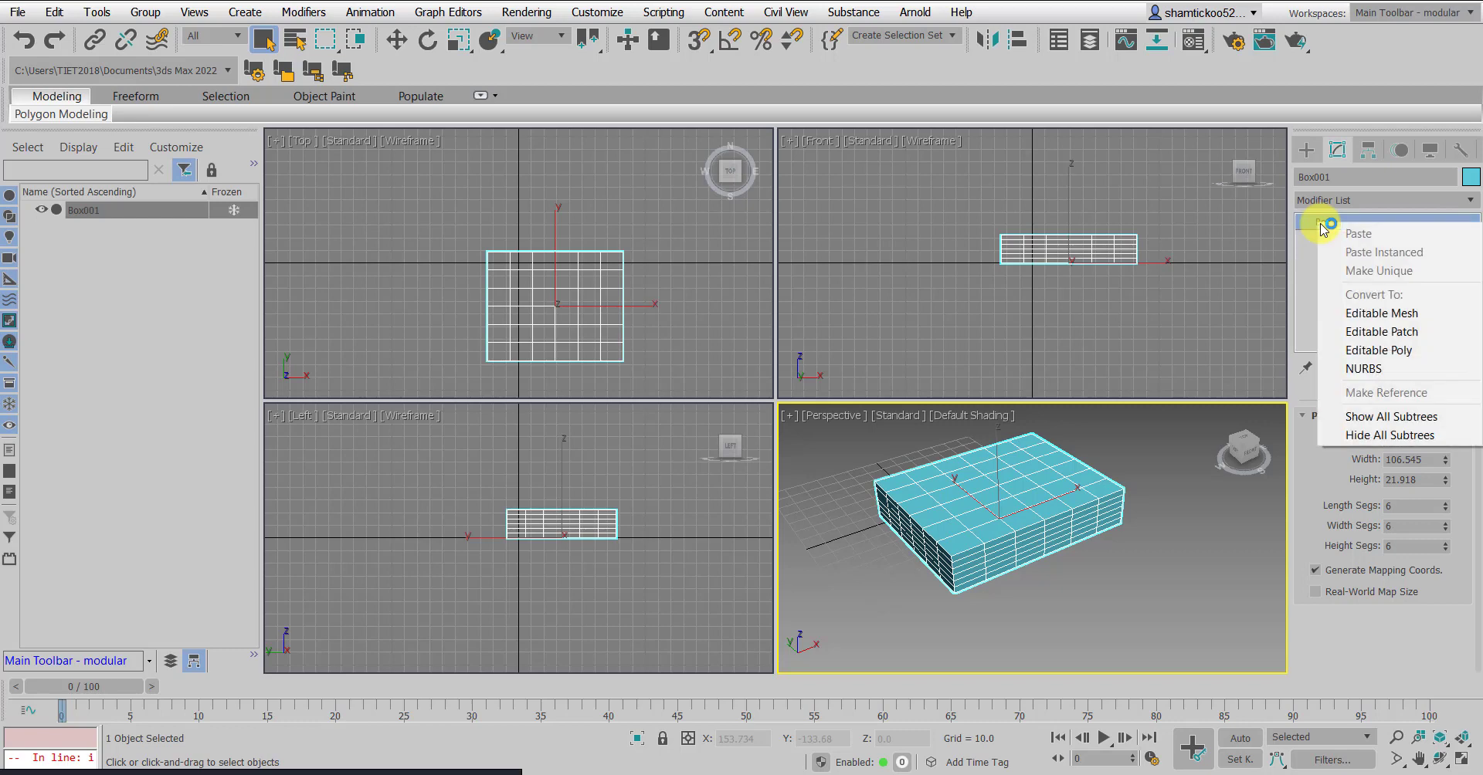
pyautogui.moveTo(1316, 233)
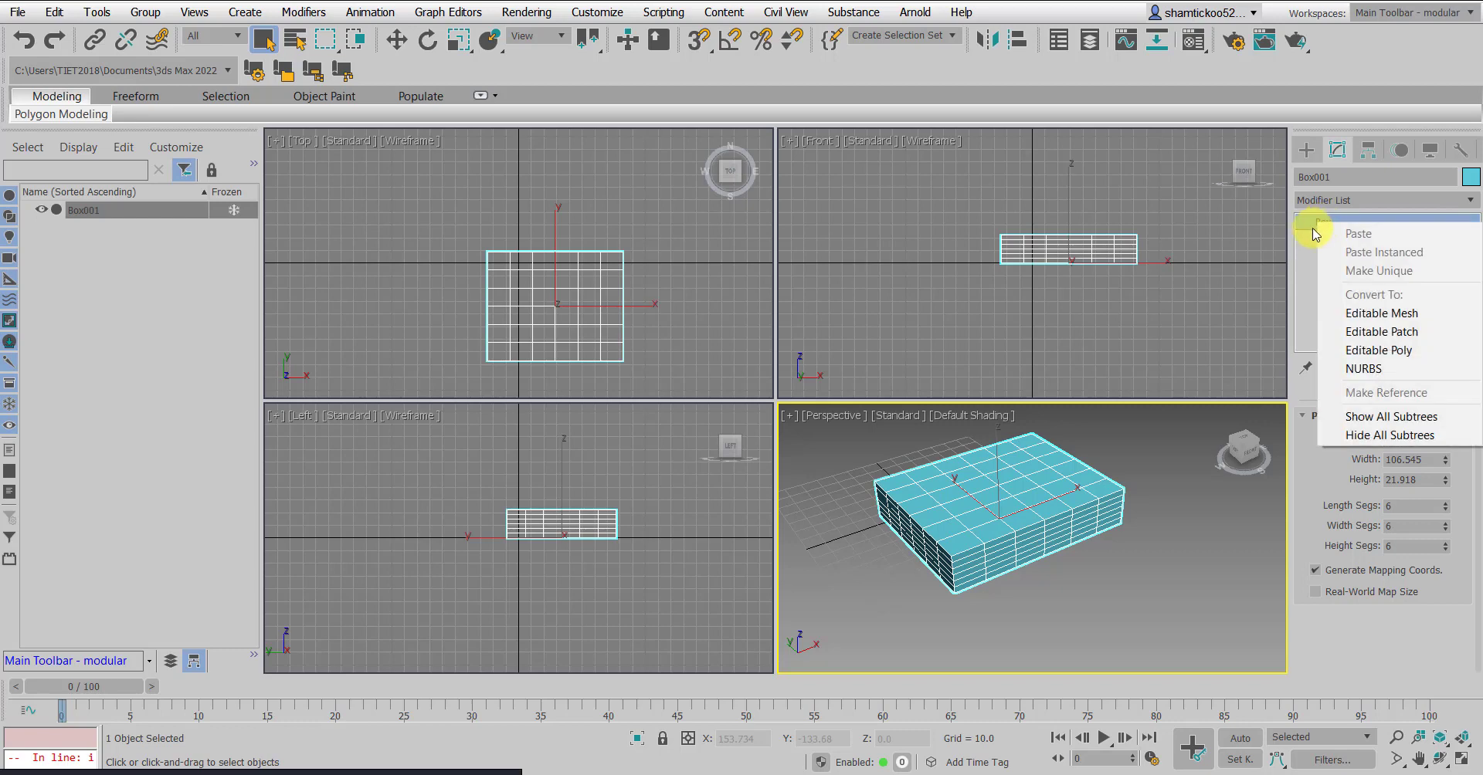
pyautogui.moveTo(1378, 351)
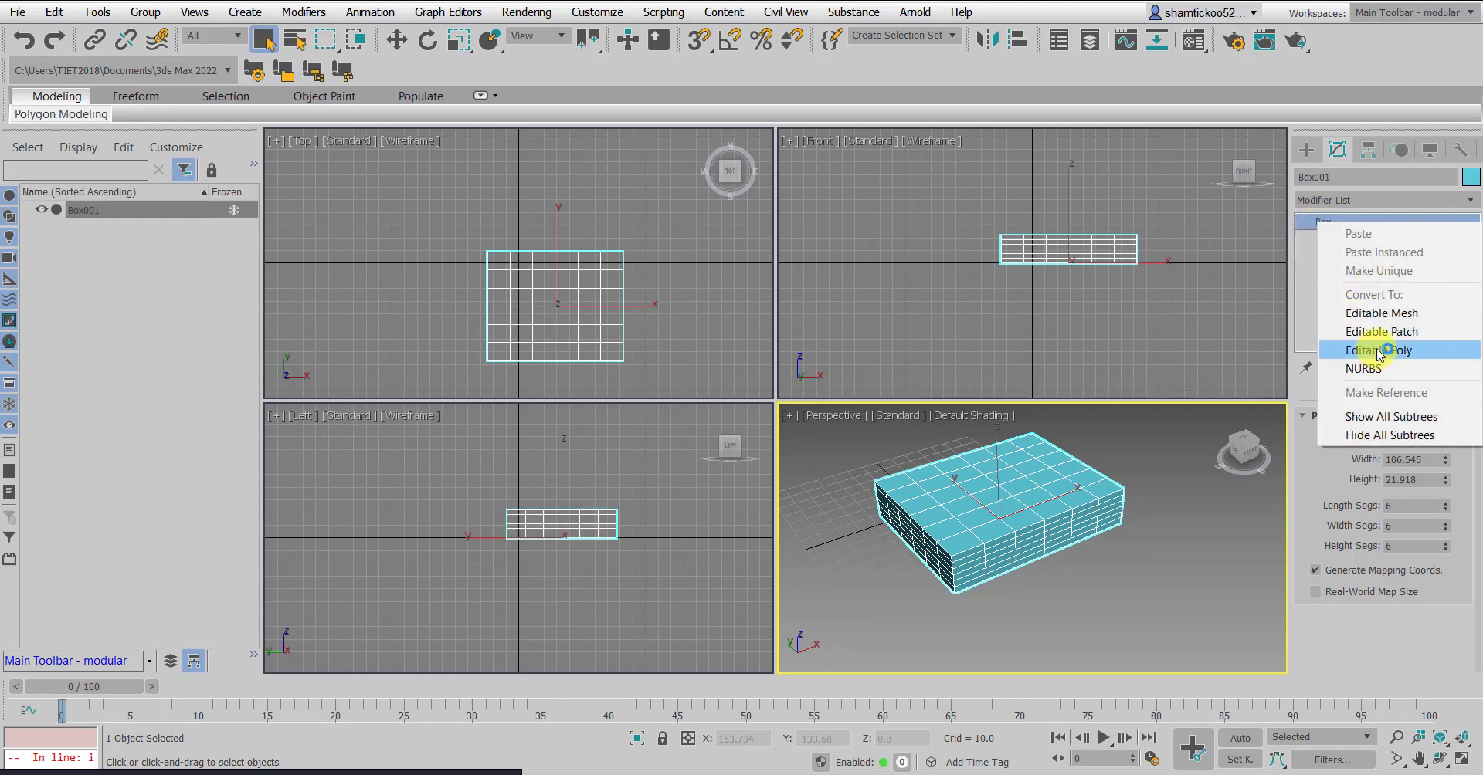
pyautogui.click(1379, 351)
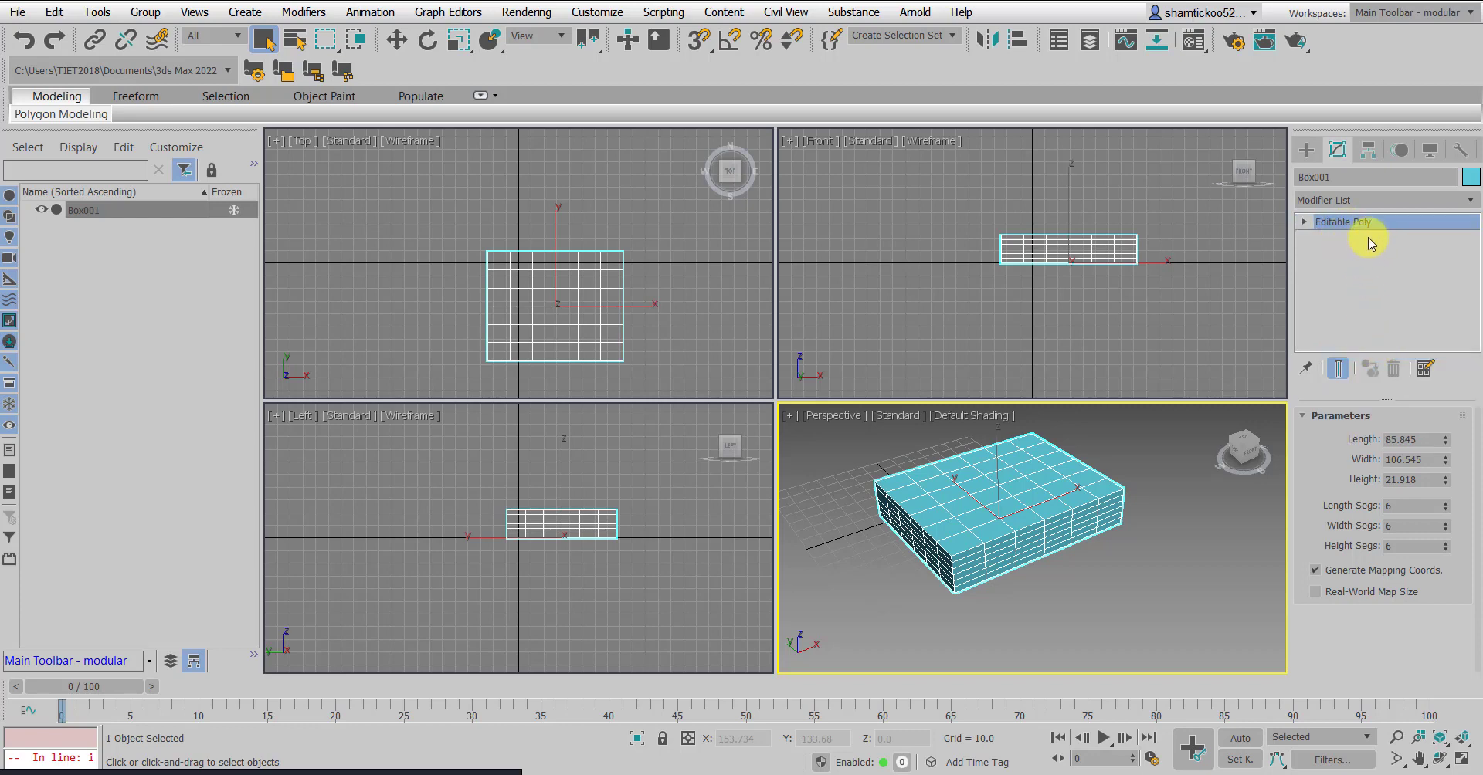
pyautogui.click(1342, 221)
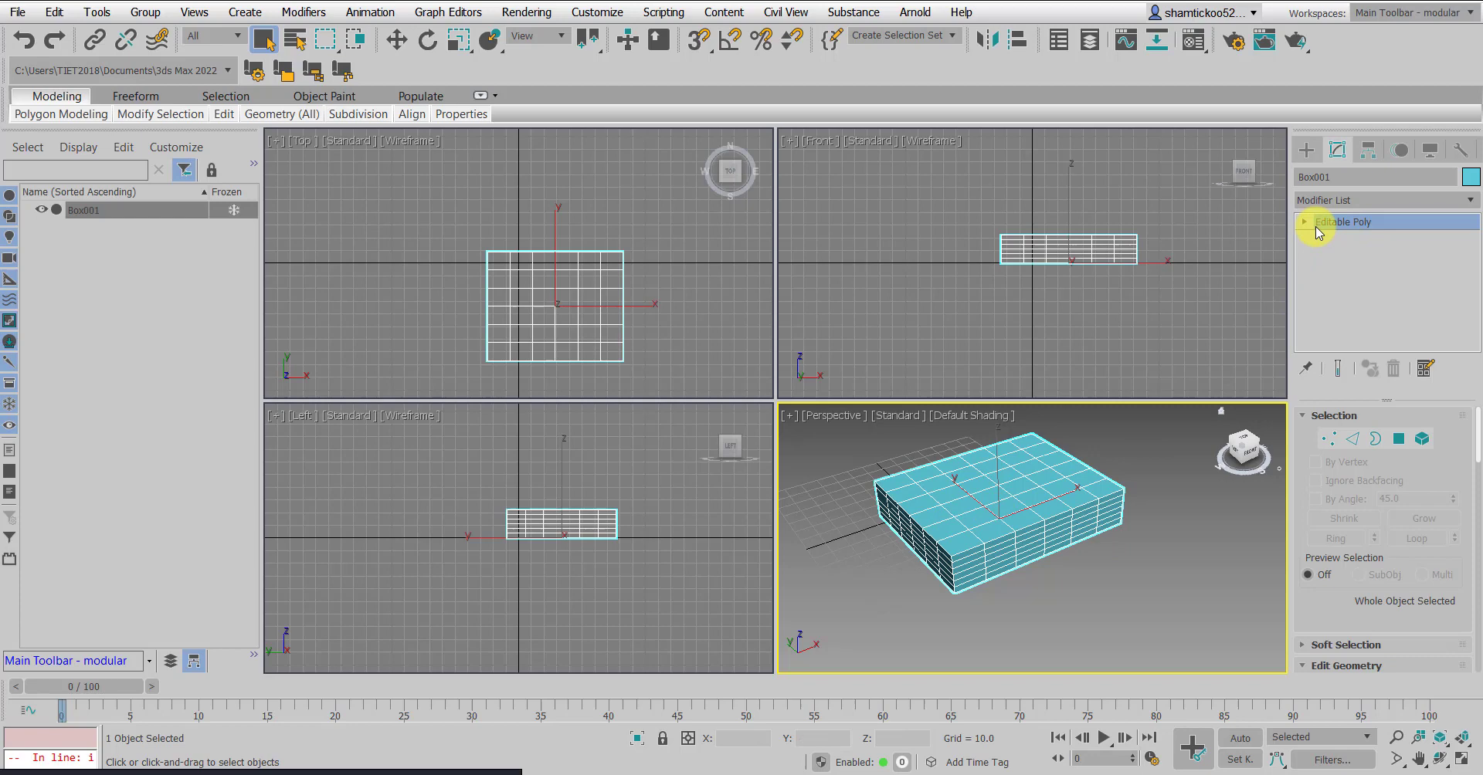
pyautogui.click(1305, 222)
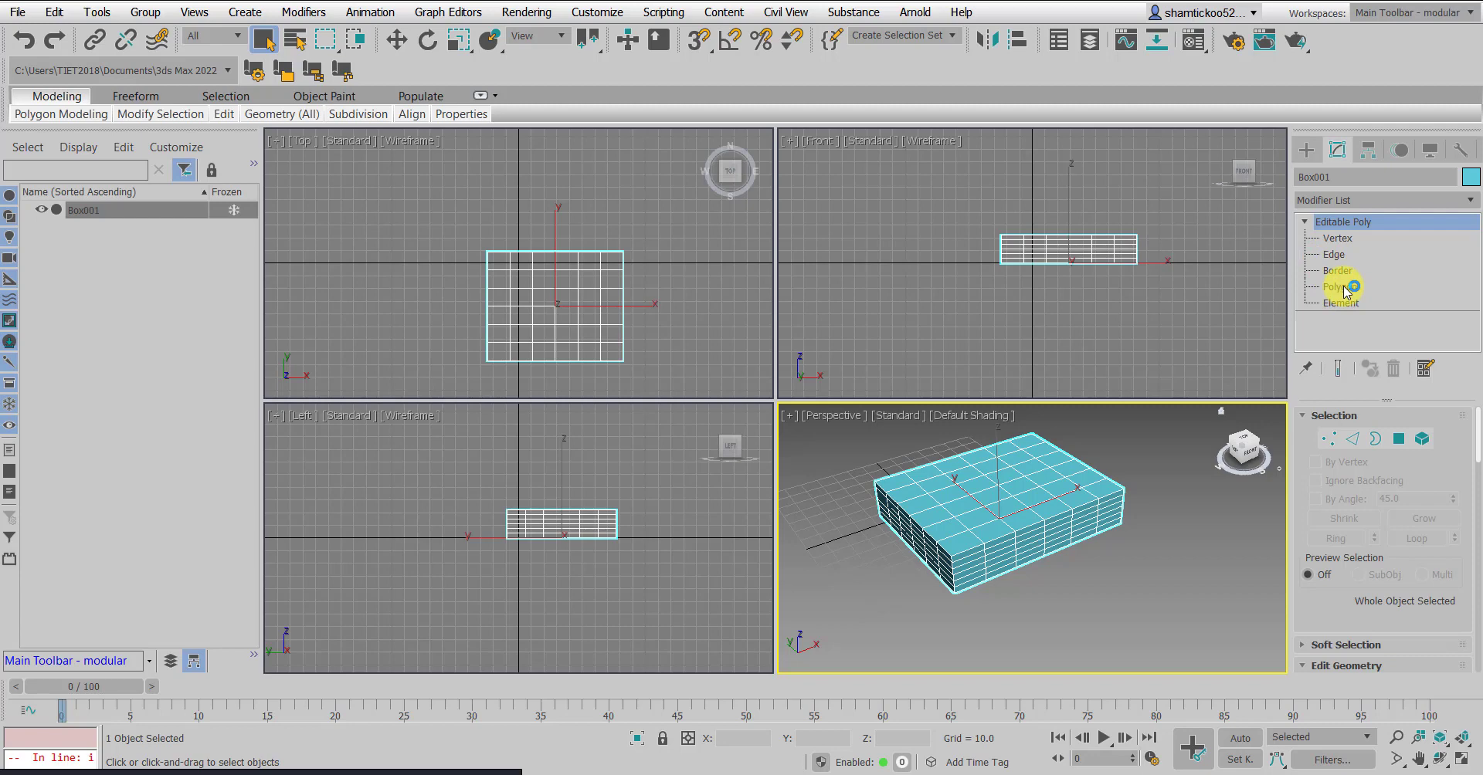
# Move three side polygons down and back to form a lower step along the box
pyautogui.click(1339, 286)
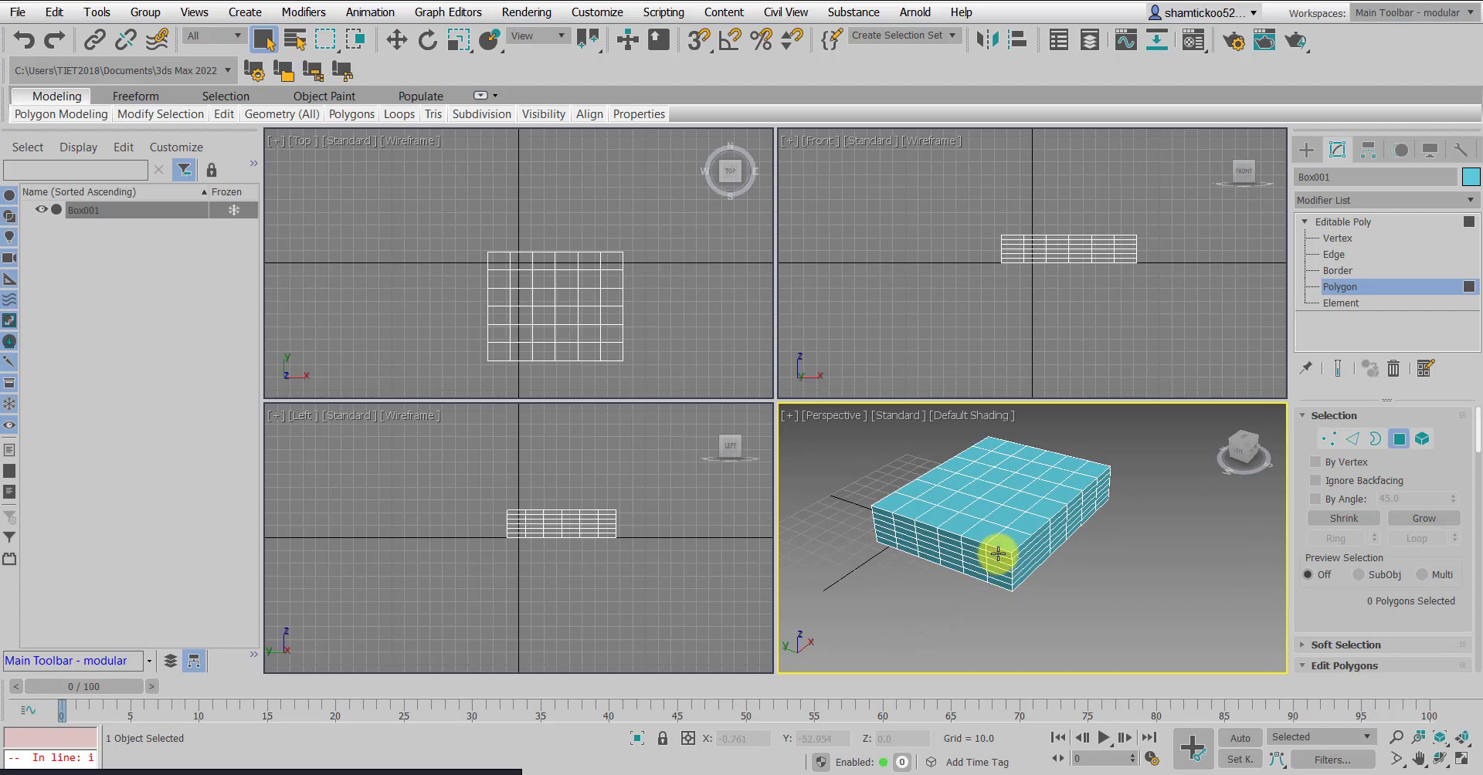
pyautogui.click(998, 557)
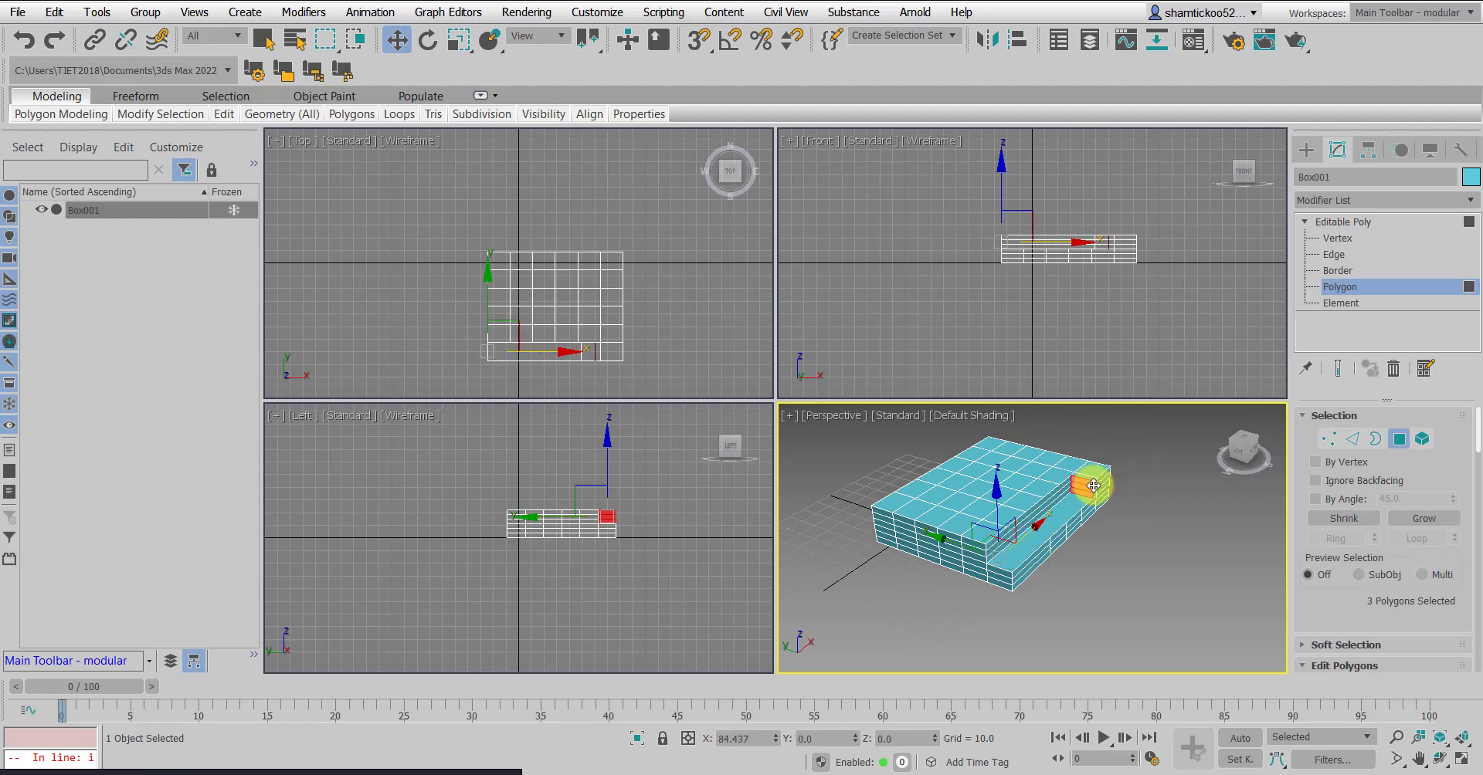
pyautogui.moveTo(1092, 485); pyautogui.dragTo(1101, 511)
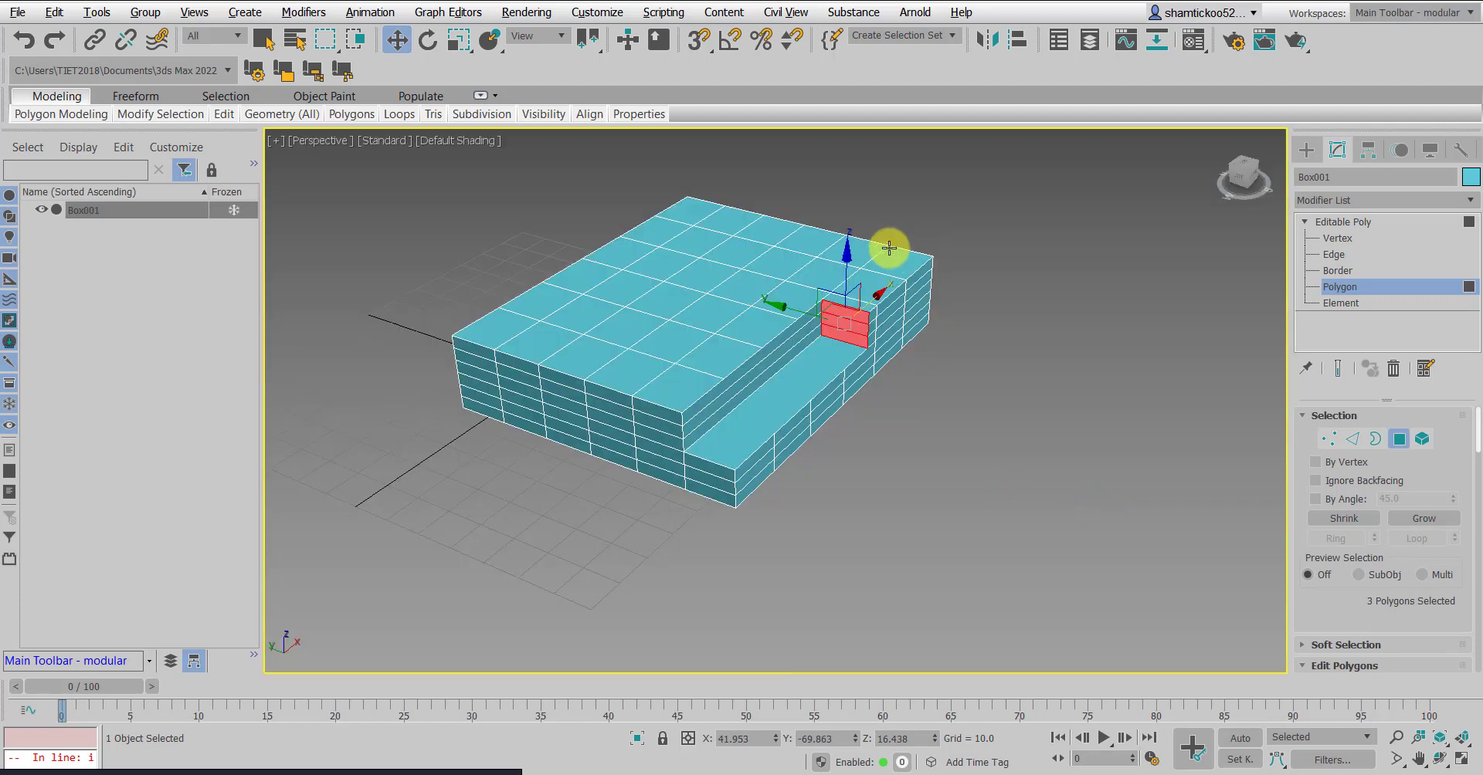
pyautogui.moveTo(886, 247); pyautogui.dragTo(811, 357)
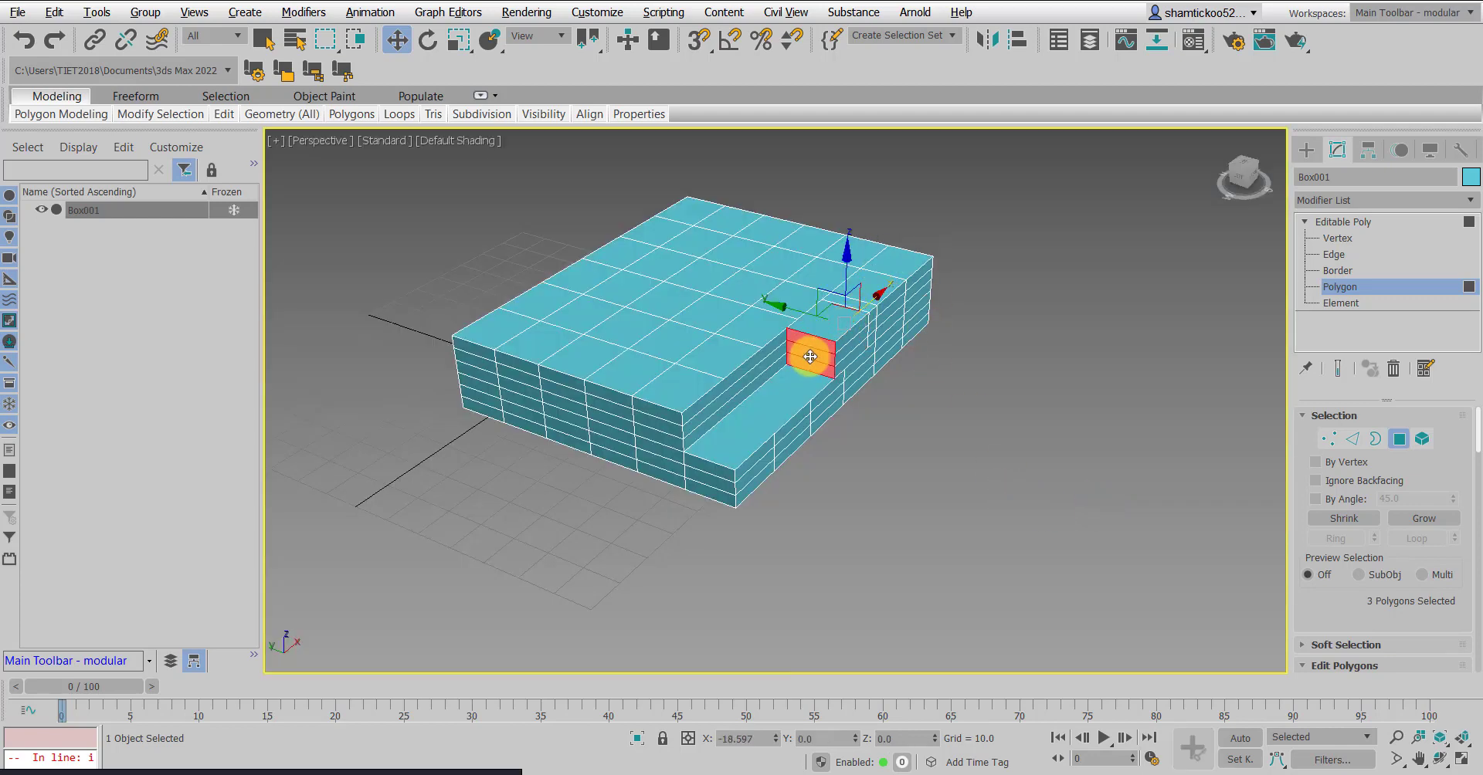
pyautogui.moveTo(811, 357); pyautogui.dragTo(983, 221)
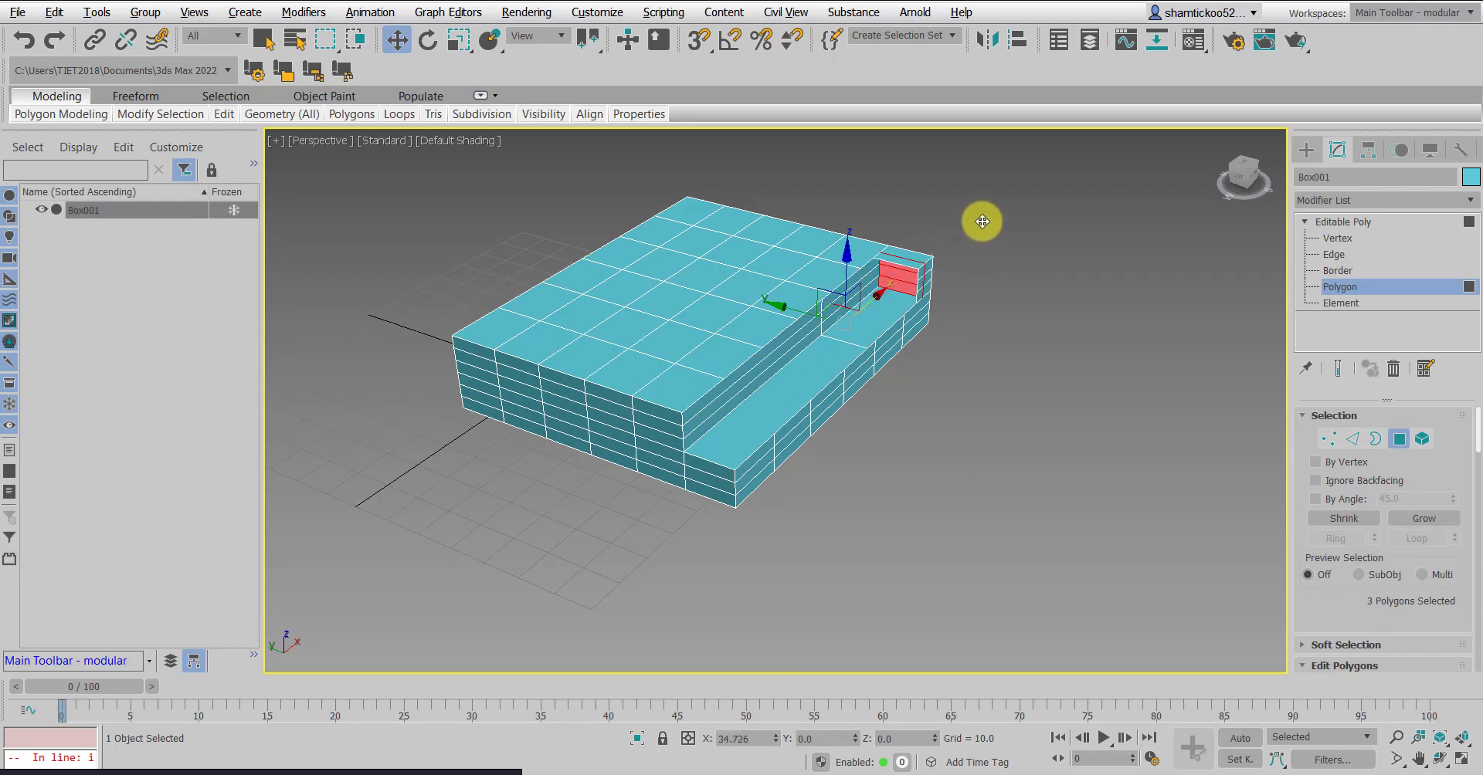
pyautogui.moveTo(889, 275); pyautogui.dragTo(945, 237)
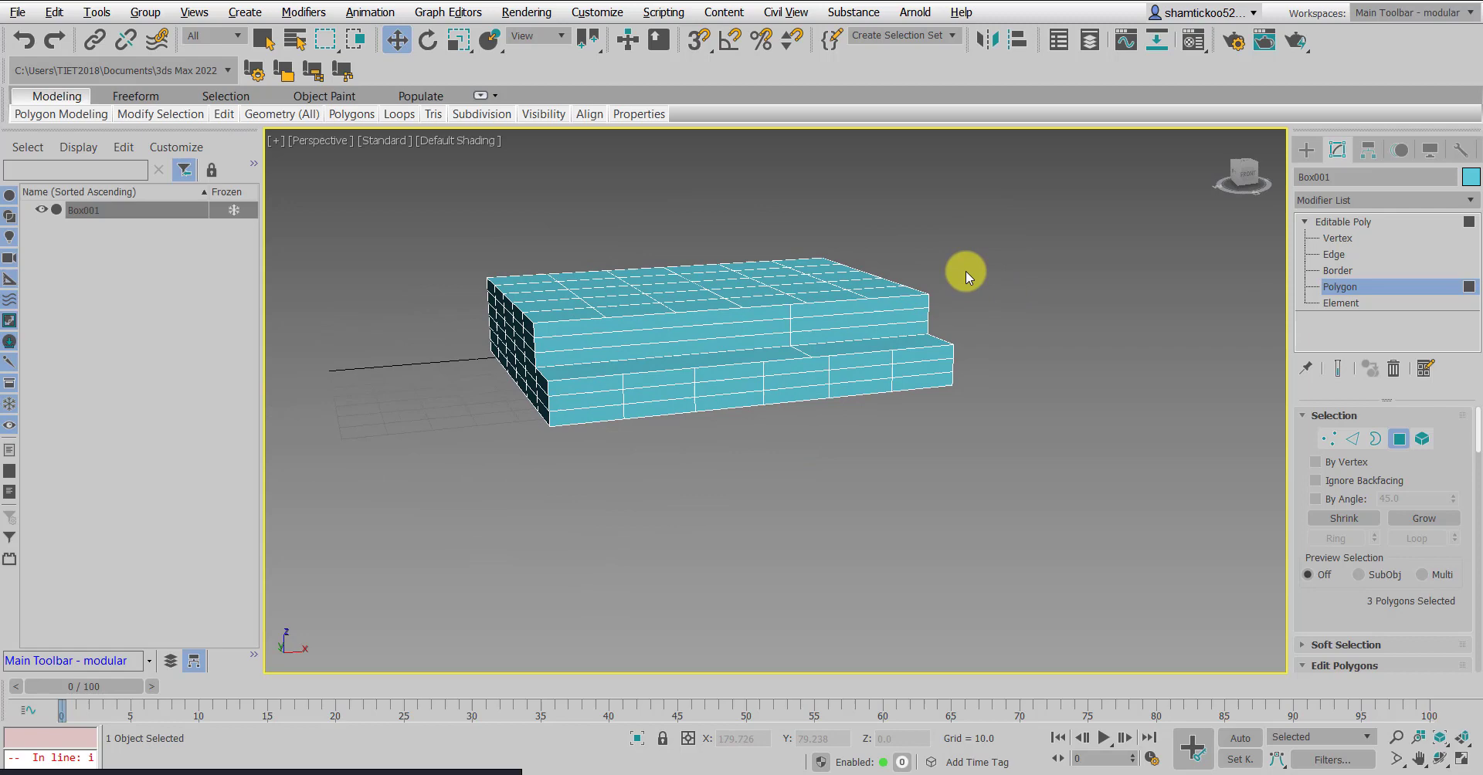
pyautogui.moveTo(963, 275); pyautogui.dragTo(1016, 280)
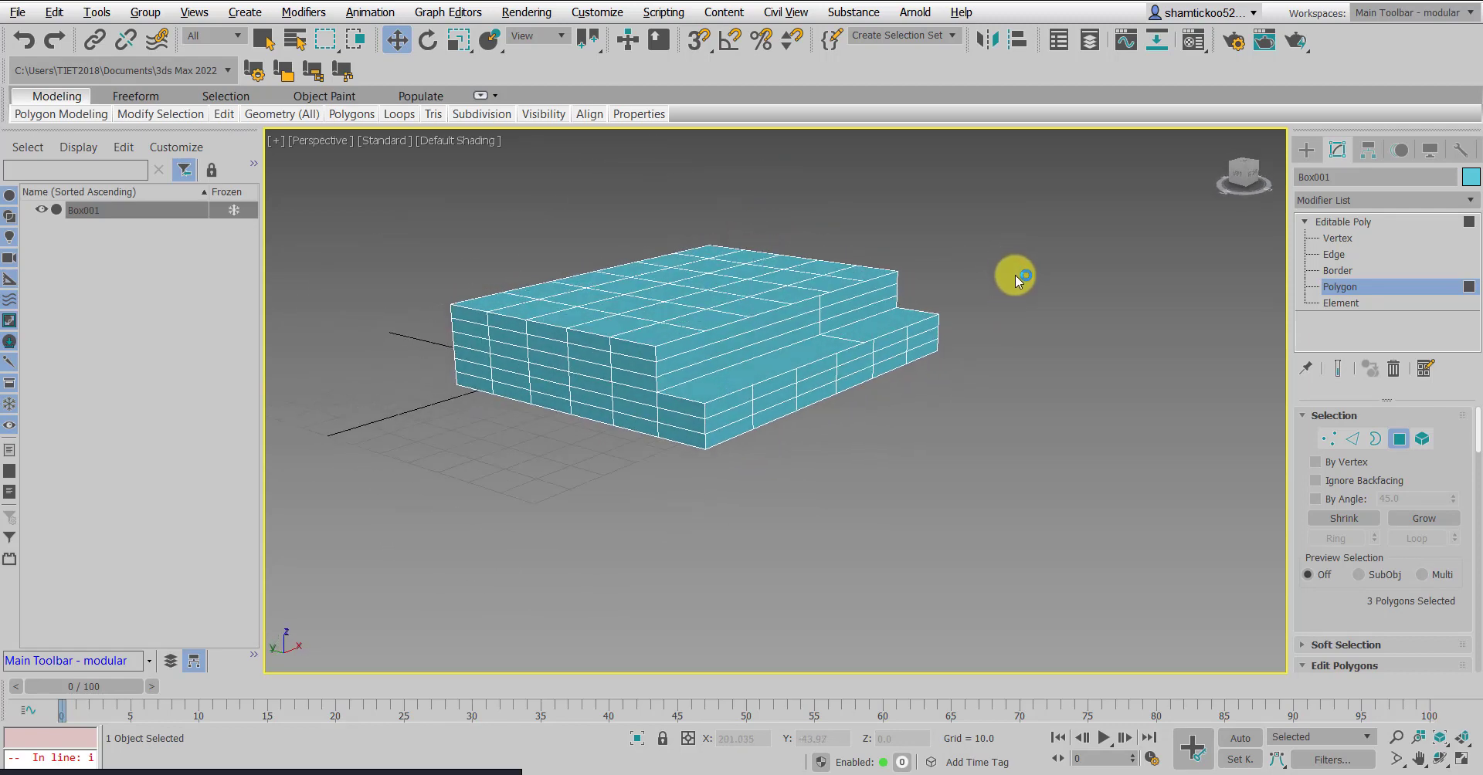
pyautogui.moveTo(763, 368)
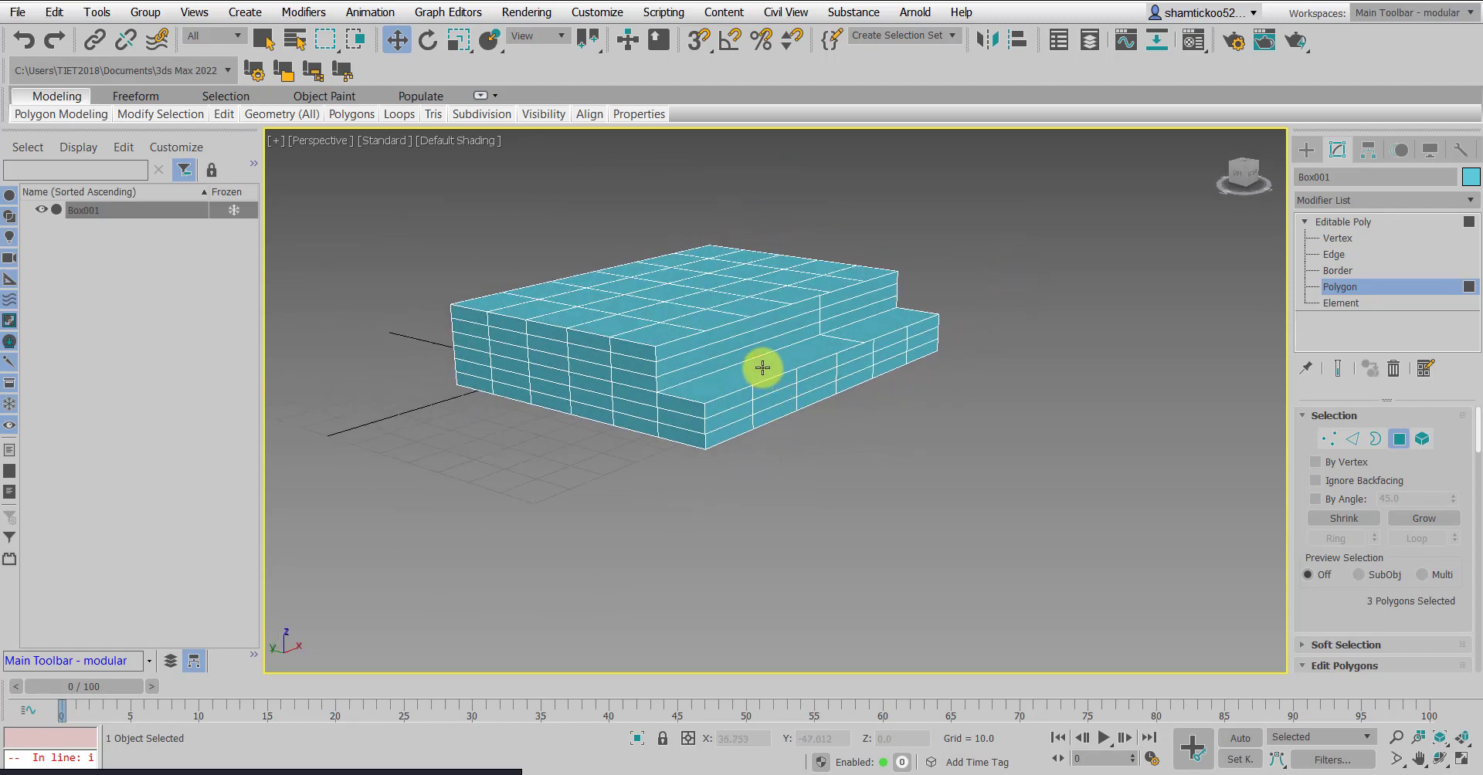
# Lower the ledge strip into a groove and slide a narrow top face sideways
pyautogui.click(775, 355)
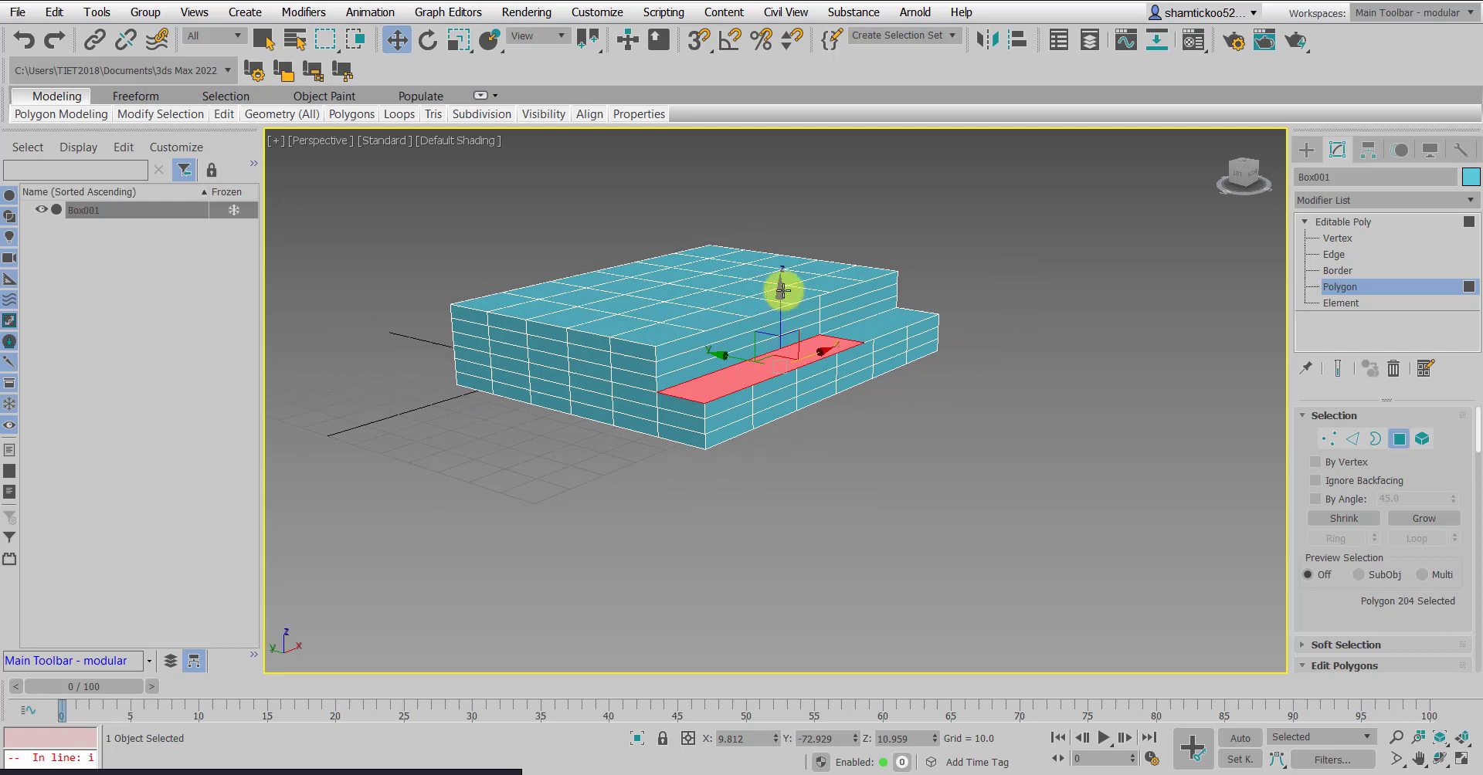
pyautogui.moveTo(782, 290); pyautogui.dragTo(782, 308)
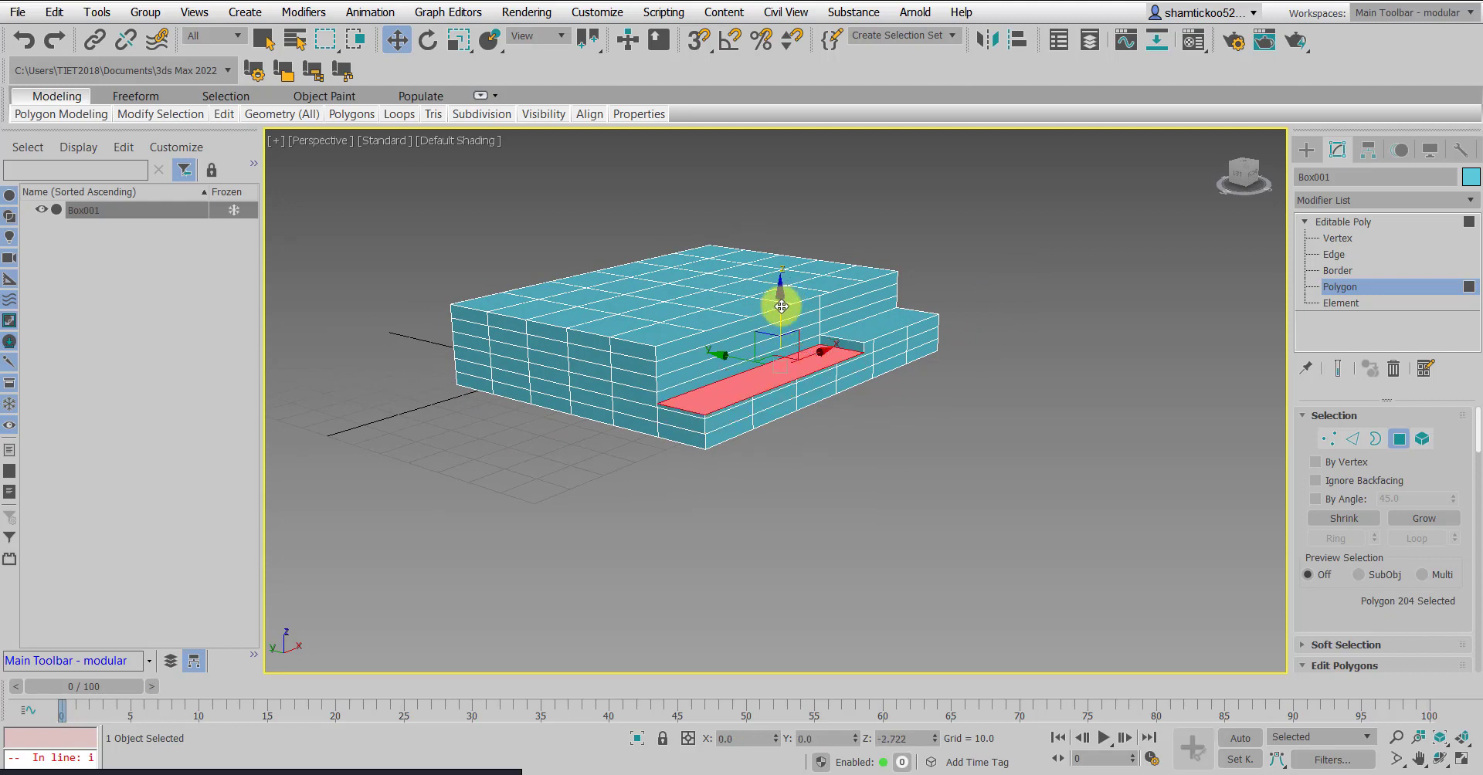
pyautogui.moveTo(781, 307); pyautogui.dragTo(751, 340)
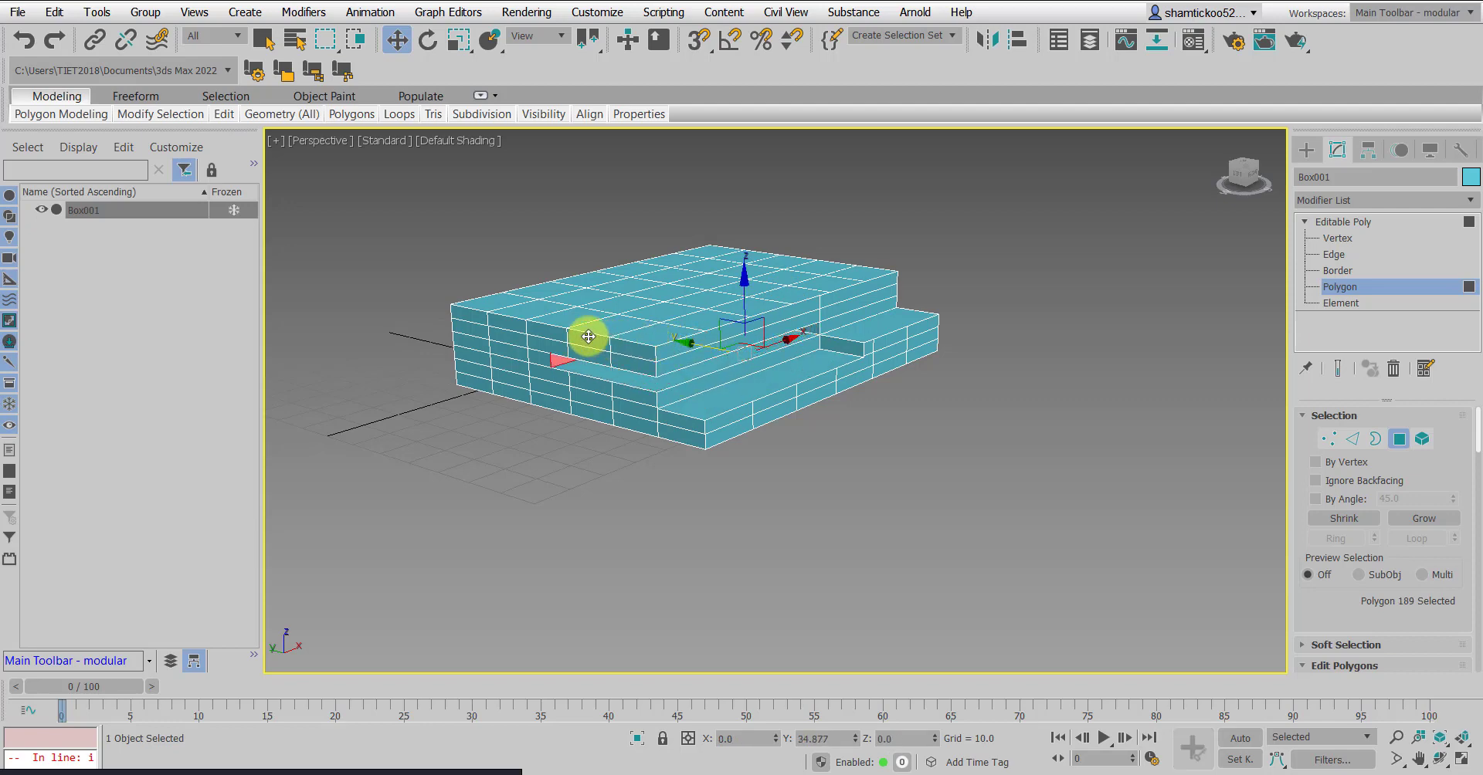
pyautogui.moveTo(587, 337); pyautogui.dragTo(784, 436)
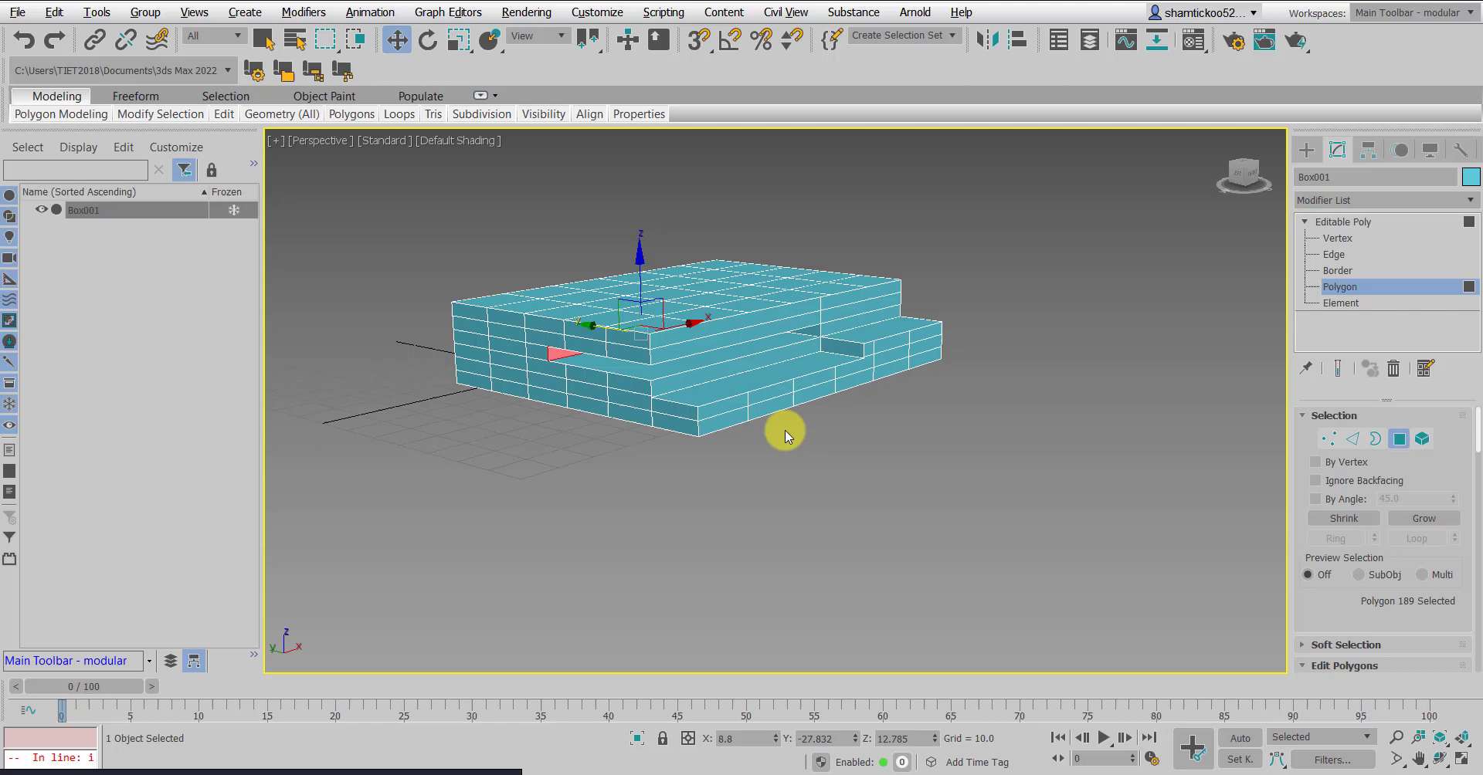
pyautogui.click(803, 286)
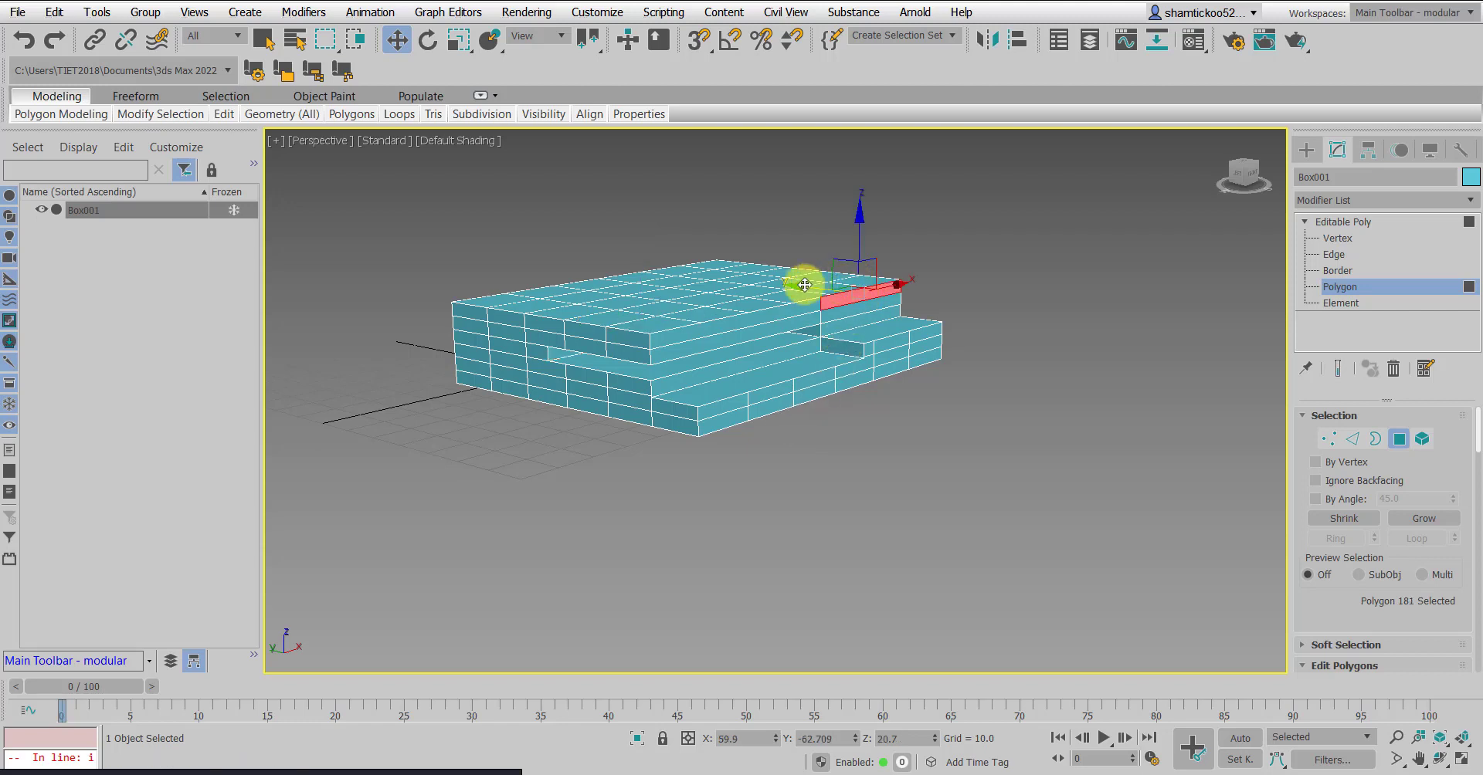
pyautogui.moveTo(803, 284); pyautogui.dragTo(699, 286)
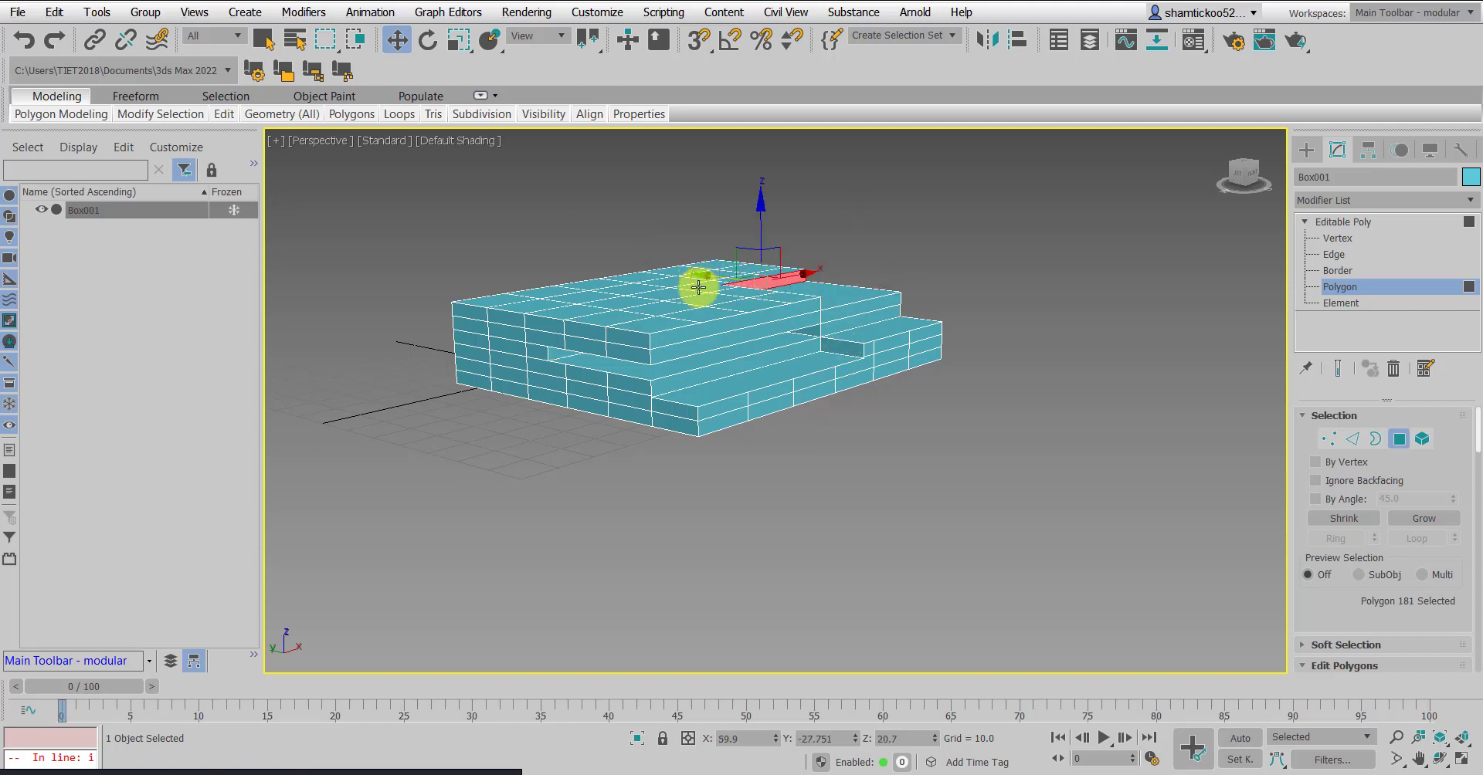
# Push the top square face down through the box to cut a hole
pyautogui.click(648, 329)
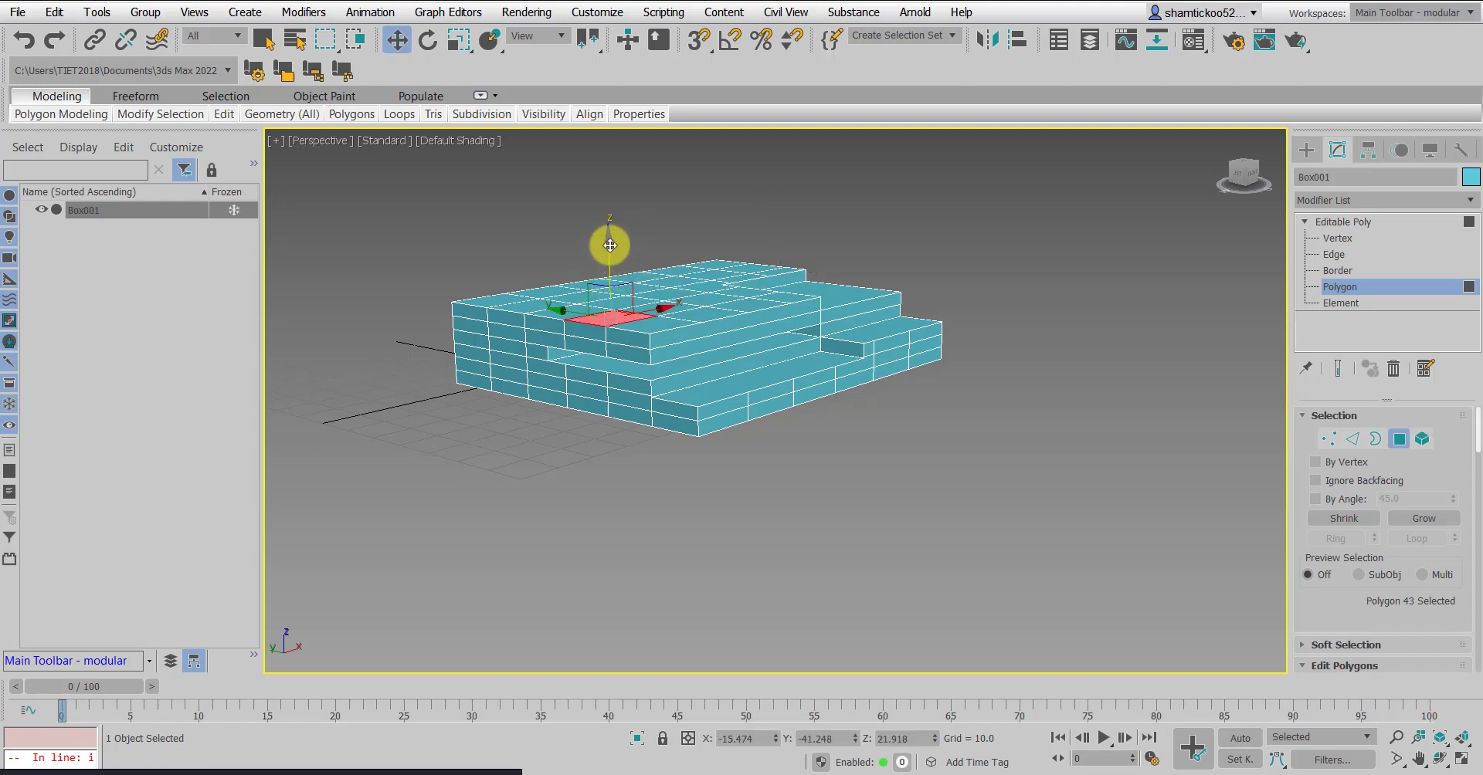
pyautogui.moveTo(610, 245); pyautogui.dragTo(610, 355)
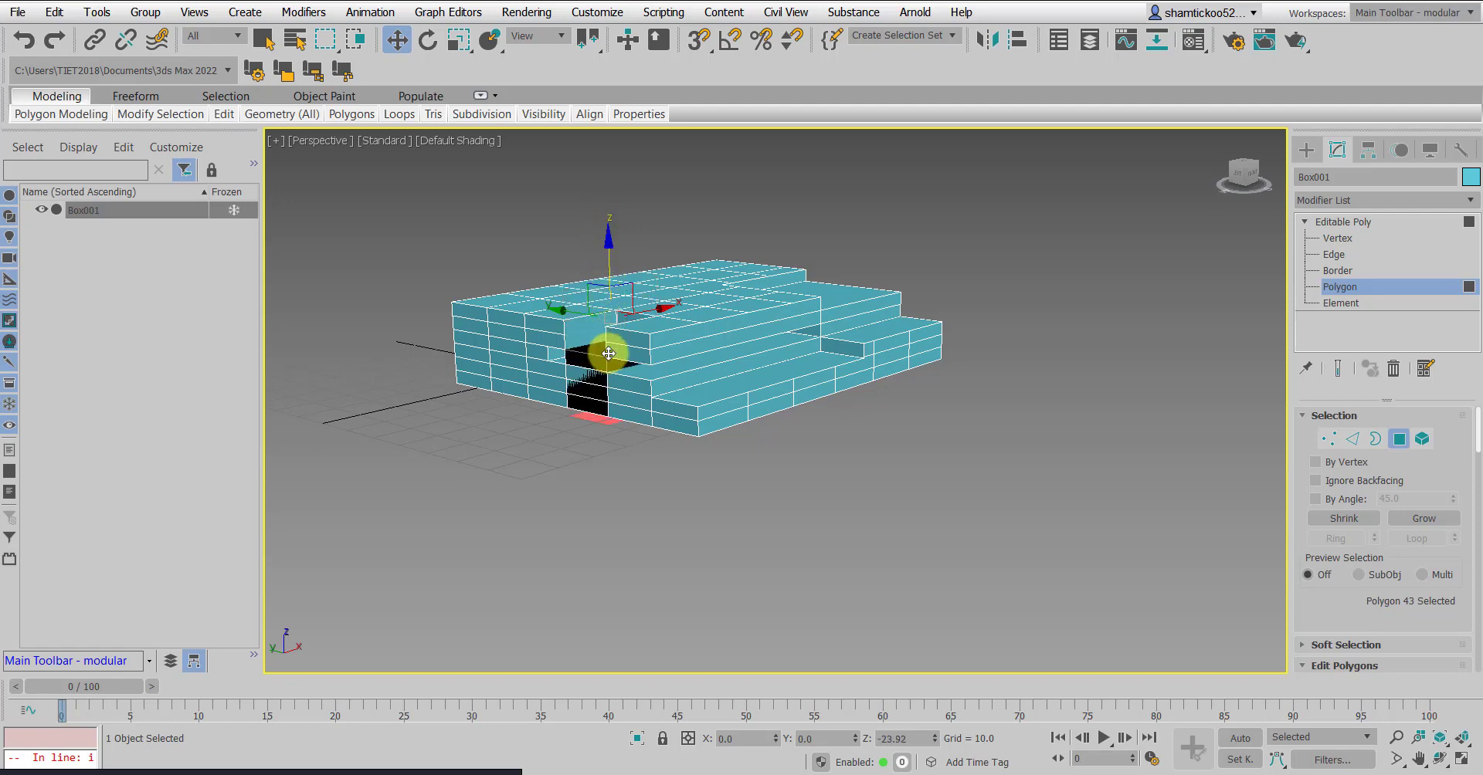
pyautogui.moveTo(609, 352); pyautogui.dragTo(631, 328)
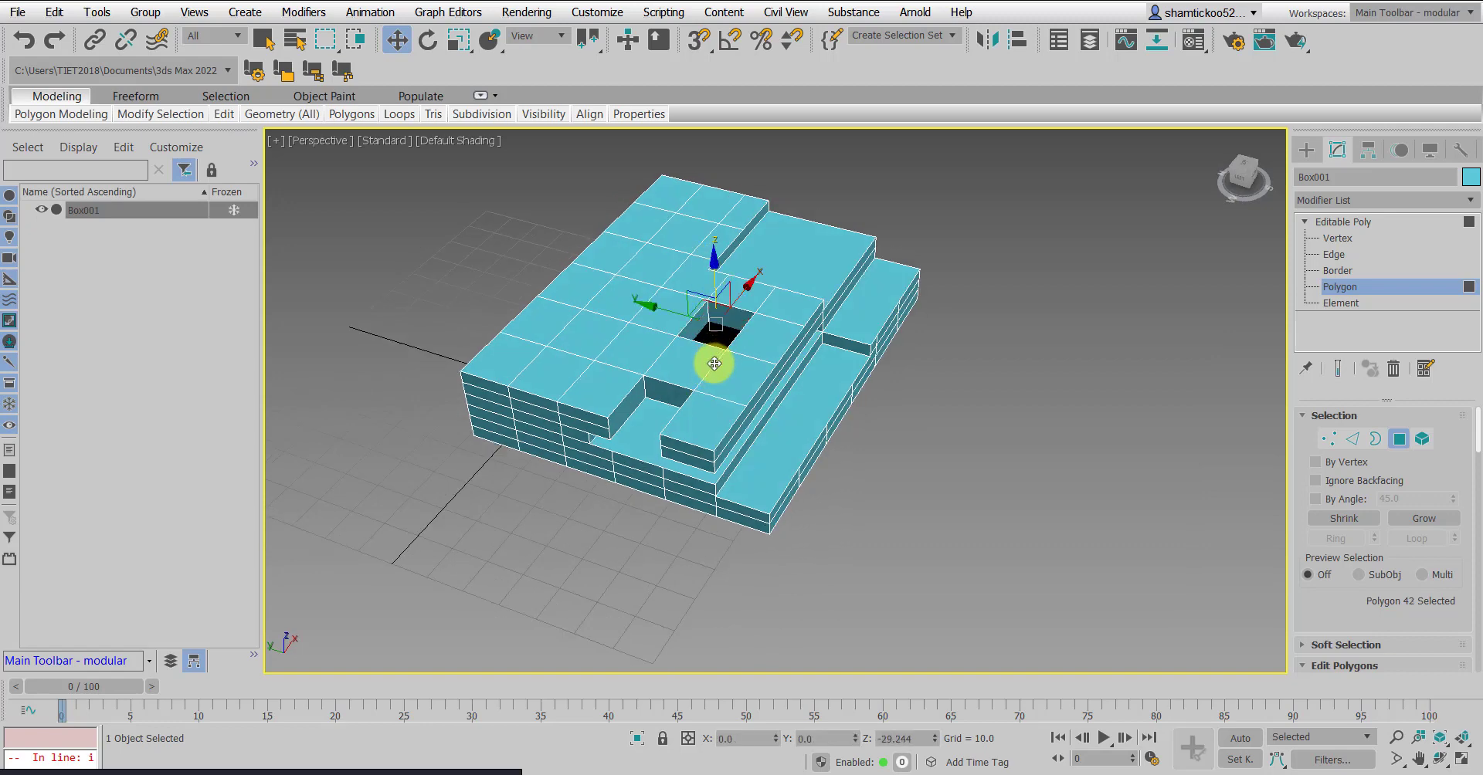
pyautogui.moveTo(715, 365); pyautogui.dragTo(910, 450)
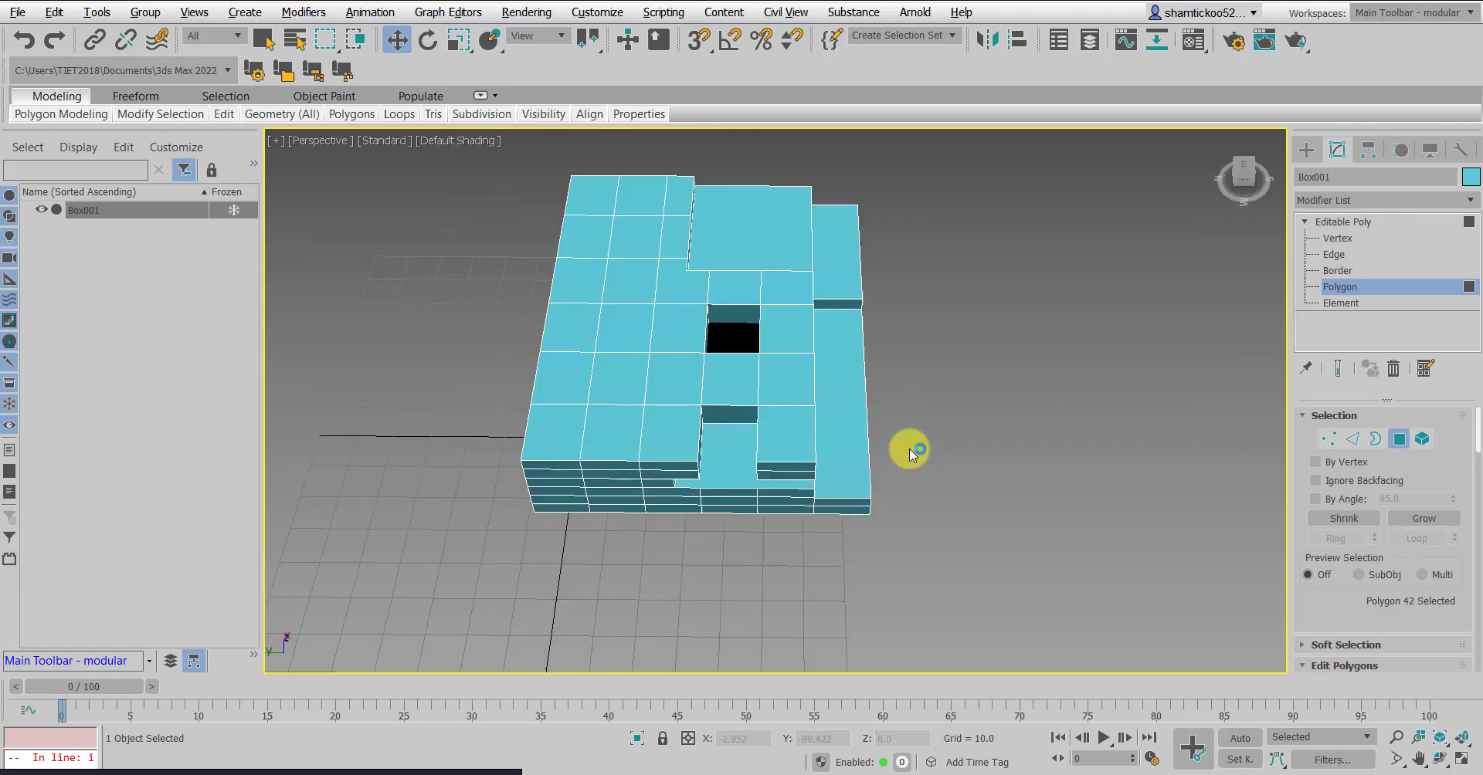
pyautogui.moveTo(912, 449); pyautogui.dragTo(828, 419)
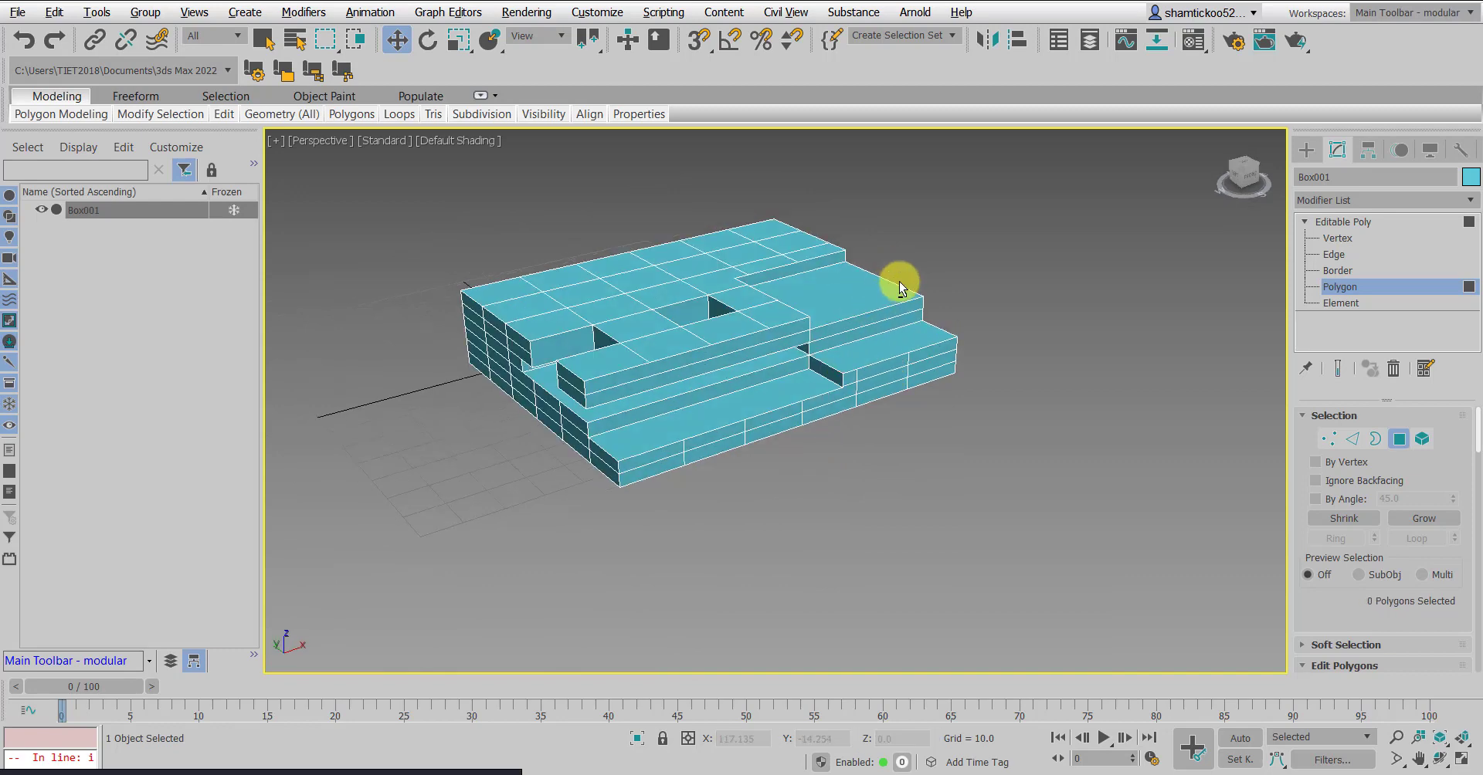
# Select the right step's long face, leave sub-object mode and return to primitive creation
pyautogui.click(878, 356)
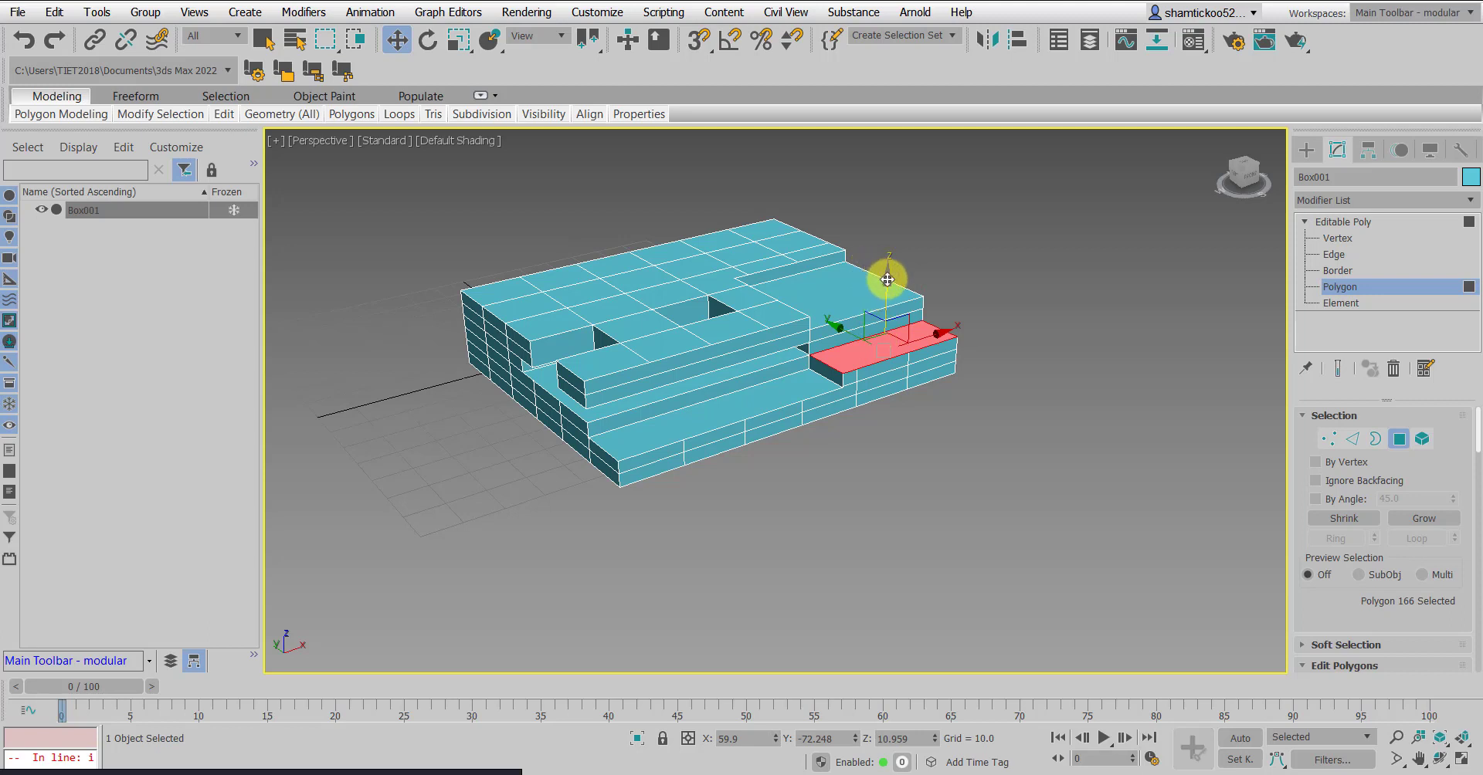
pyautogui.click(1253, 255)
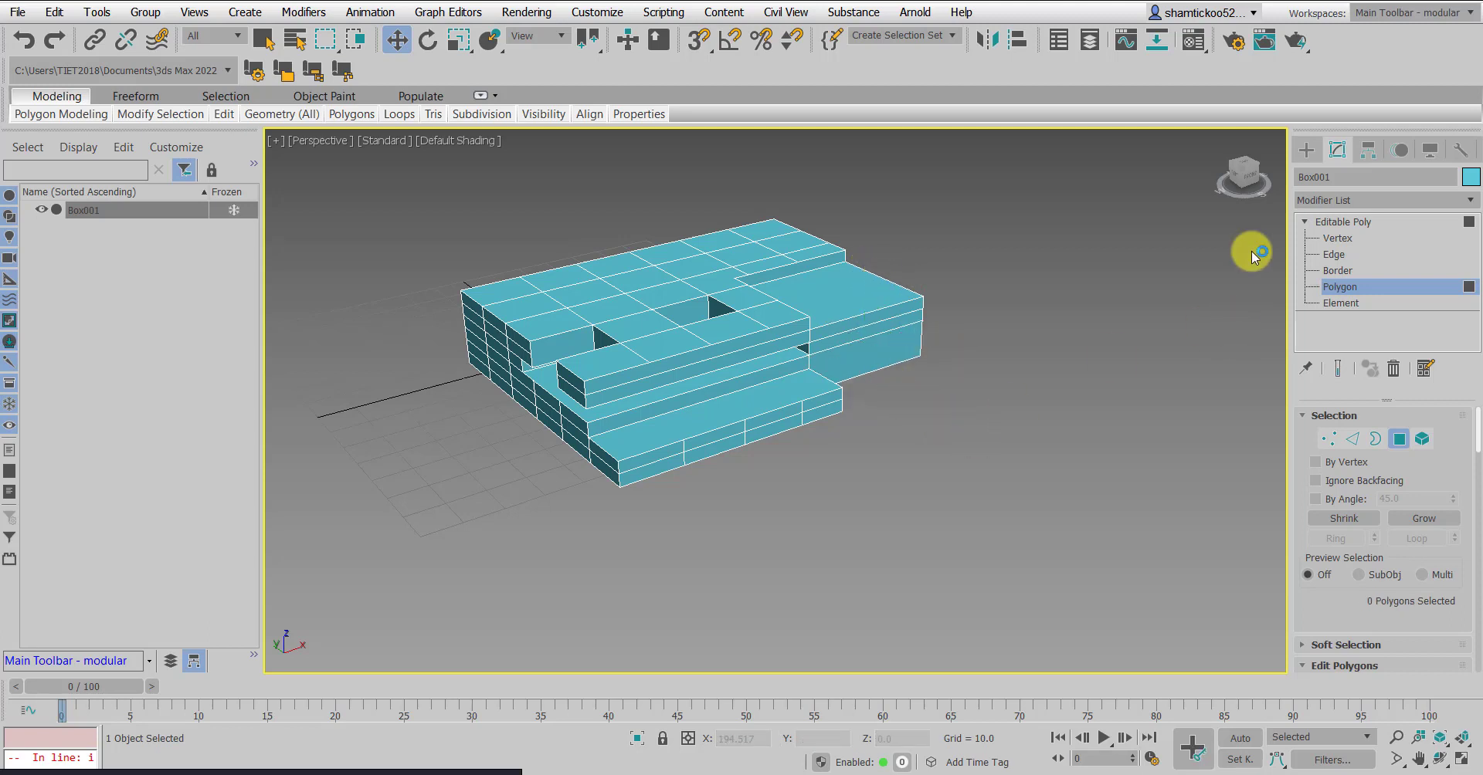
pyautogui.click(1325, 179)
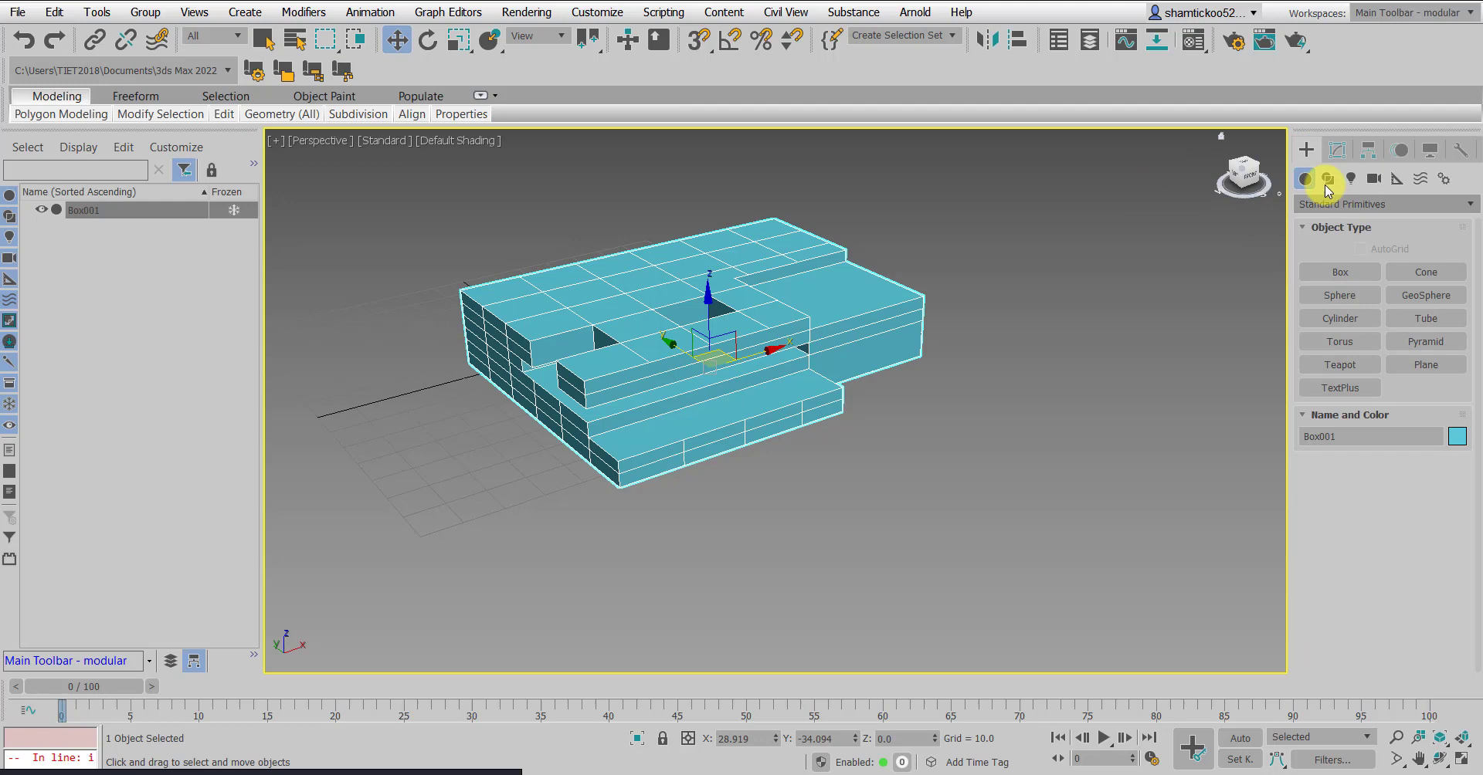
# Create a cylinder beside the box and squash it to a shorter height
pyautogui.click(1339, 319)
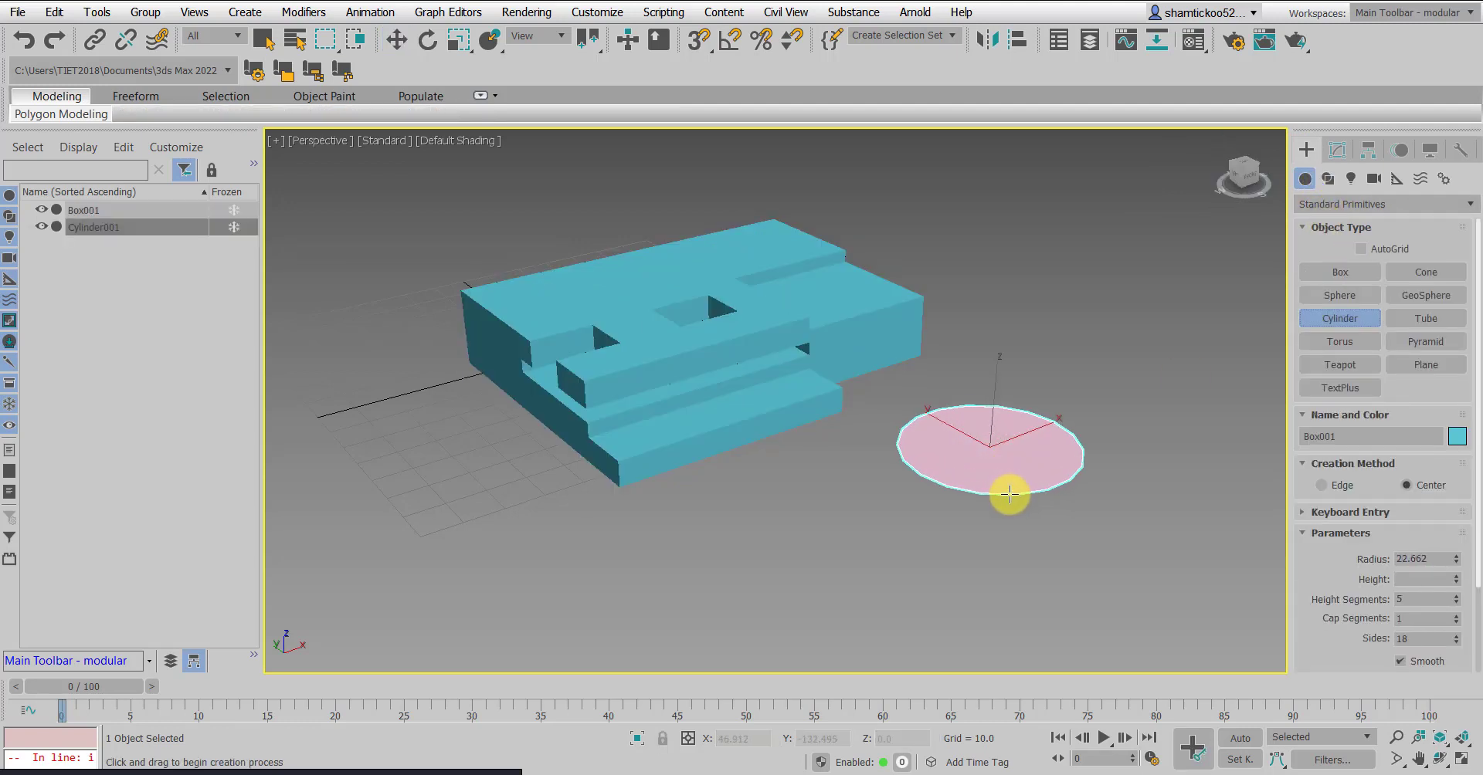
pyautogui.moveTo(1010, 494); pyautogui.dragTo(1019, 338)
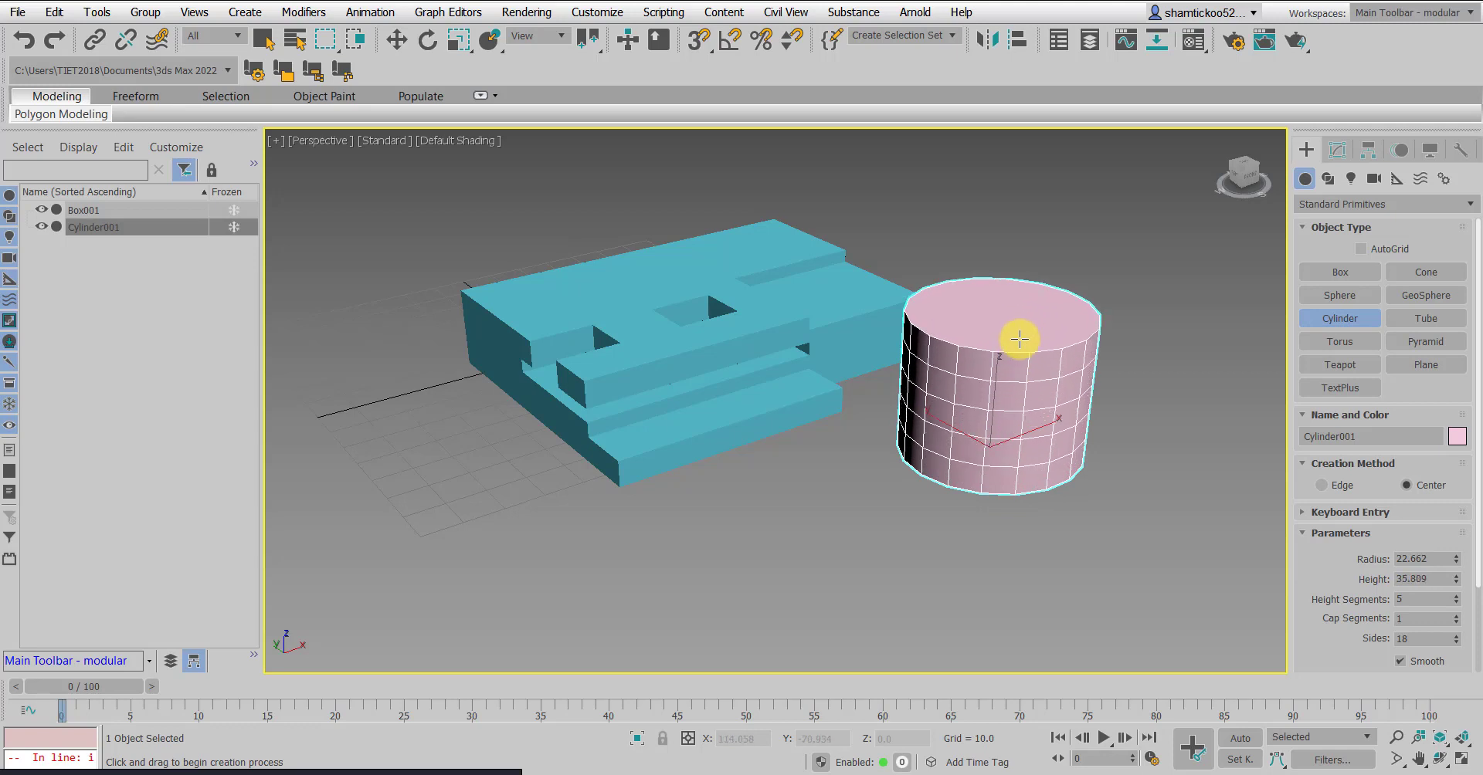
pyautogui.moveTo(1072, 397)
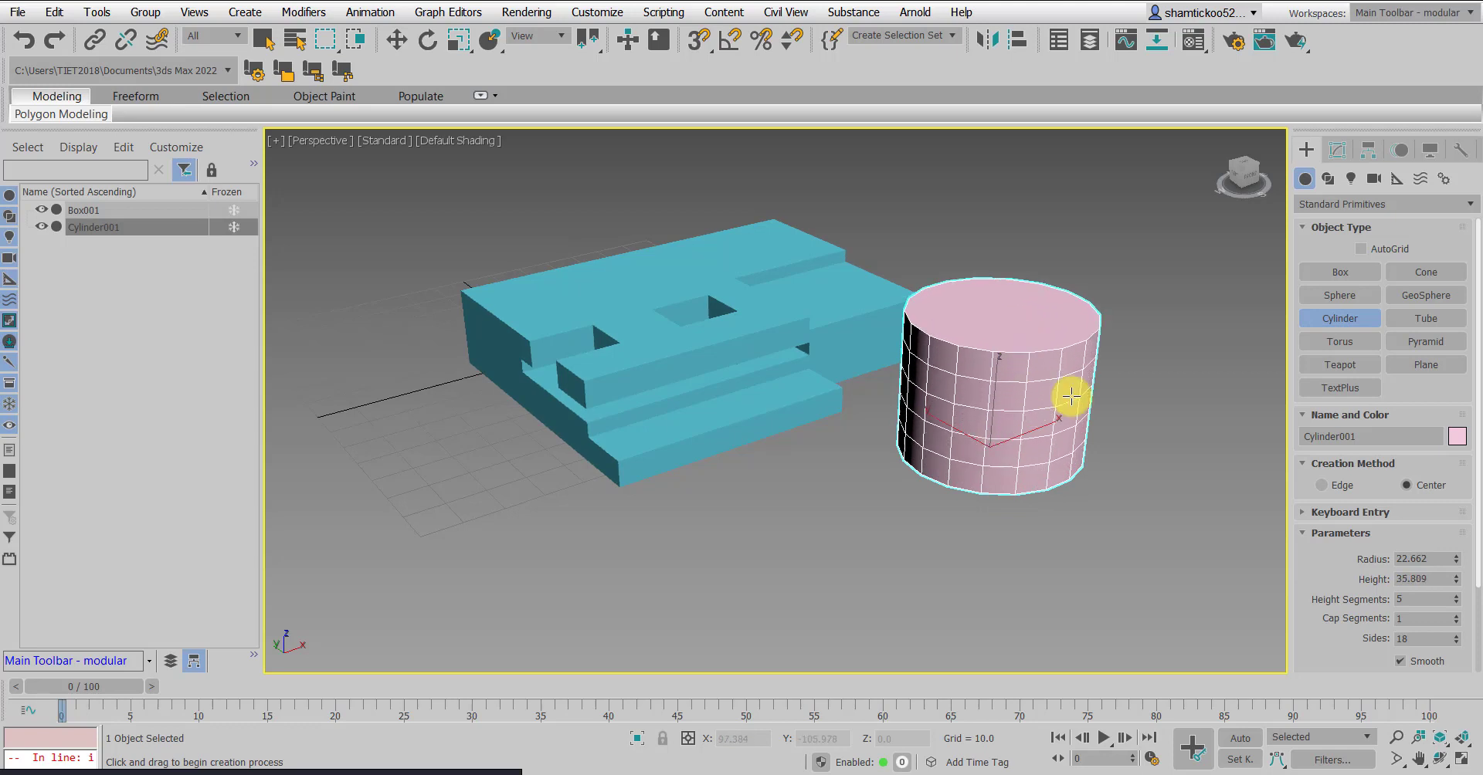
pyautogui.moveTo(1017, 331)
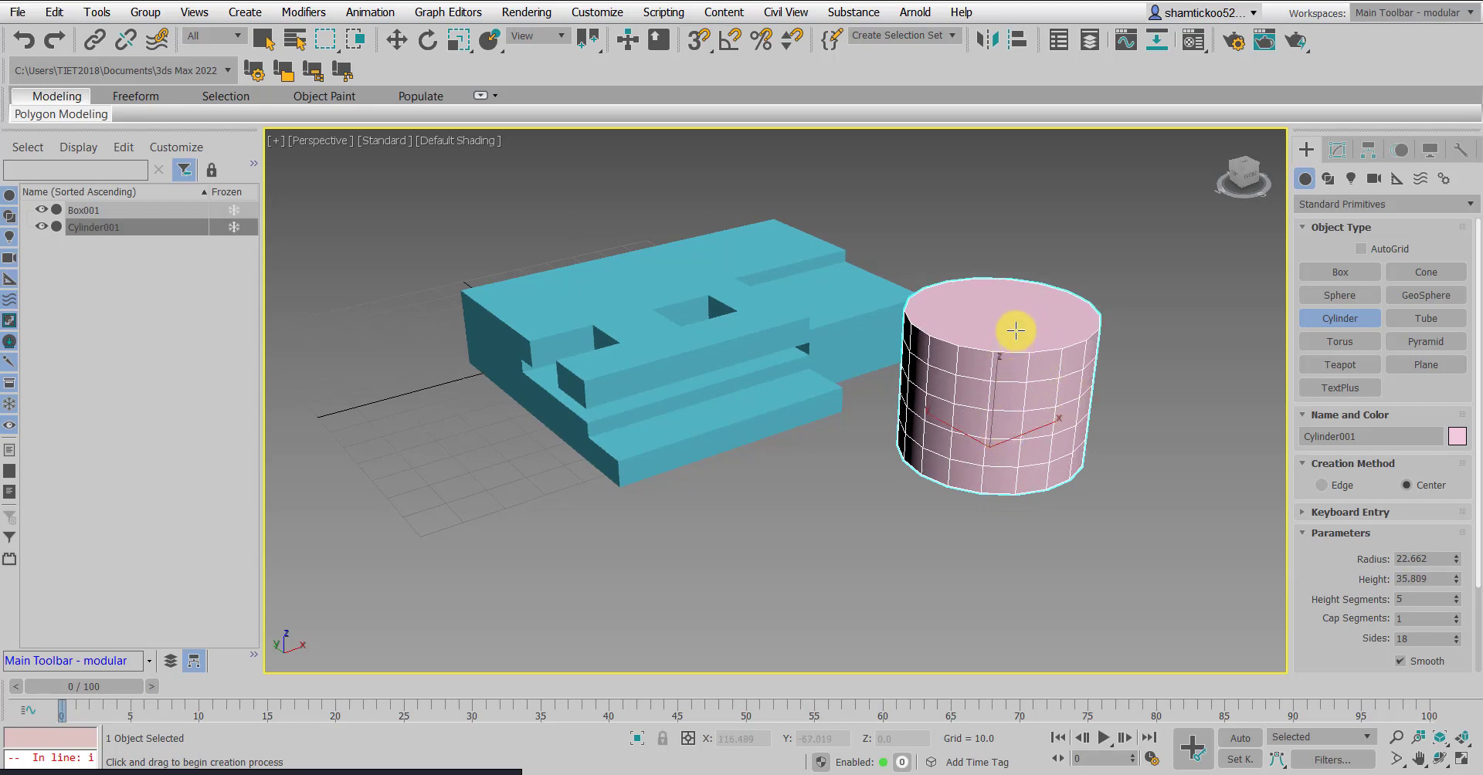
pyautogui.click(458, 38)
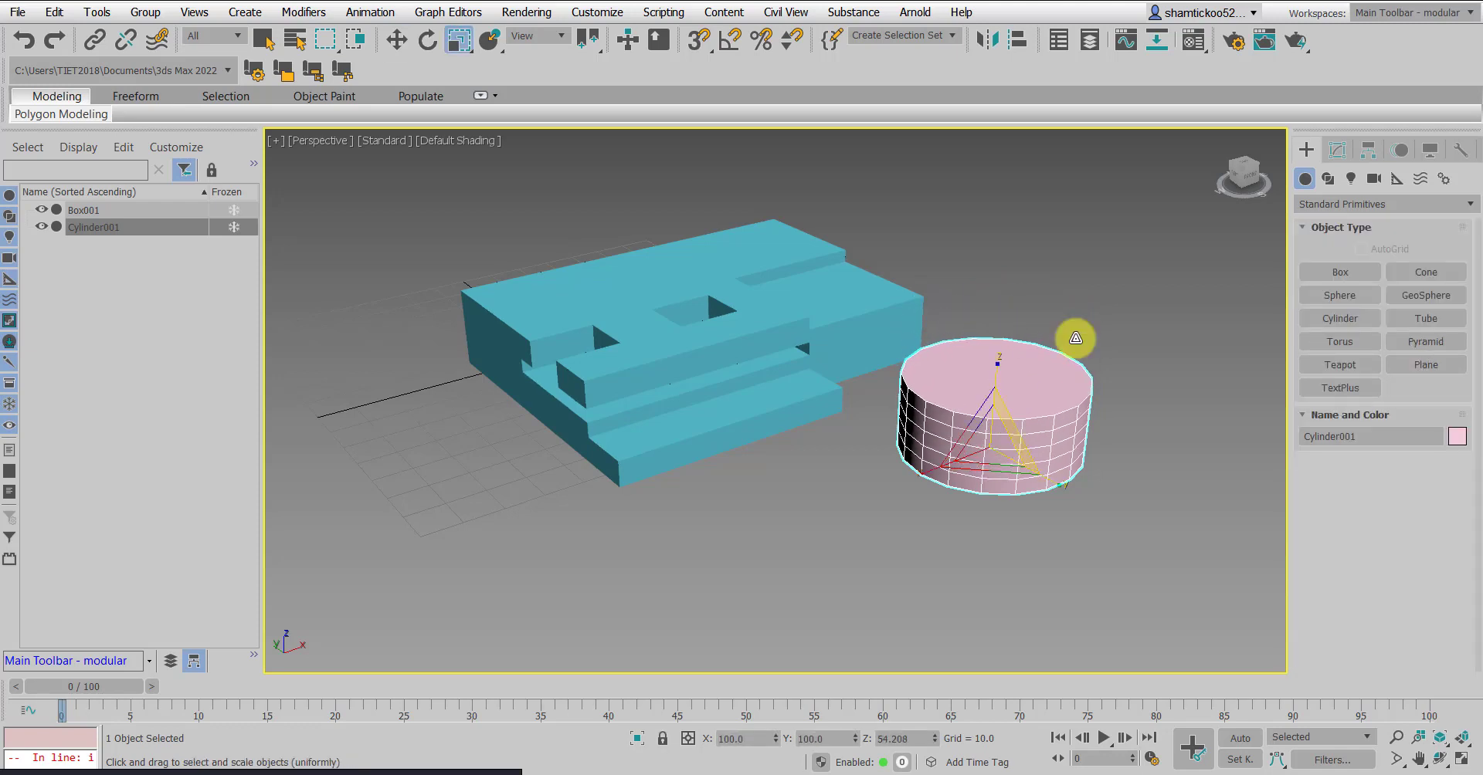
pyautogui.click(1336, 149)
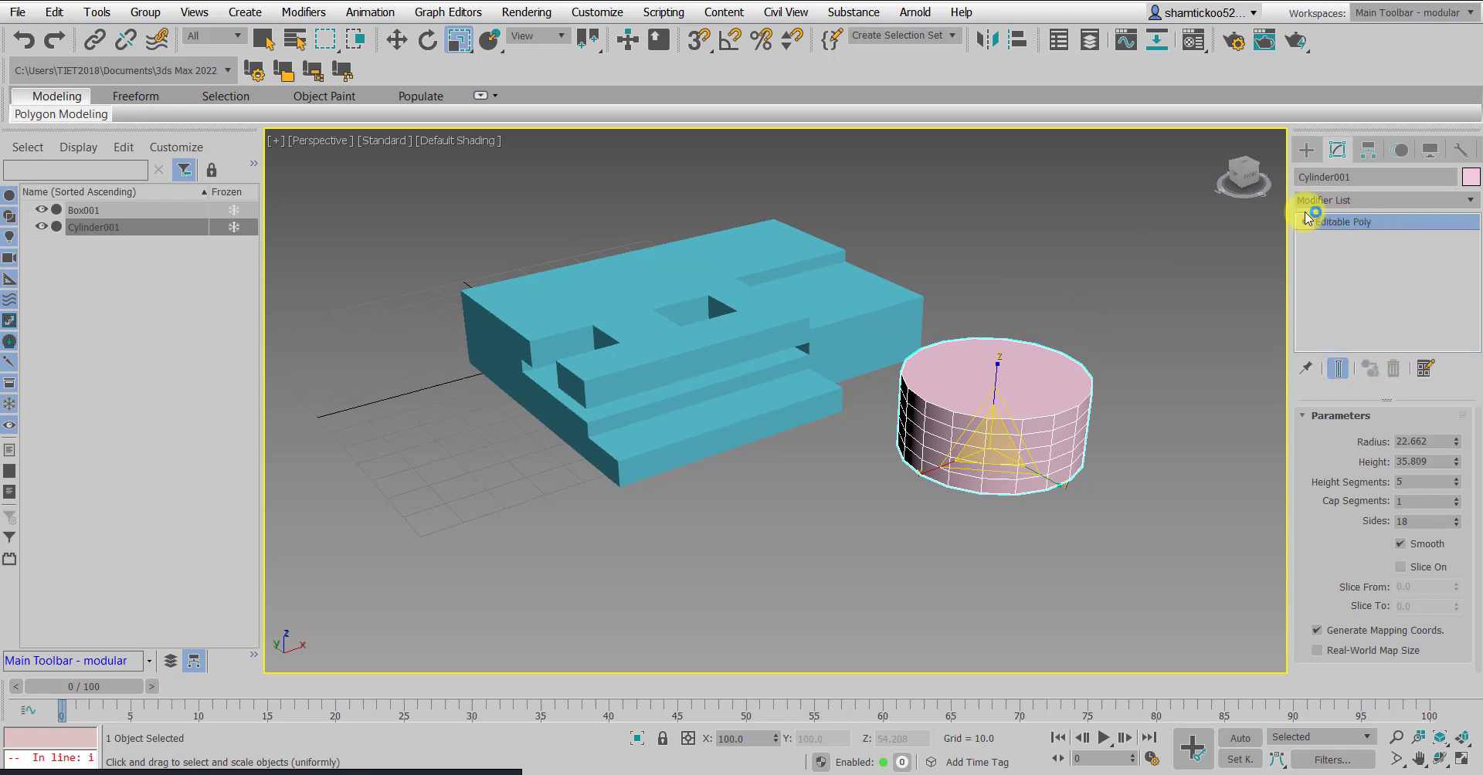
# Enter the cylinder's Polygon level and select all 92 of its faces
pyautogui.click(1342, 221)
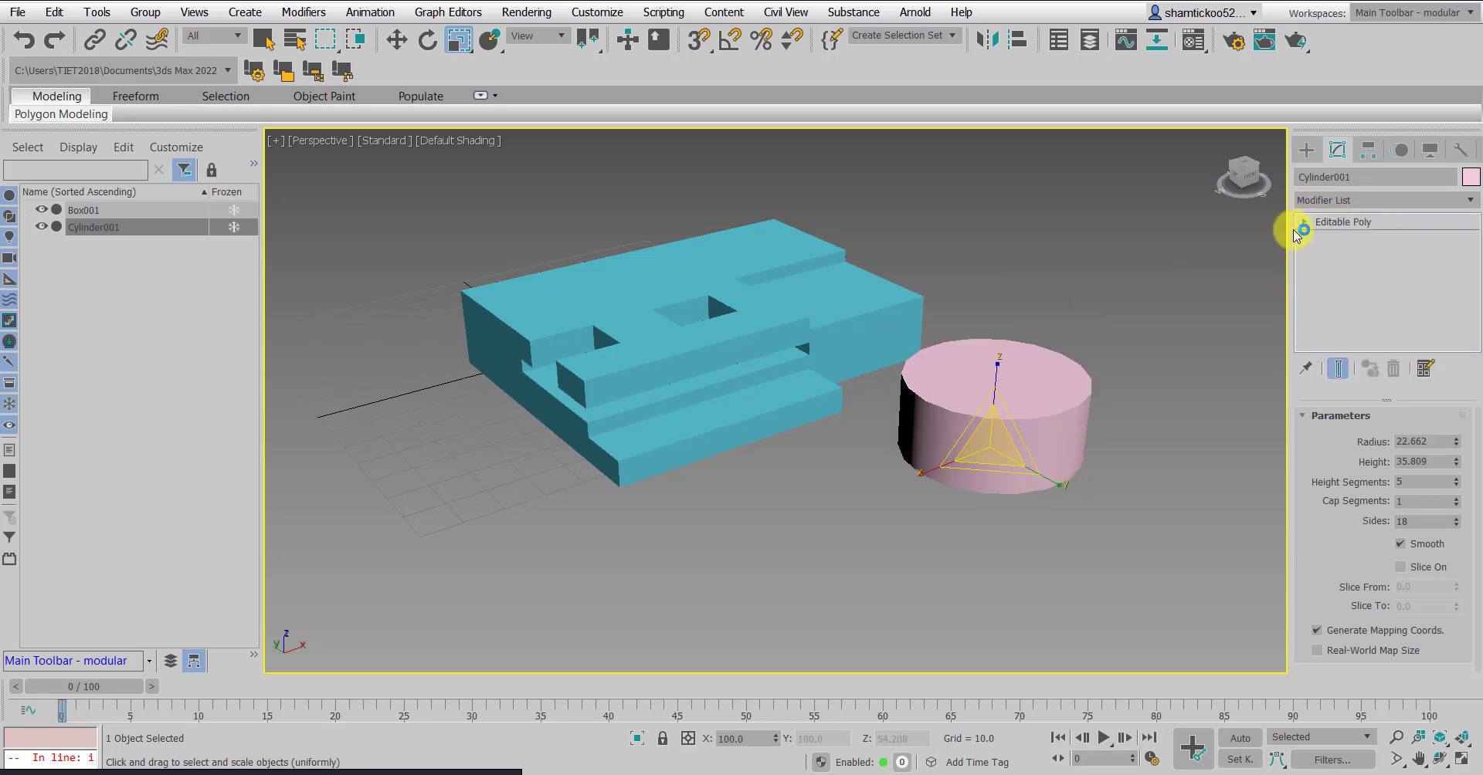
pyautogui.click(1343, 221)
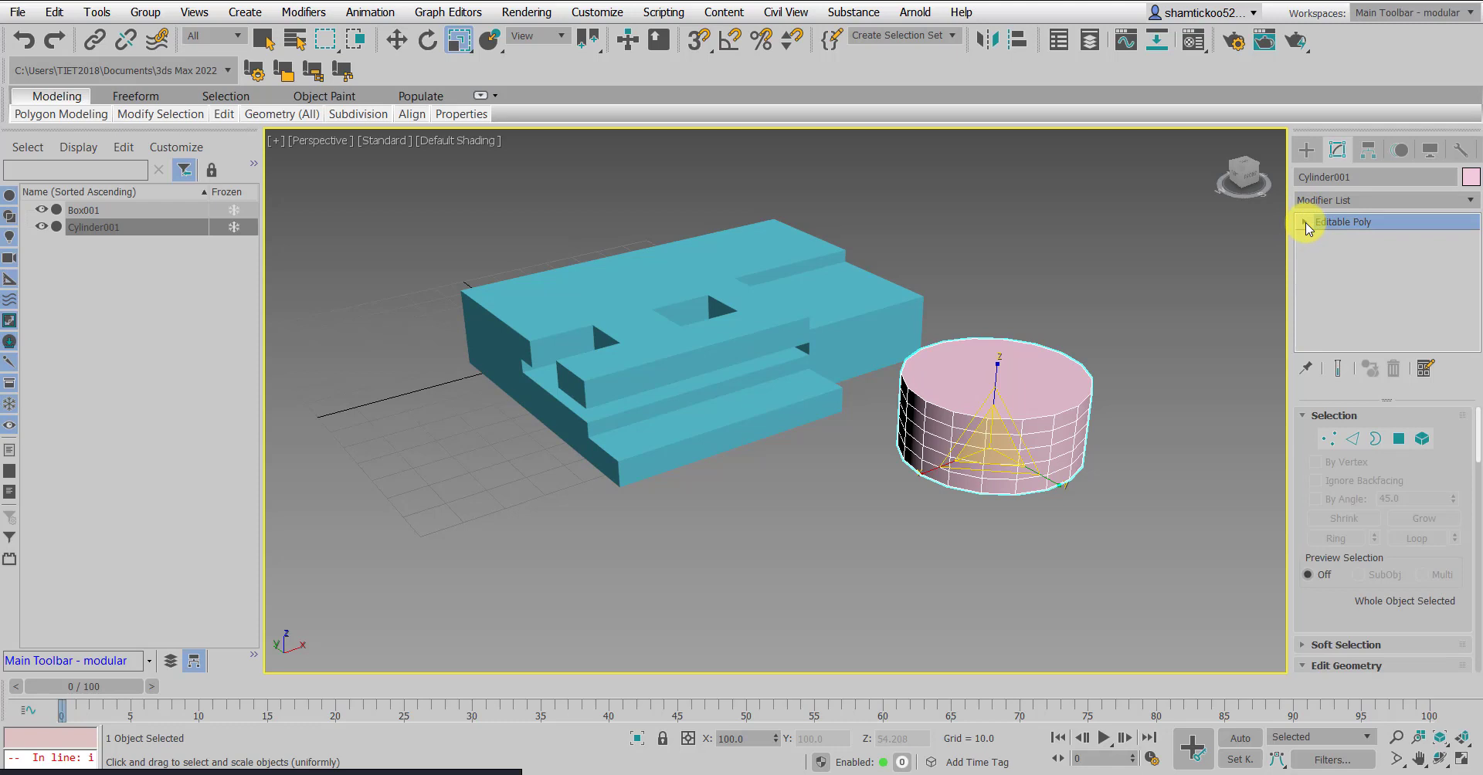
pyautogui.click(397, 38)
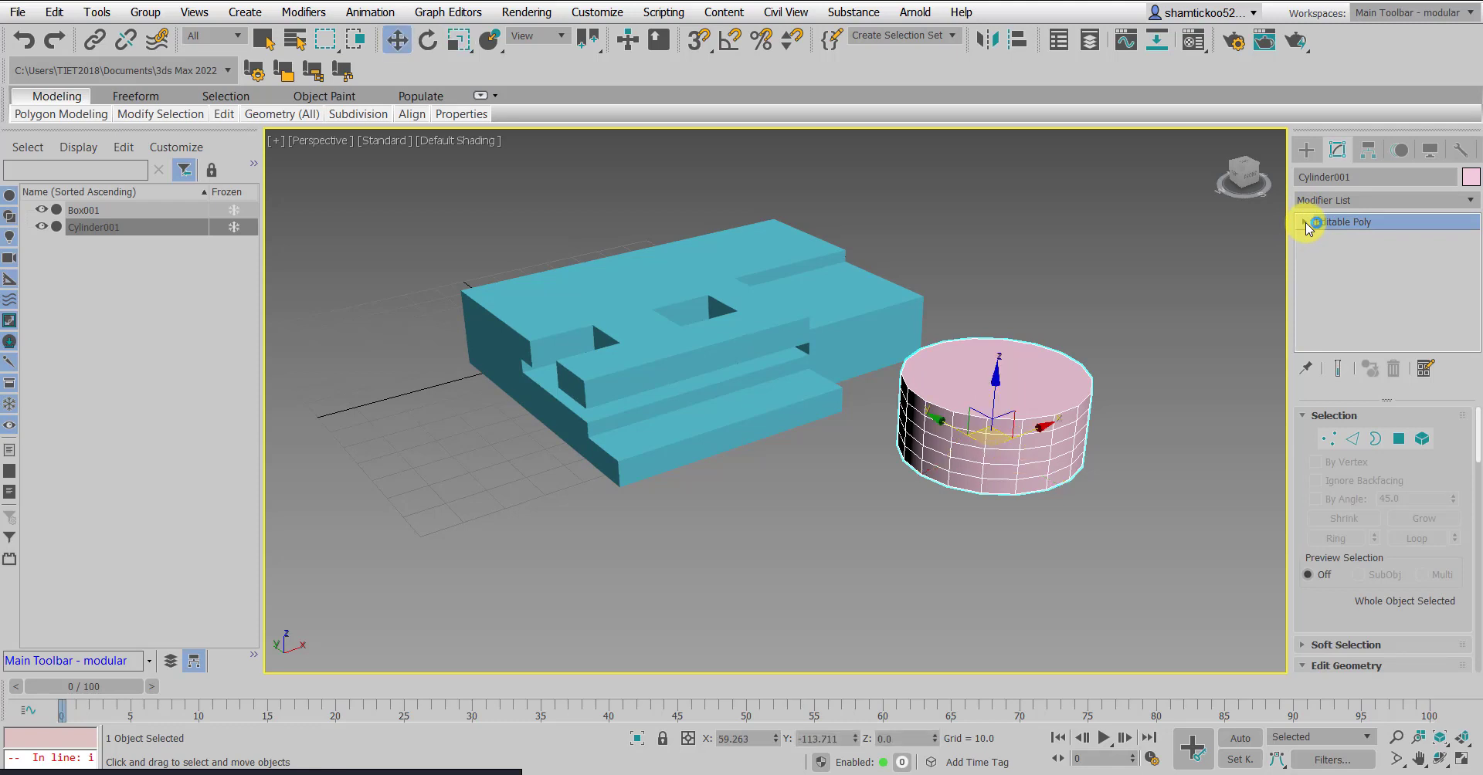
pyautogui.click(1307, 221)
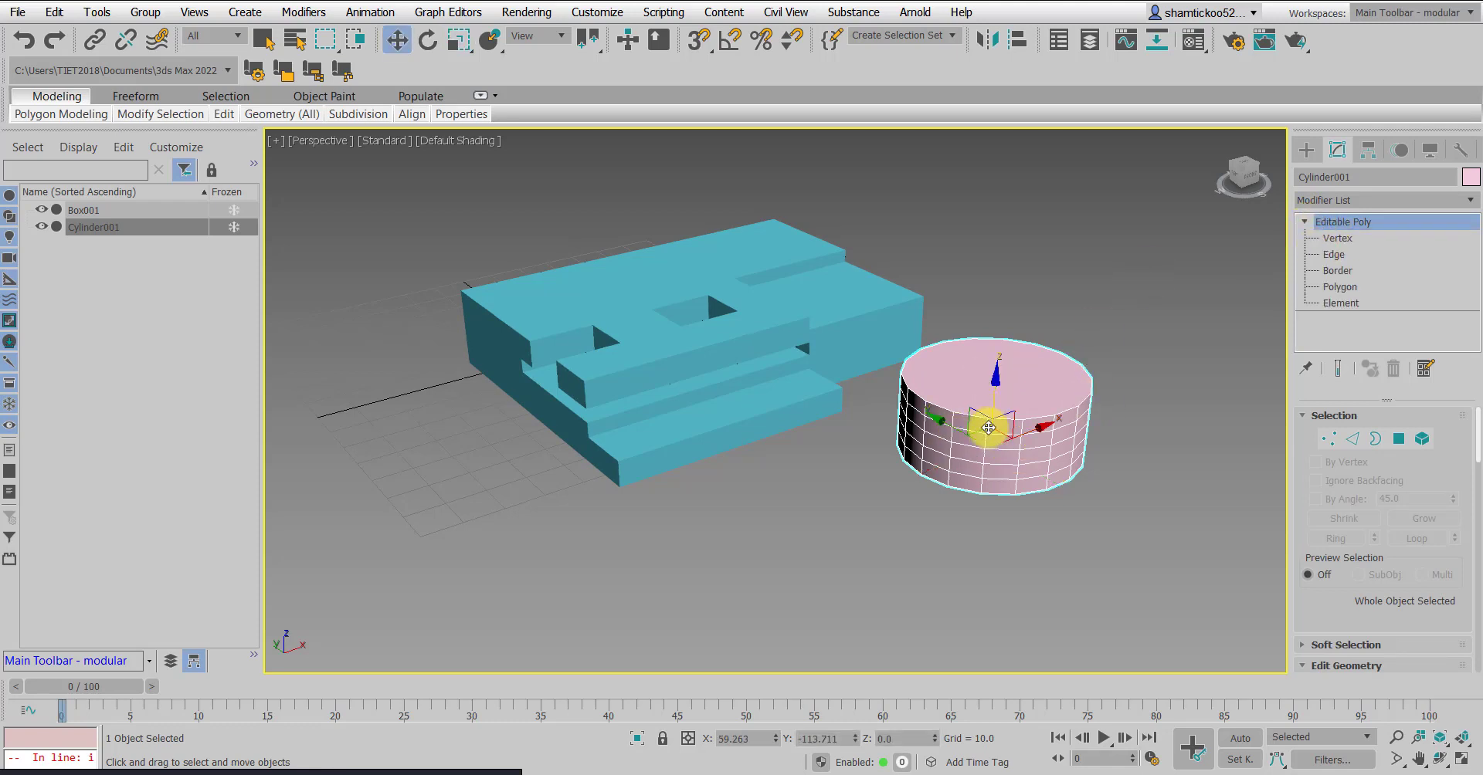
pyautogui.click(1339, 286)
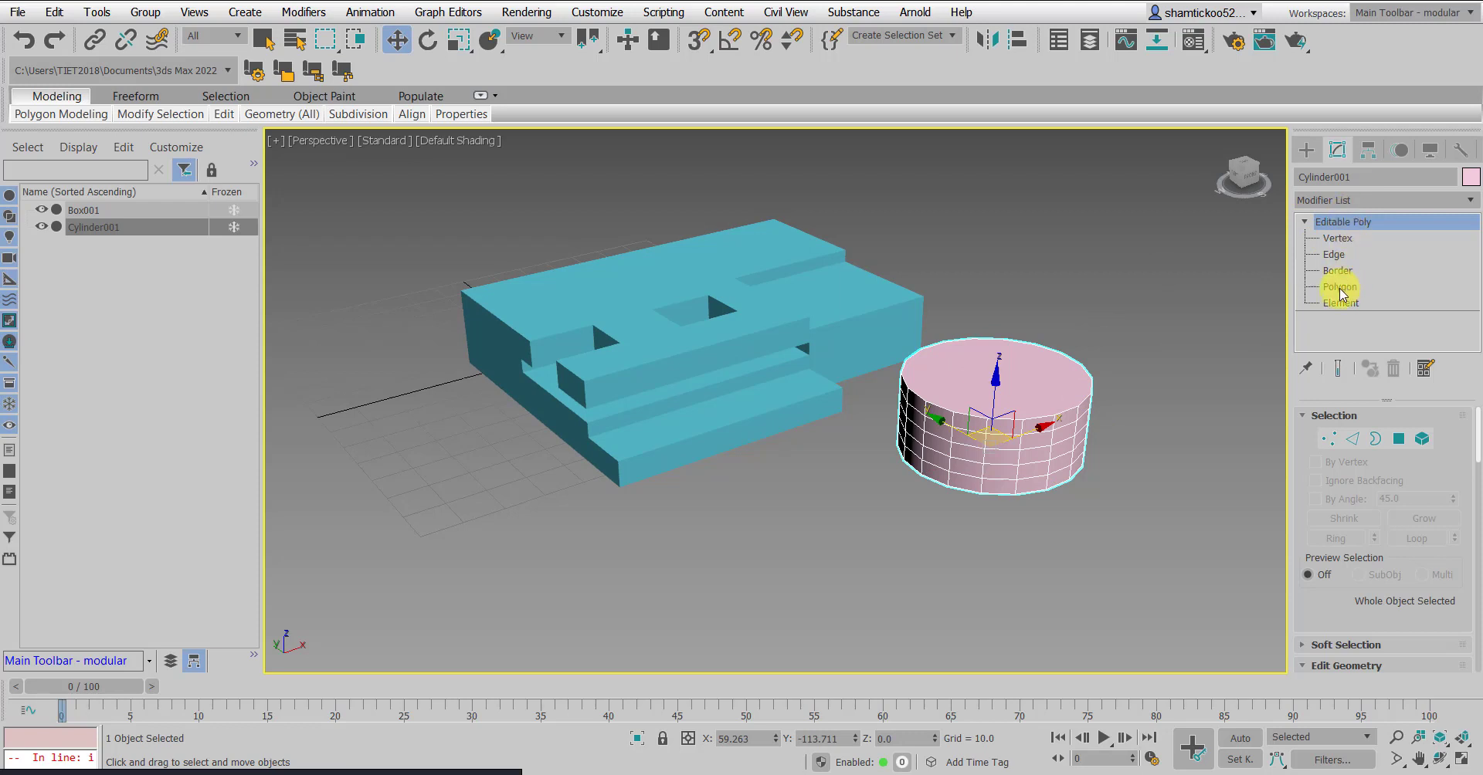
pyautogui.click(1339, 285)
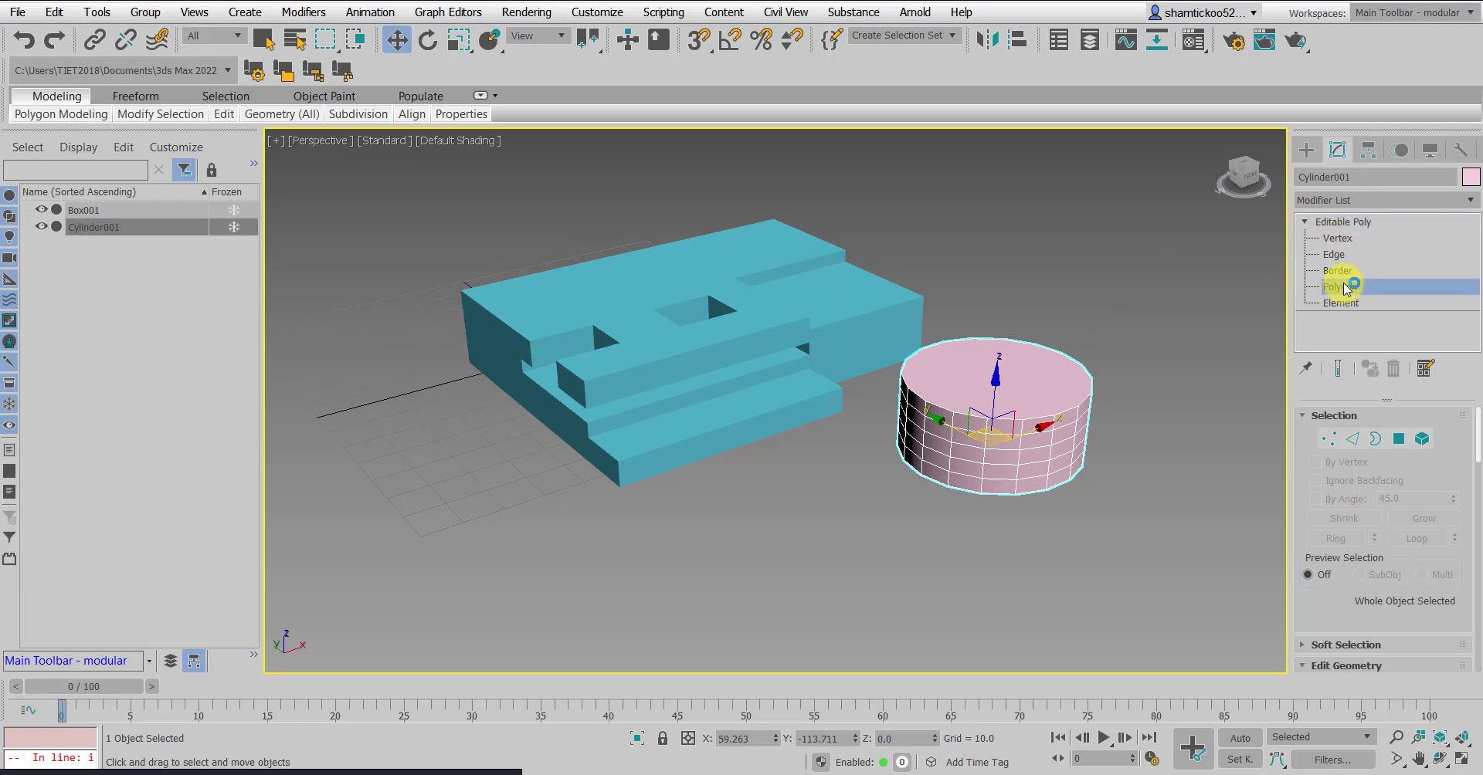
pyautogui.click(1335, 285)
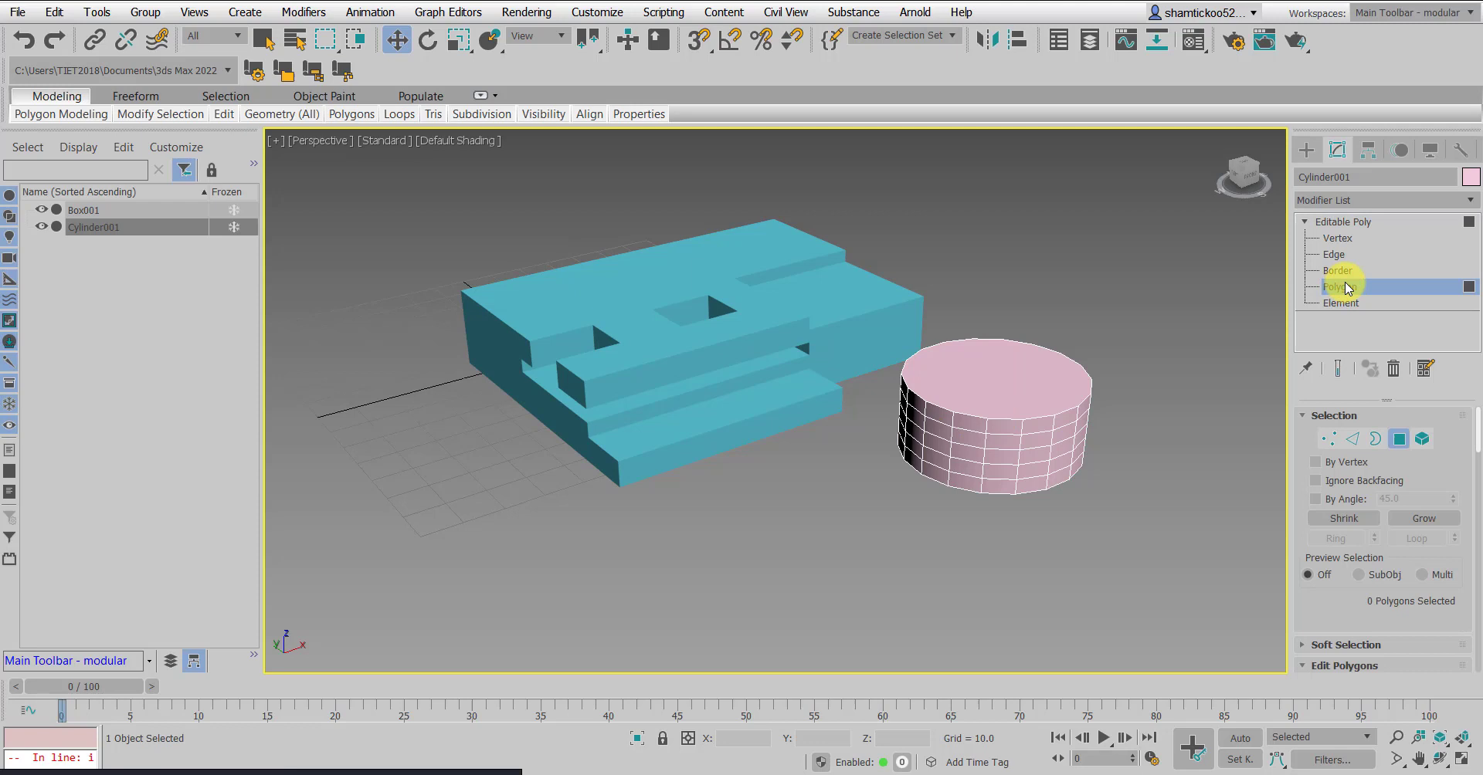
pyautogui.click(1341, 286)
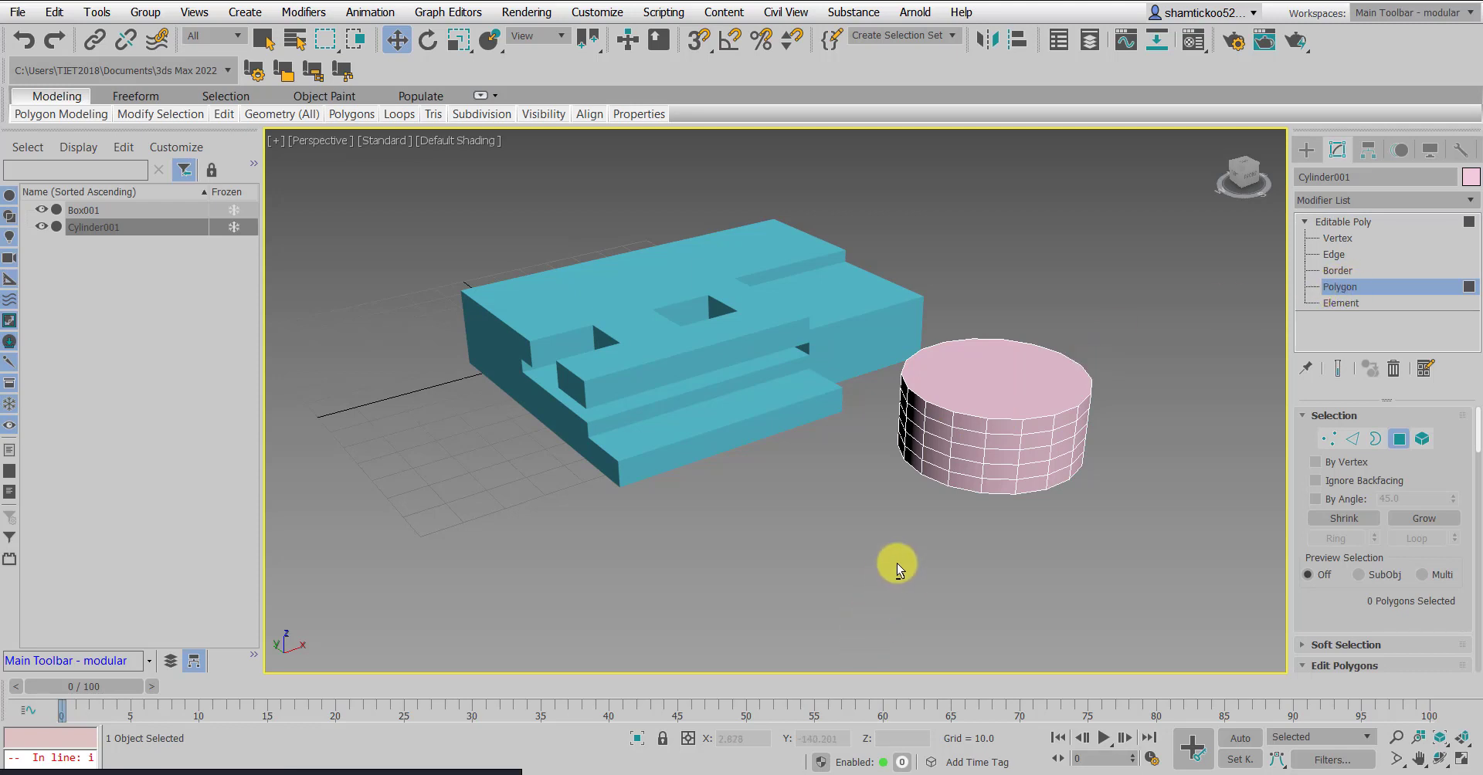
pyautogui.moveTo(896, 570); pyautogui.dragTo(1081, 293)
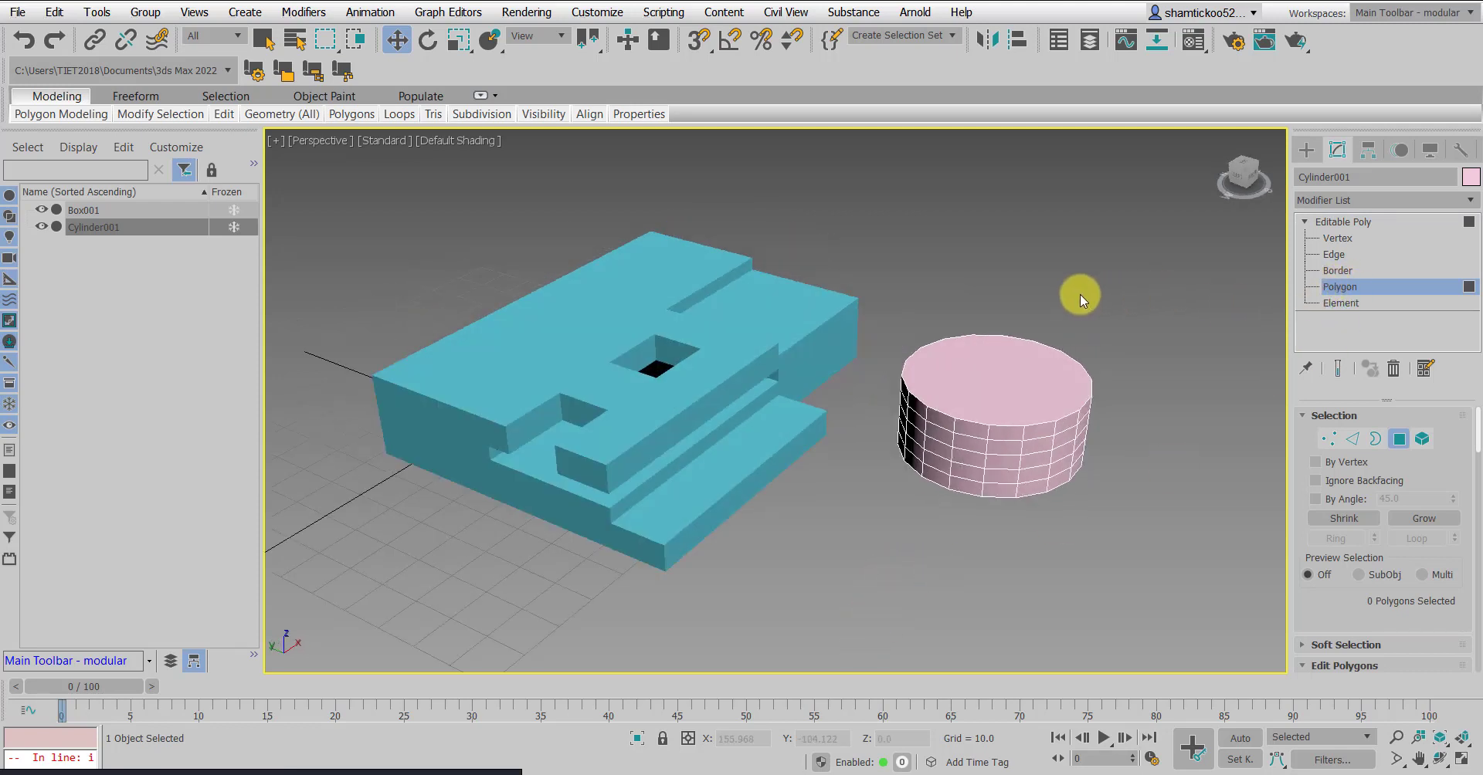
pyautogui.moveTo(1075, 289)
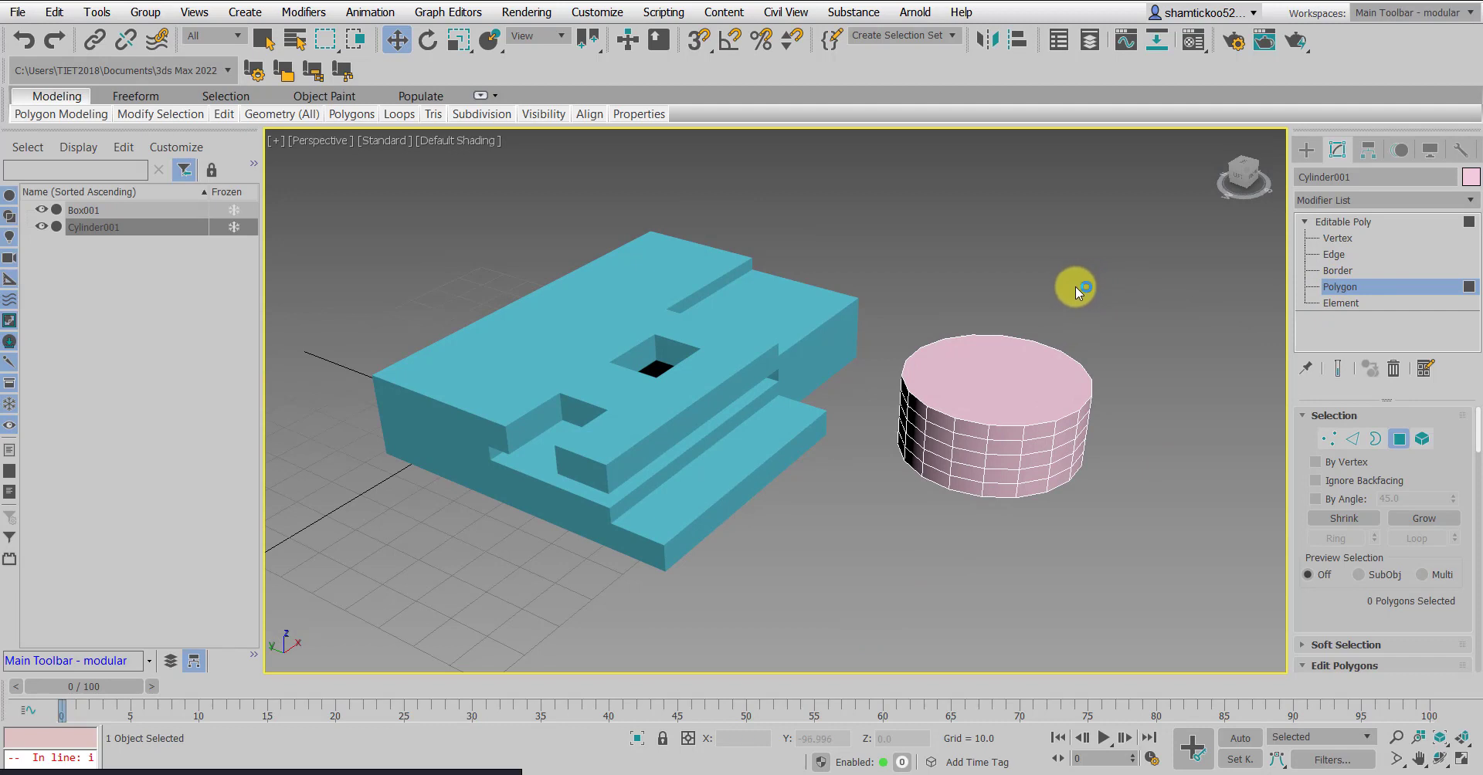
pyautogui.click(994, 416)
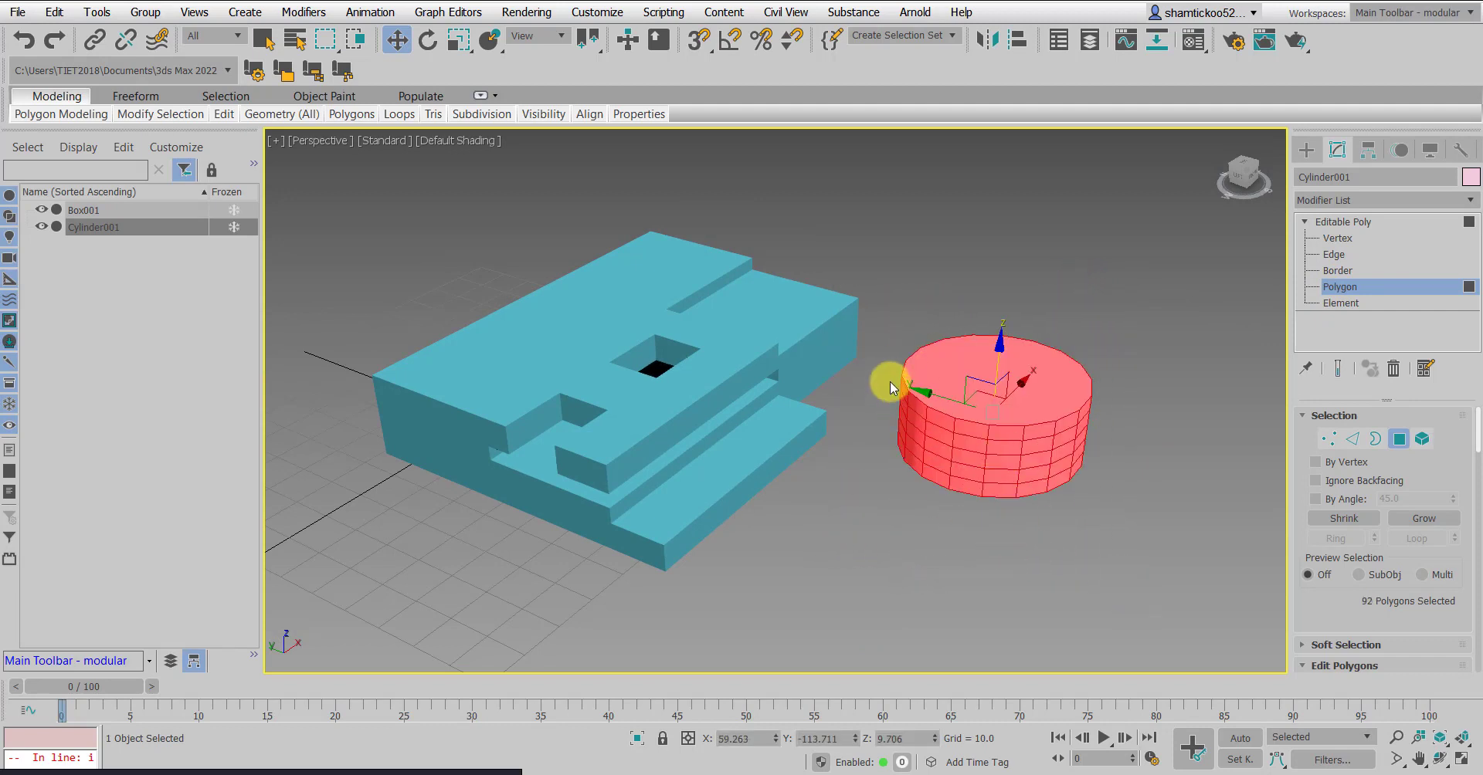
pyautogui.moveTo(1023, 353)
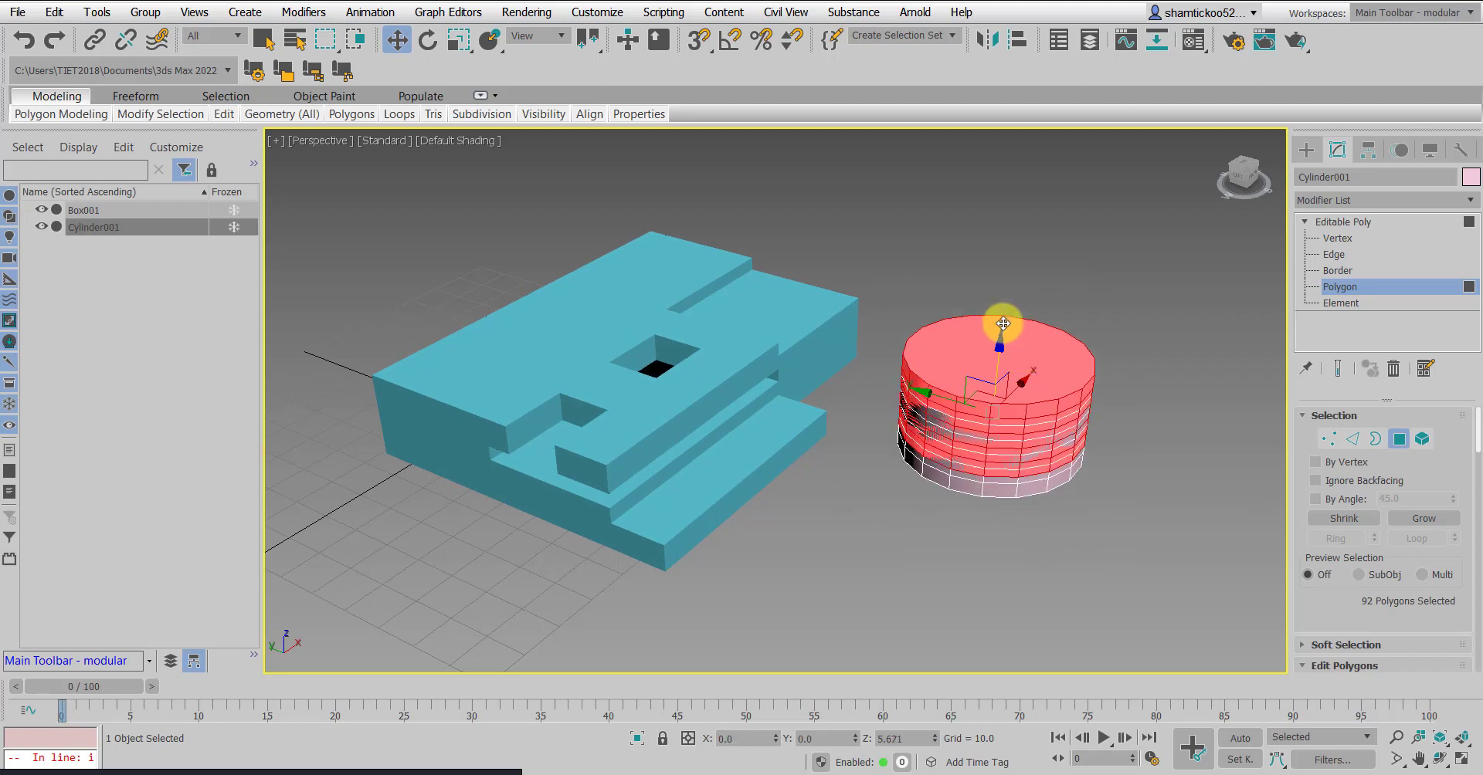
# Clone the cylinder's faces as an element and raise the copy above the original disc
pyautogui.moveTo(999, 326); pyautogui.dragTo(1018, 174)
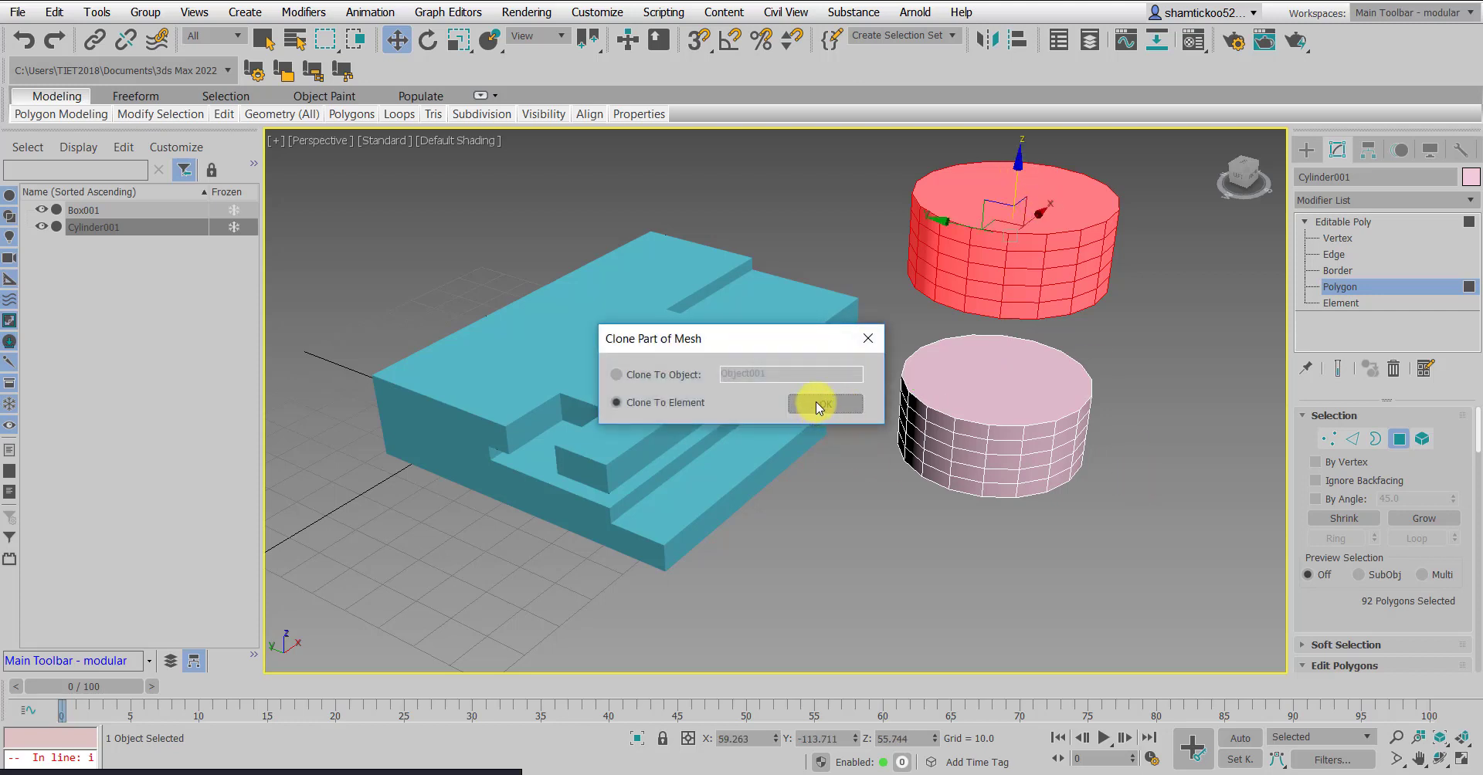
pyautogui.click(824, 404)
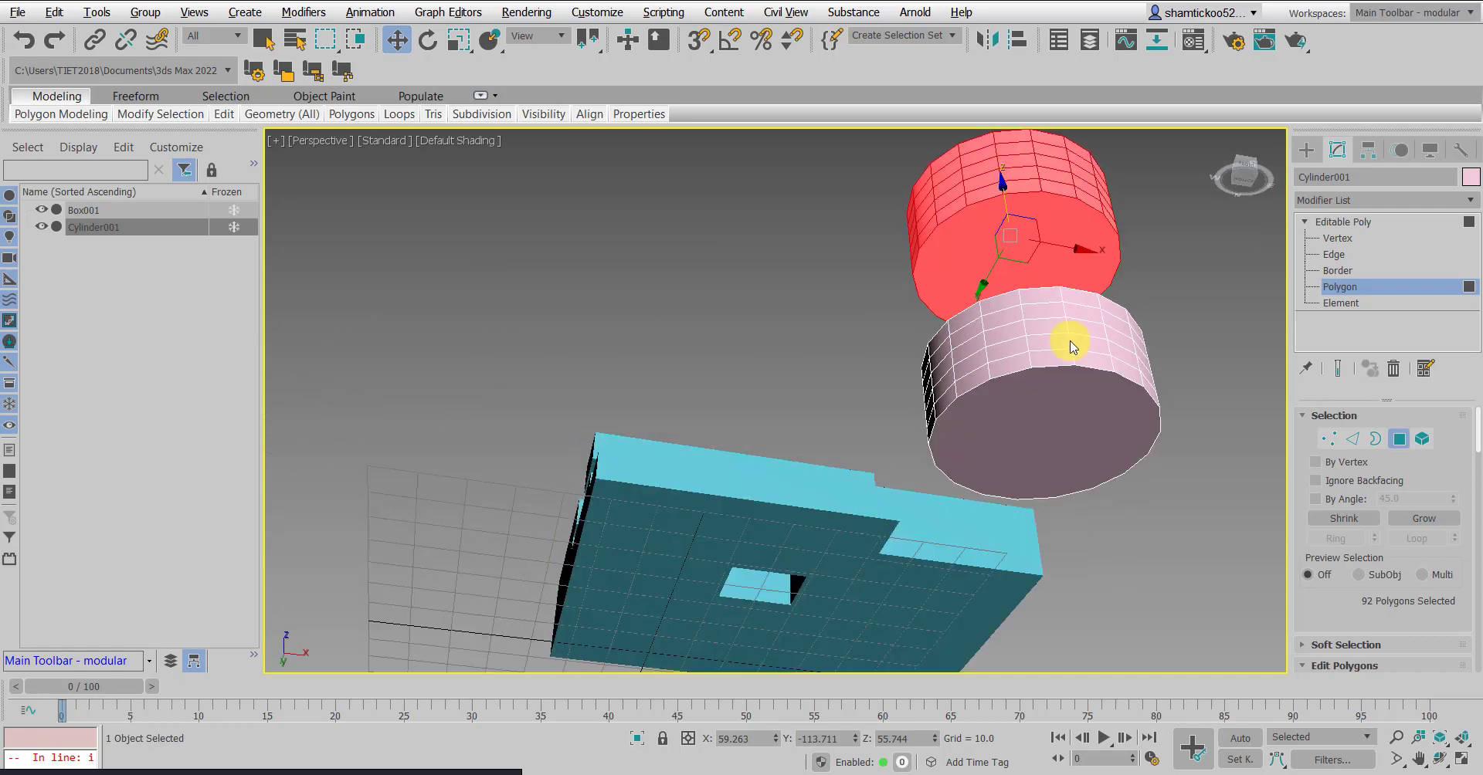
pyautogui.moveTo(1069, 340); pyautogui.dragTo(1154, 491)
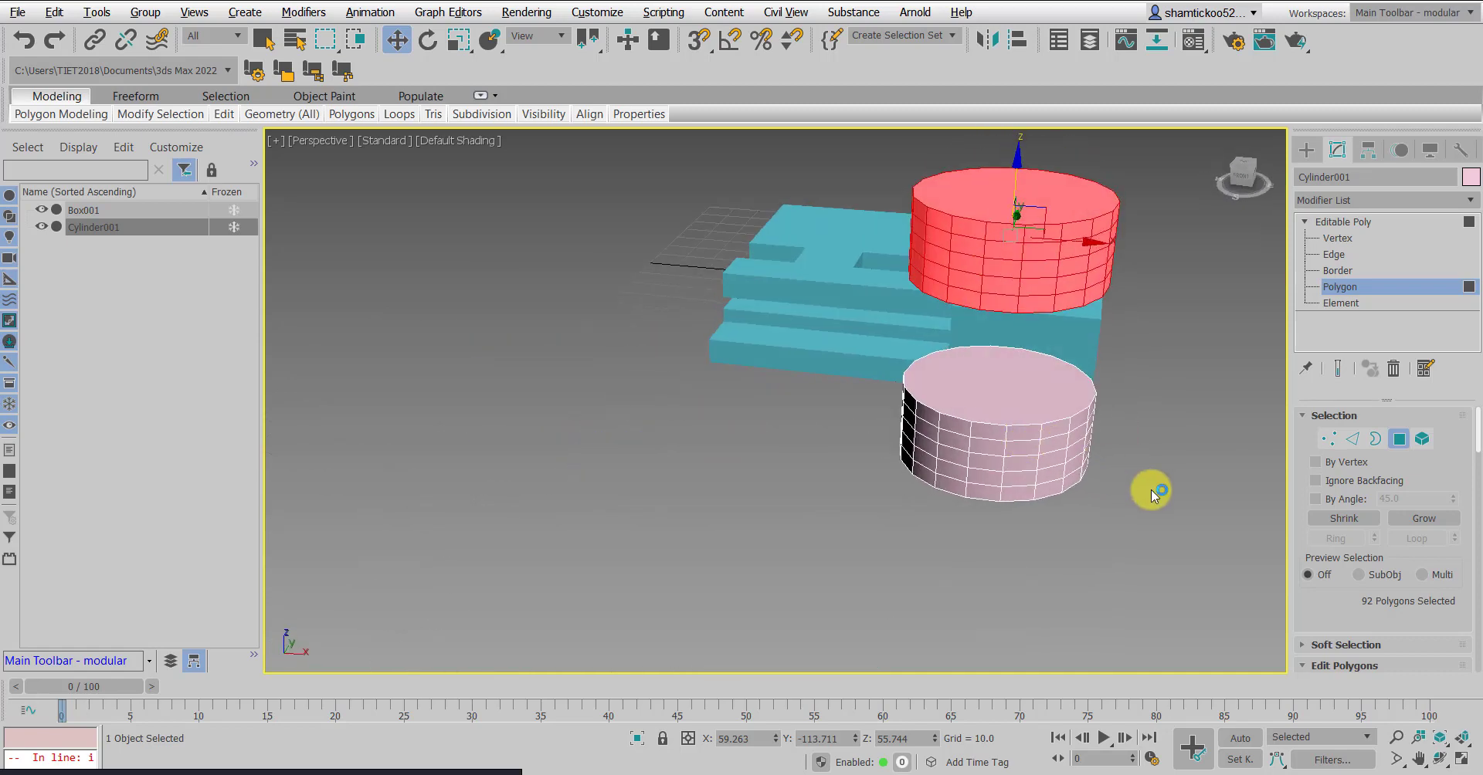
pyautogui.click(1002, 255)
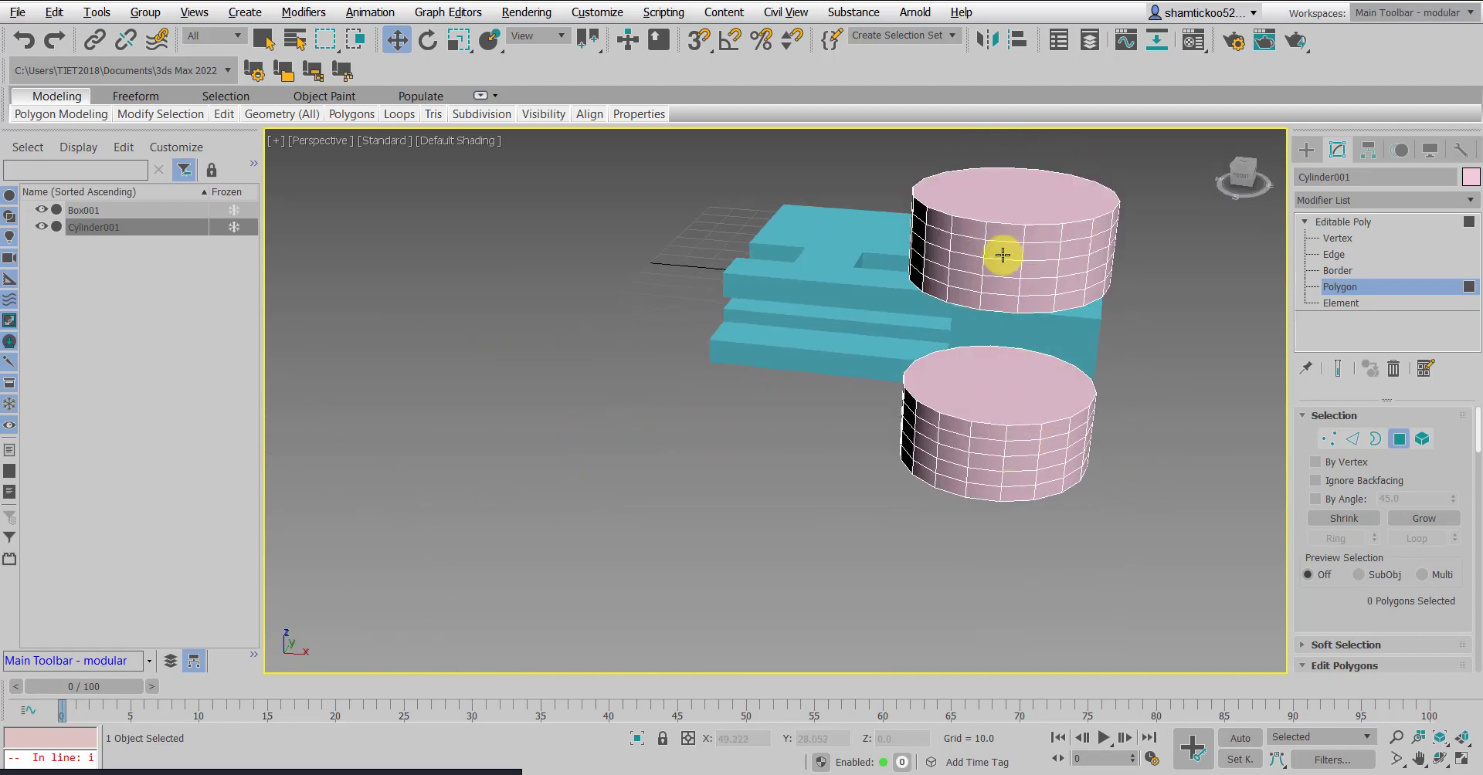
pyautogui.moveTo(948, 317)
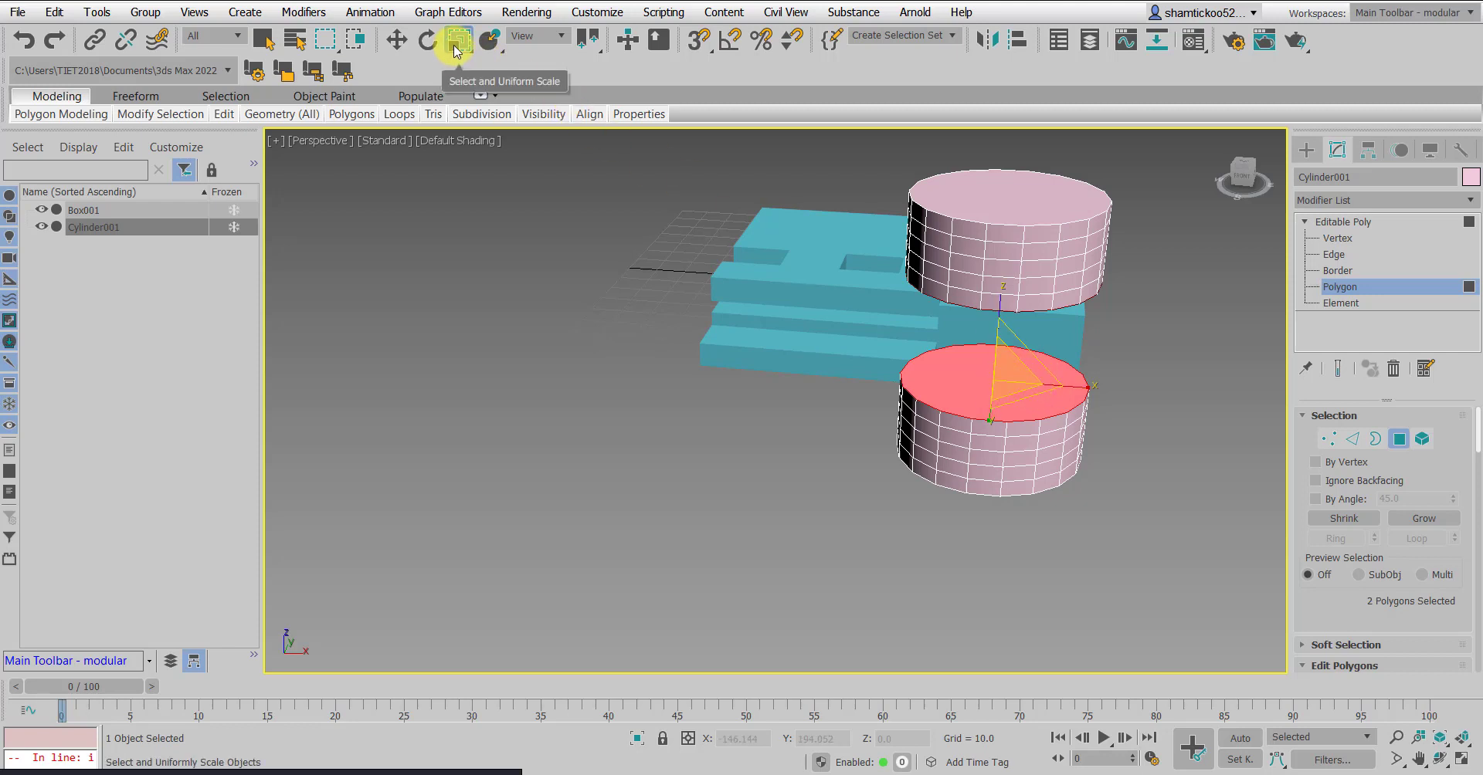
# Scale the lower disc's cap polygons and inset a smaller circle inside its rim
pyautogui.click(458, 39)
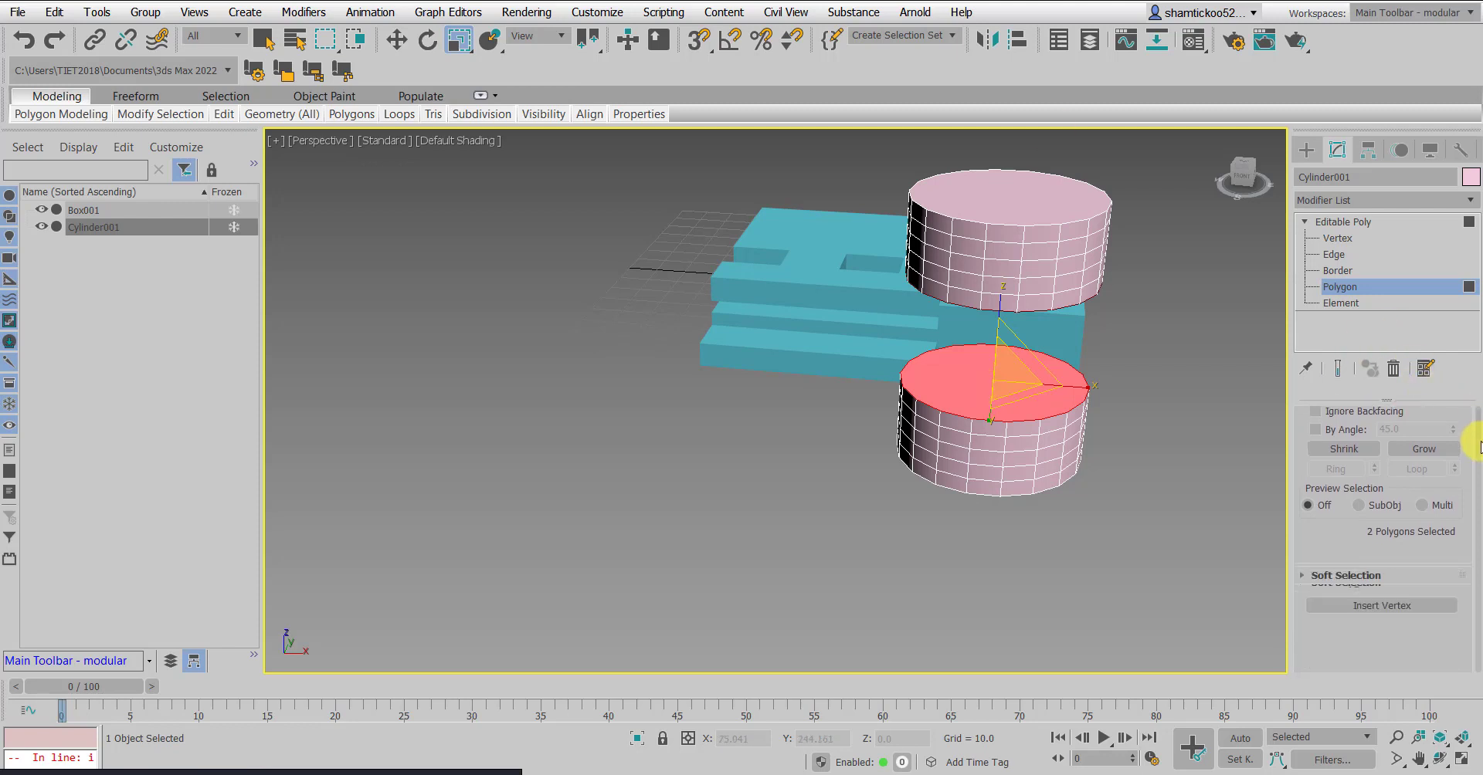
pyautogui.scroll(-3)
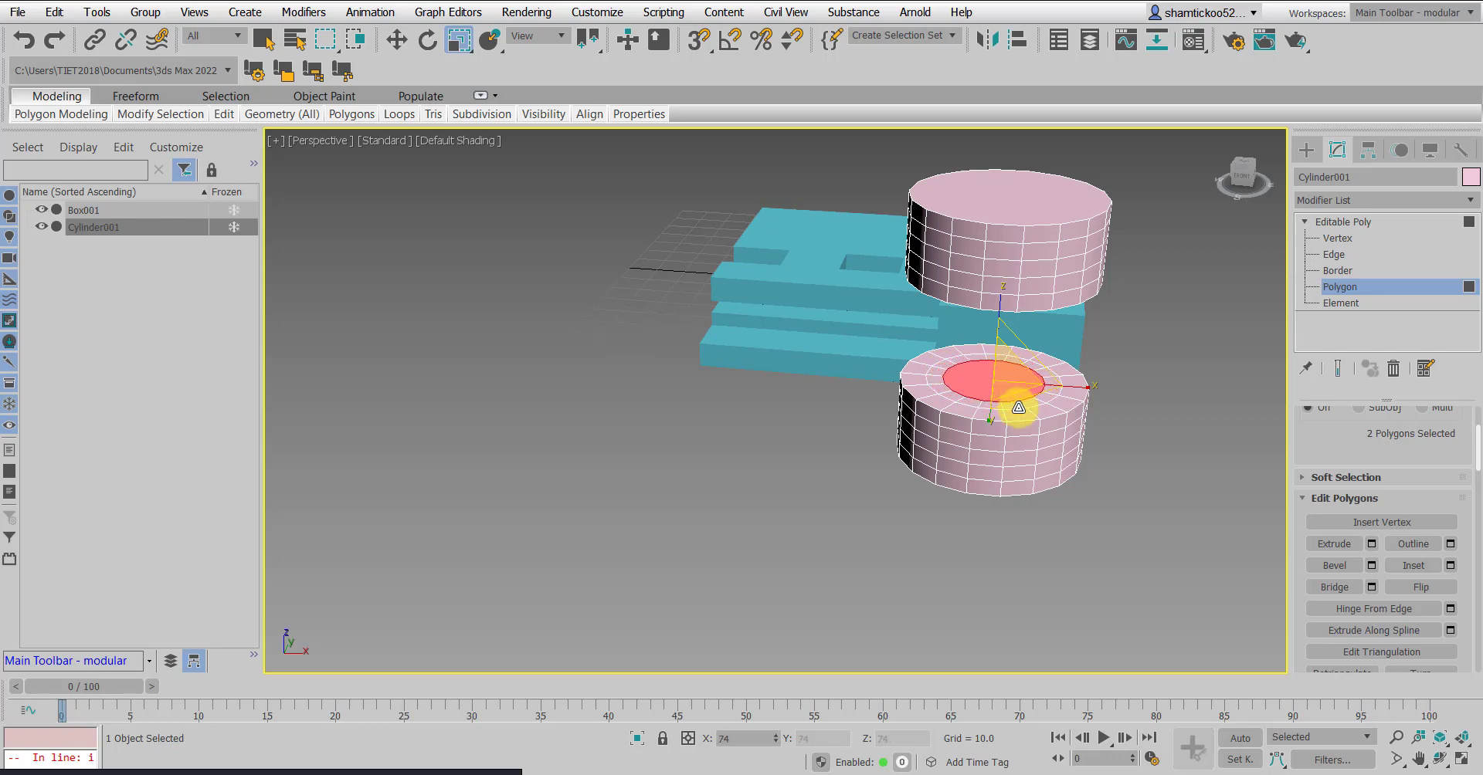
pyautogui.moveTo(1163, 360)
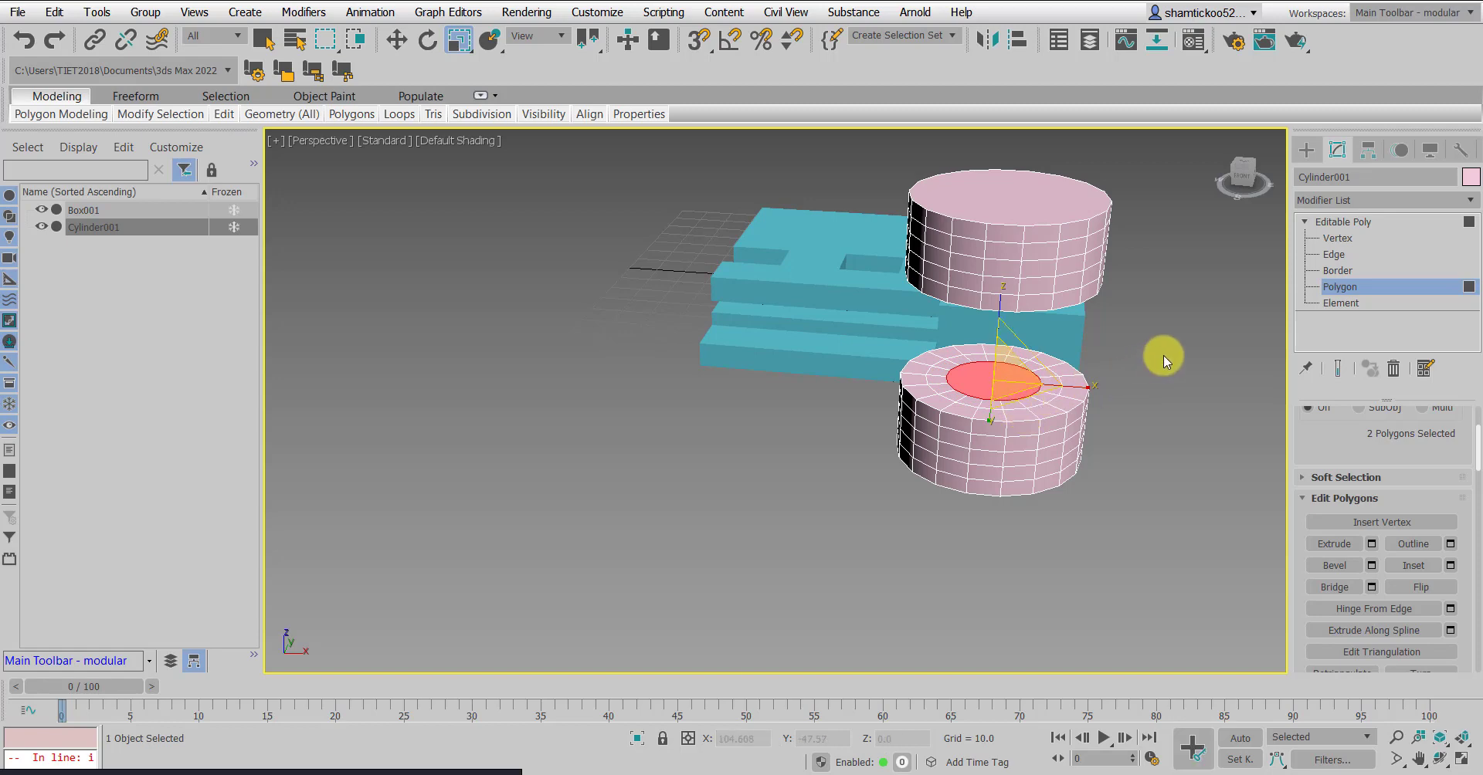
pyautogui.moveTo(988, 404)
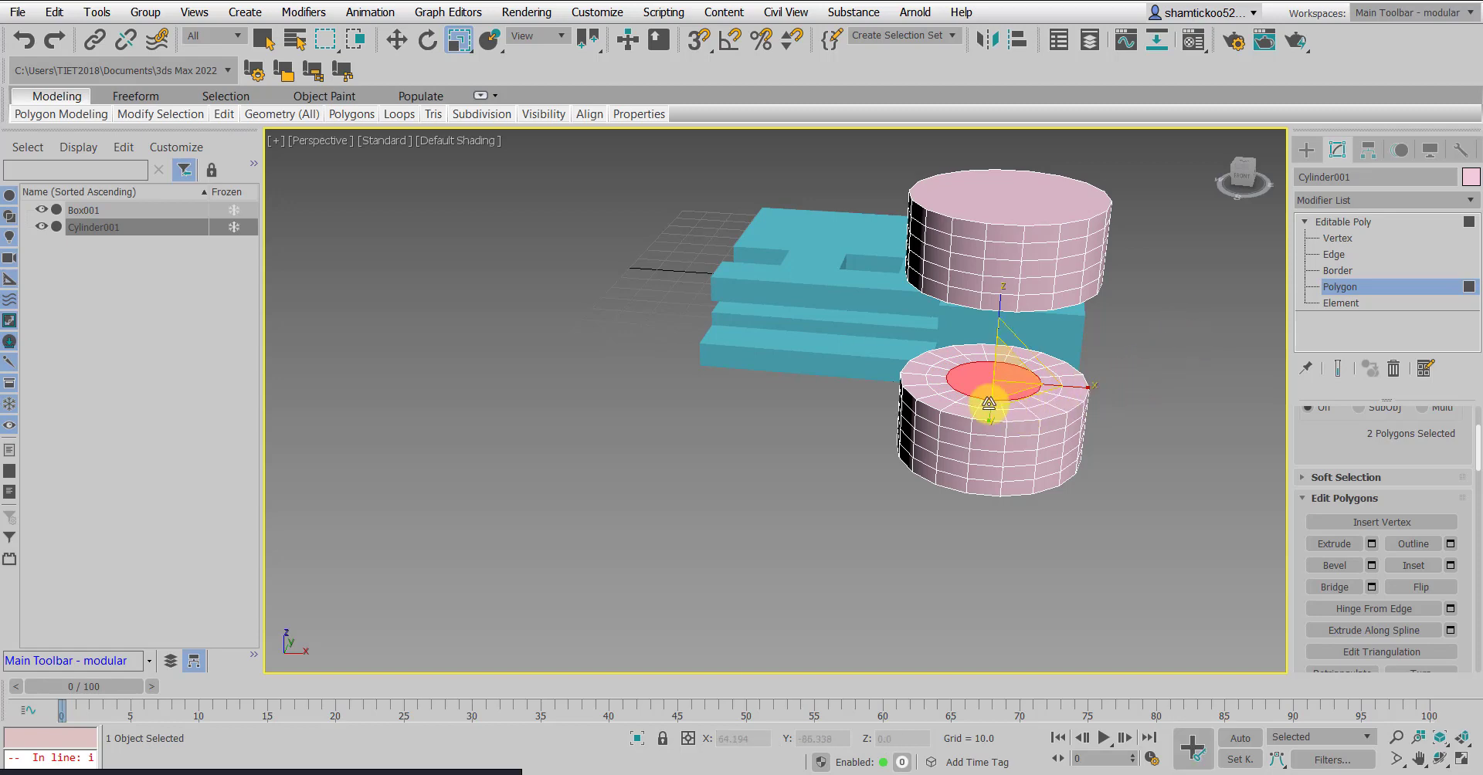
# Bridge one side face of each disc into a pillar, forming a C-shape
pyautogui.moveTo(852, 378); pyautogui.dragTo(1040, 374)
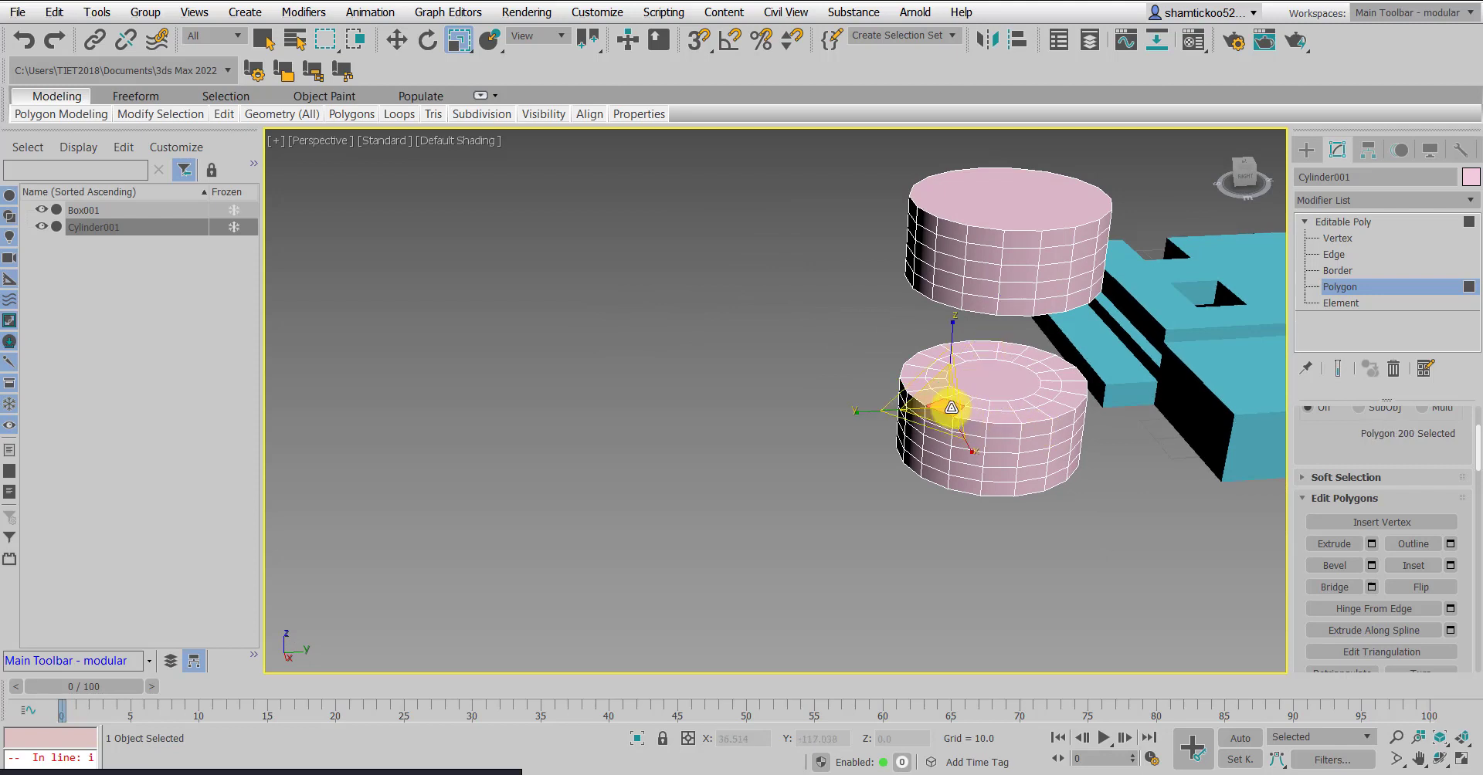
pyautogui.click(927, 397)
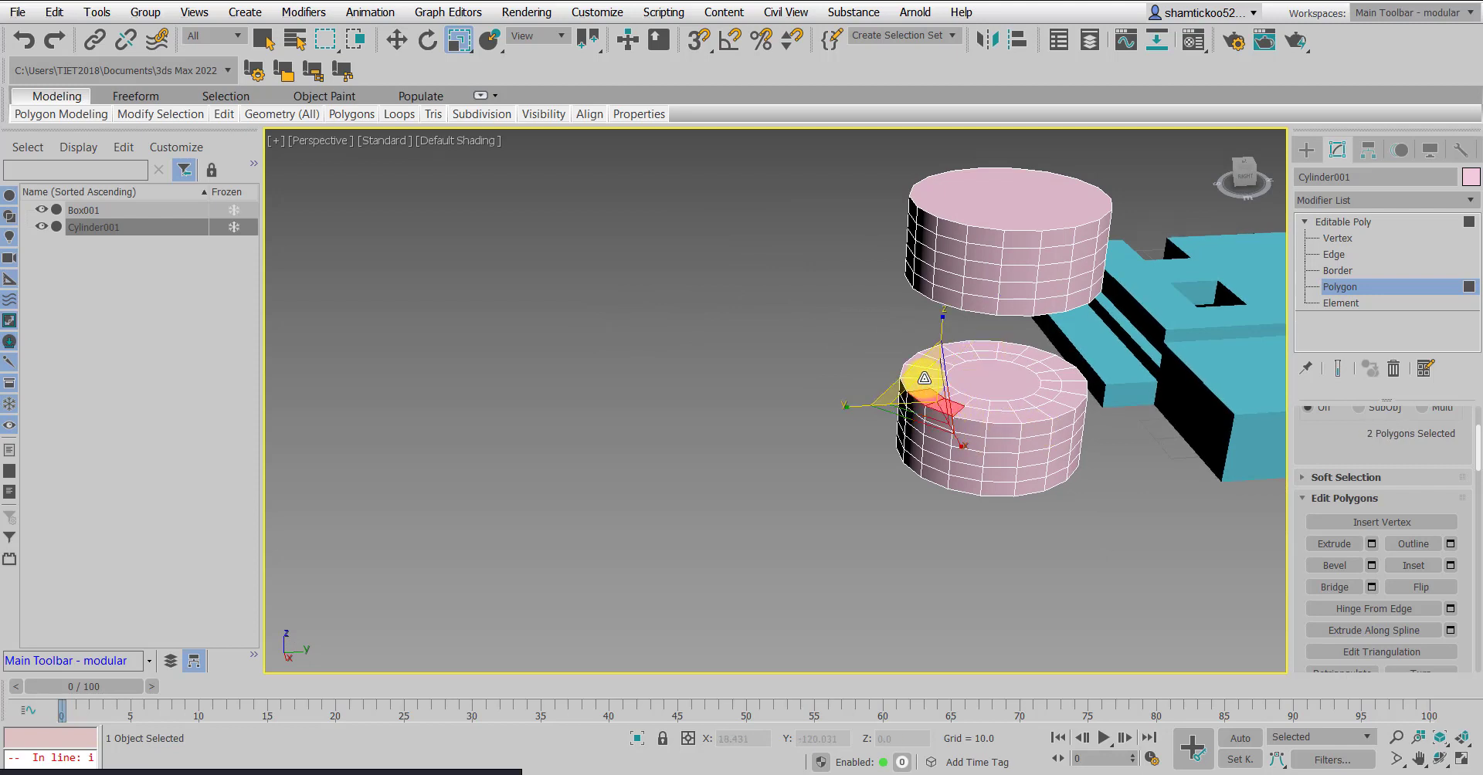
pyautogui.click(975, 269)
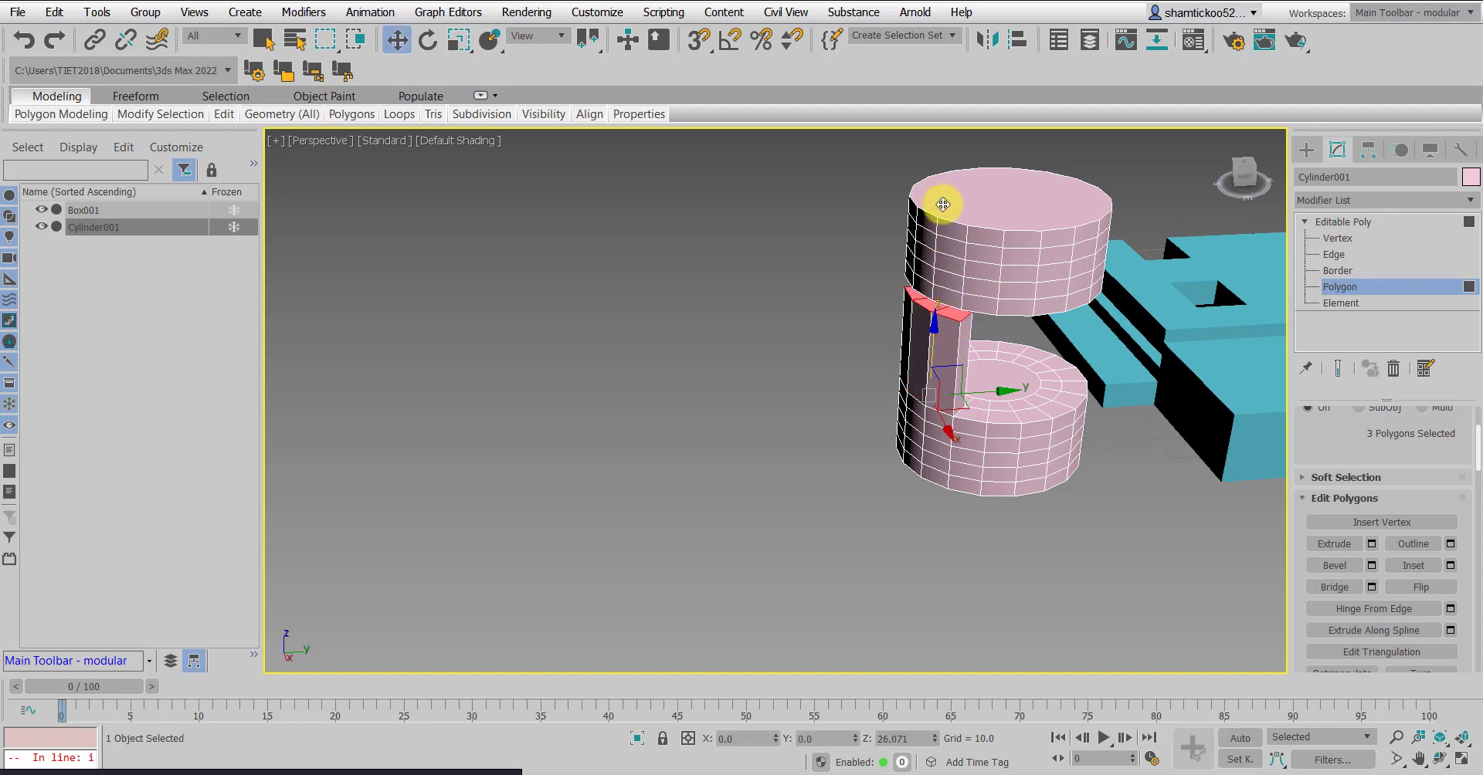
pyautogui.moveTo(942, 204); pyautogui.dragTo(1052, 496)
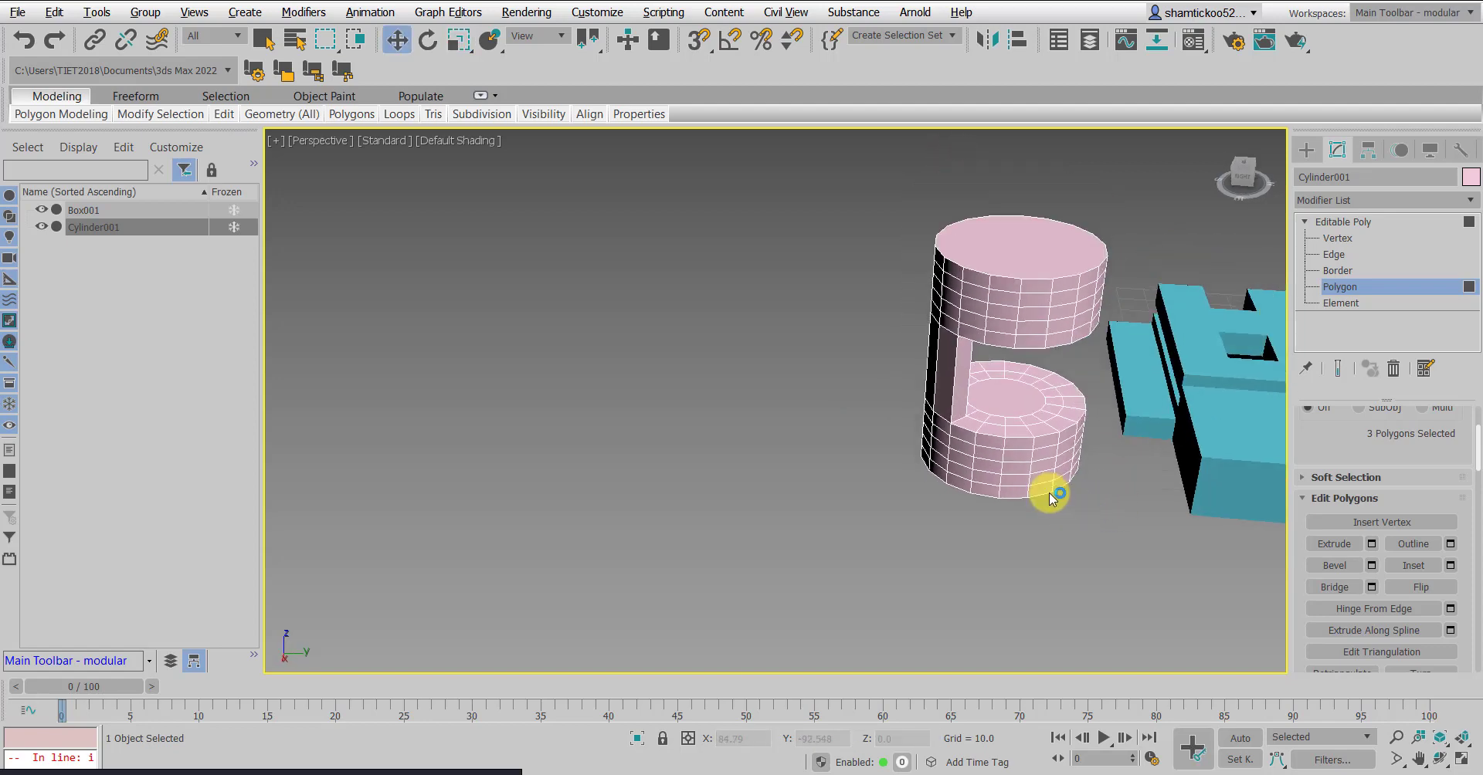
pyautogui.moveTo(1050, 496); pyautogui.dragTo(836, 431)
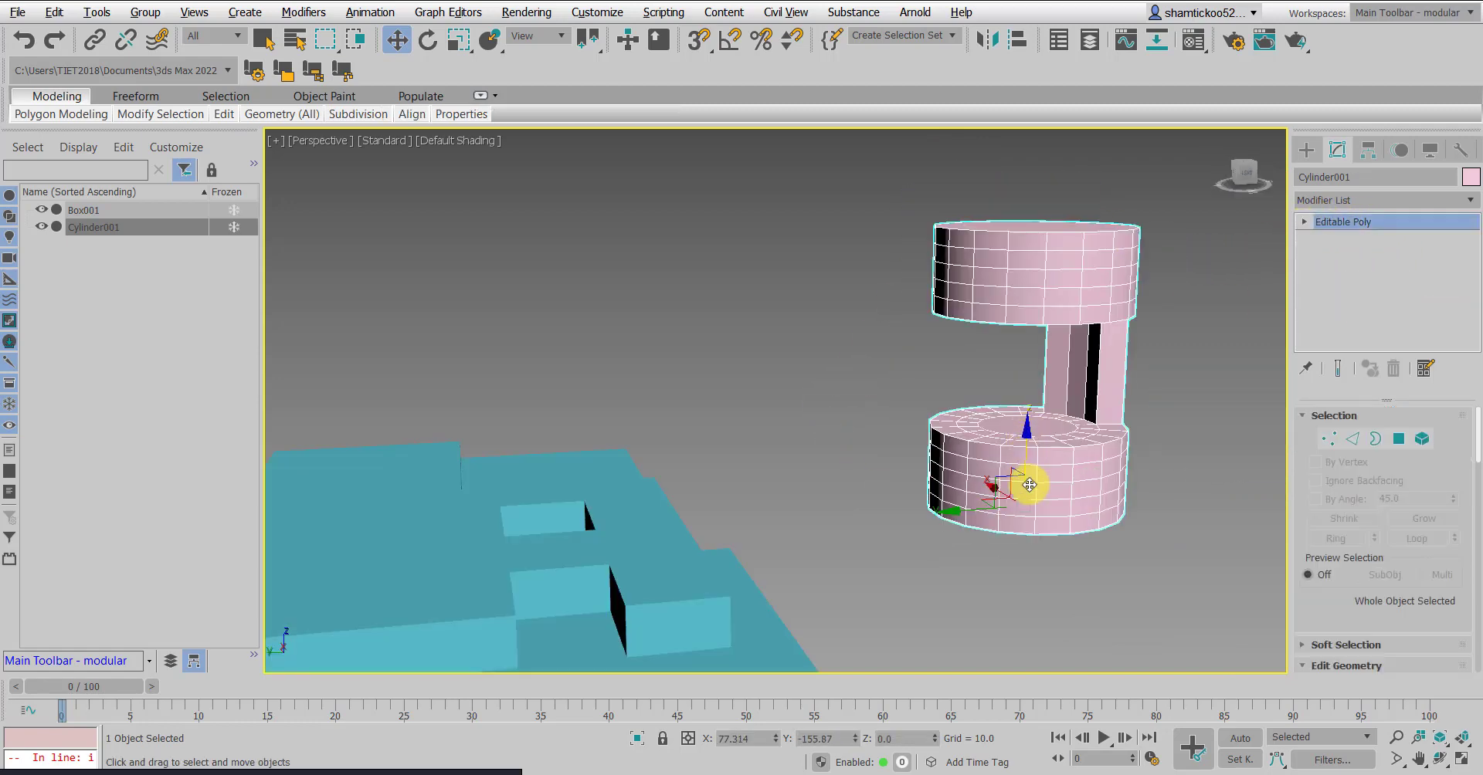
pyautogui.moveTo(1028, 485); pyautogui.dragTo(686, 477)
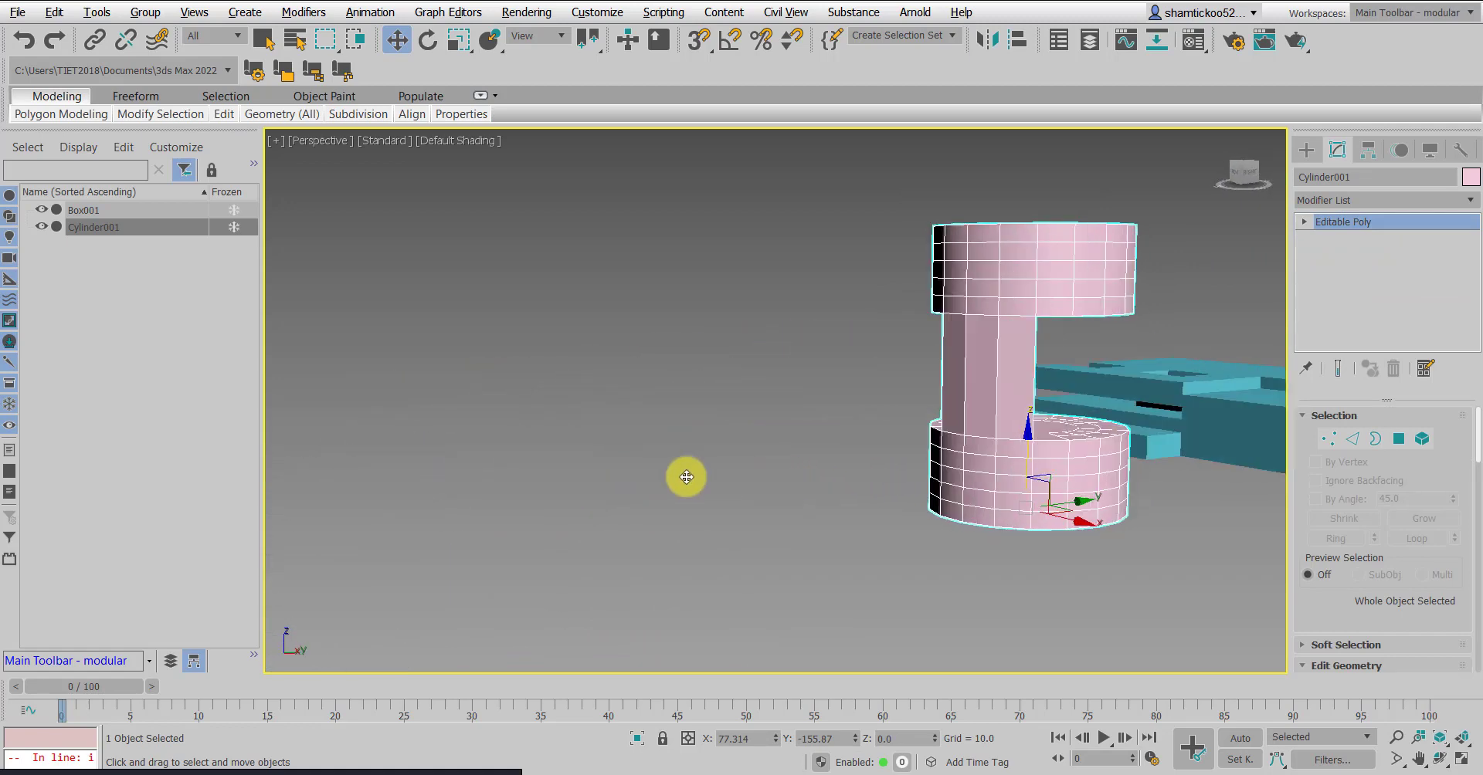
pyautogui.click(1308, 150)
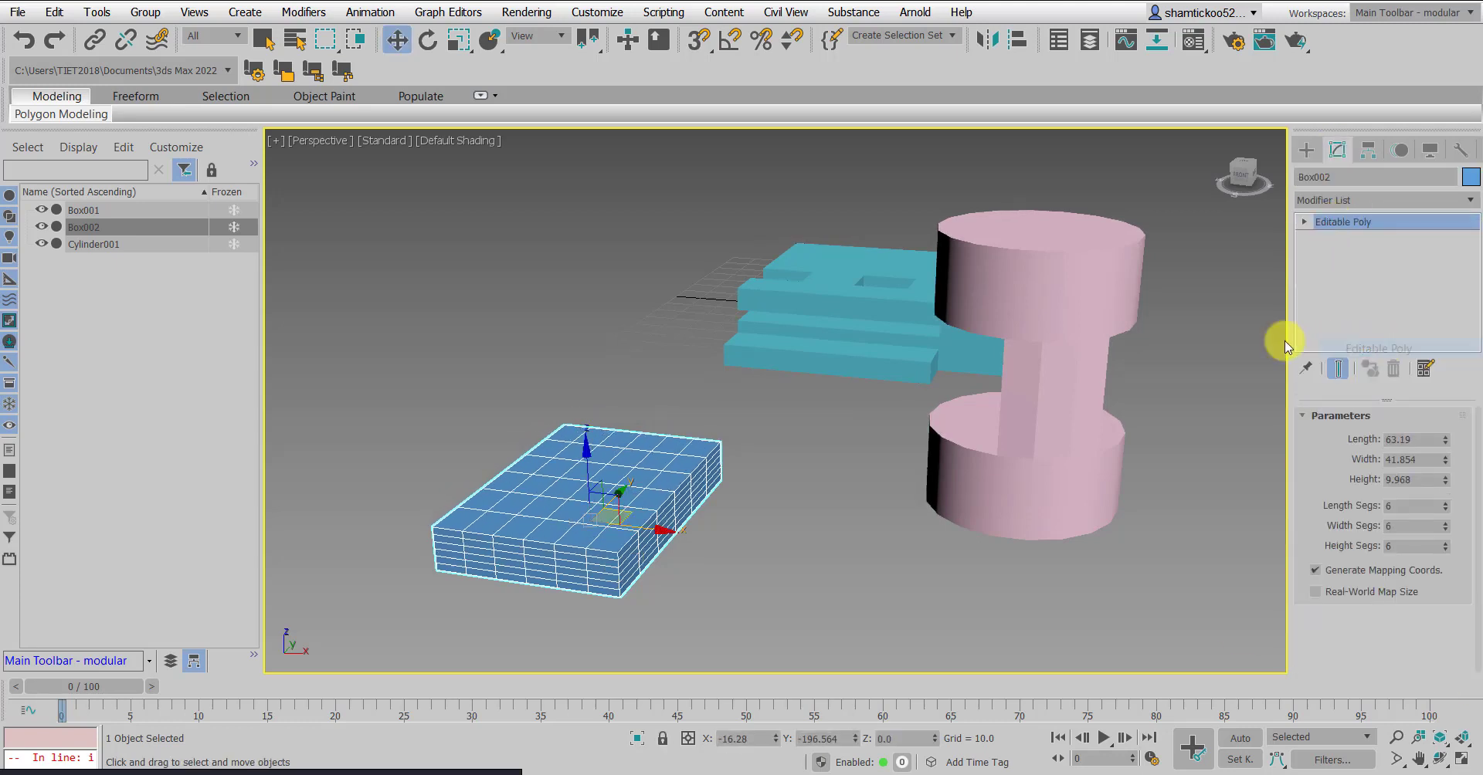
# Bring up Box002's poly editing options and scroll to the Edit Geometry rollout
pyautogui.click(1342, 221)
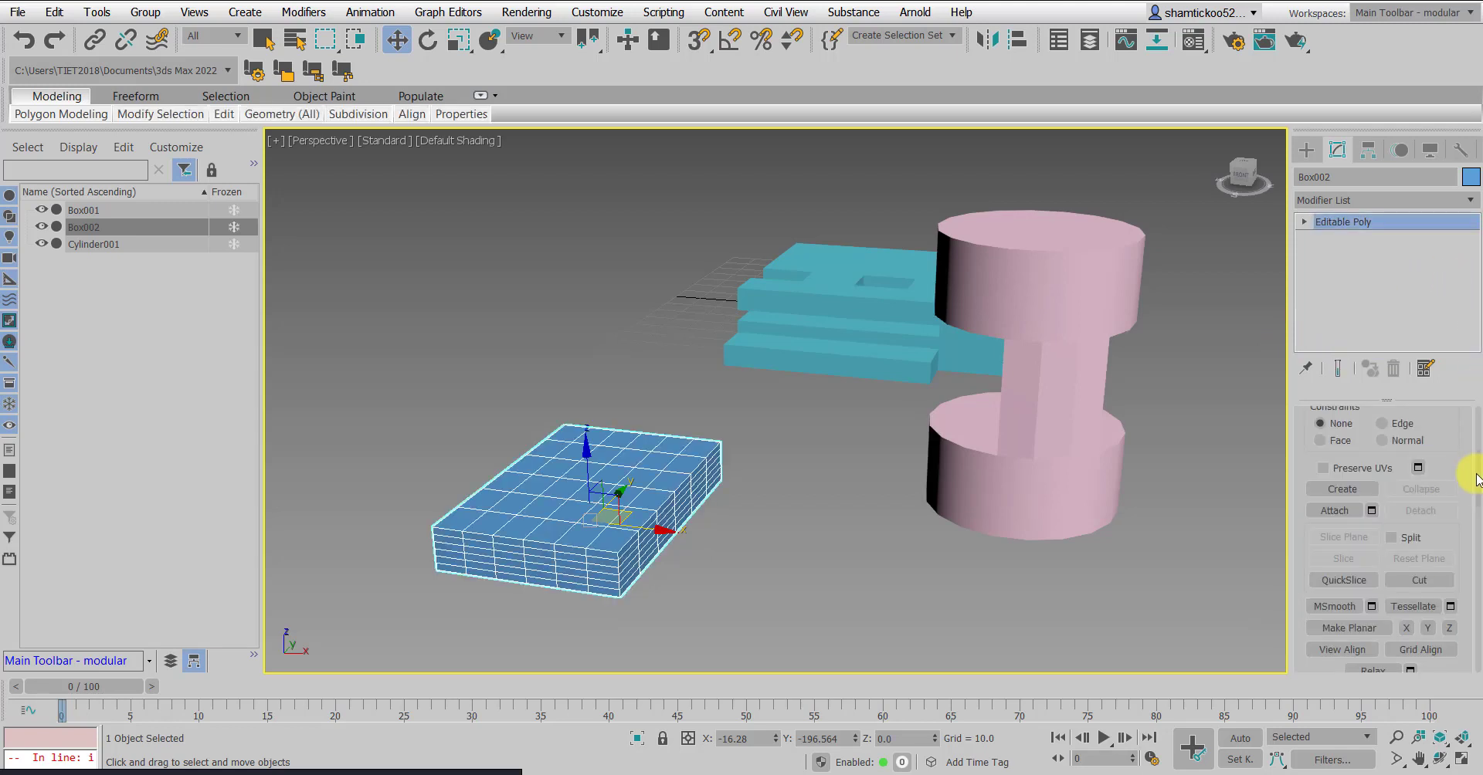
pyautogui.scroll(-3)
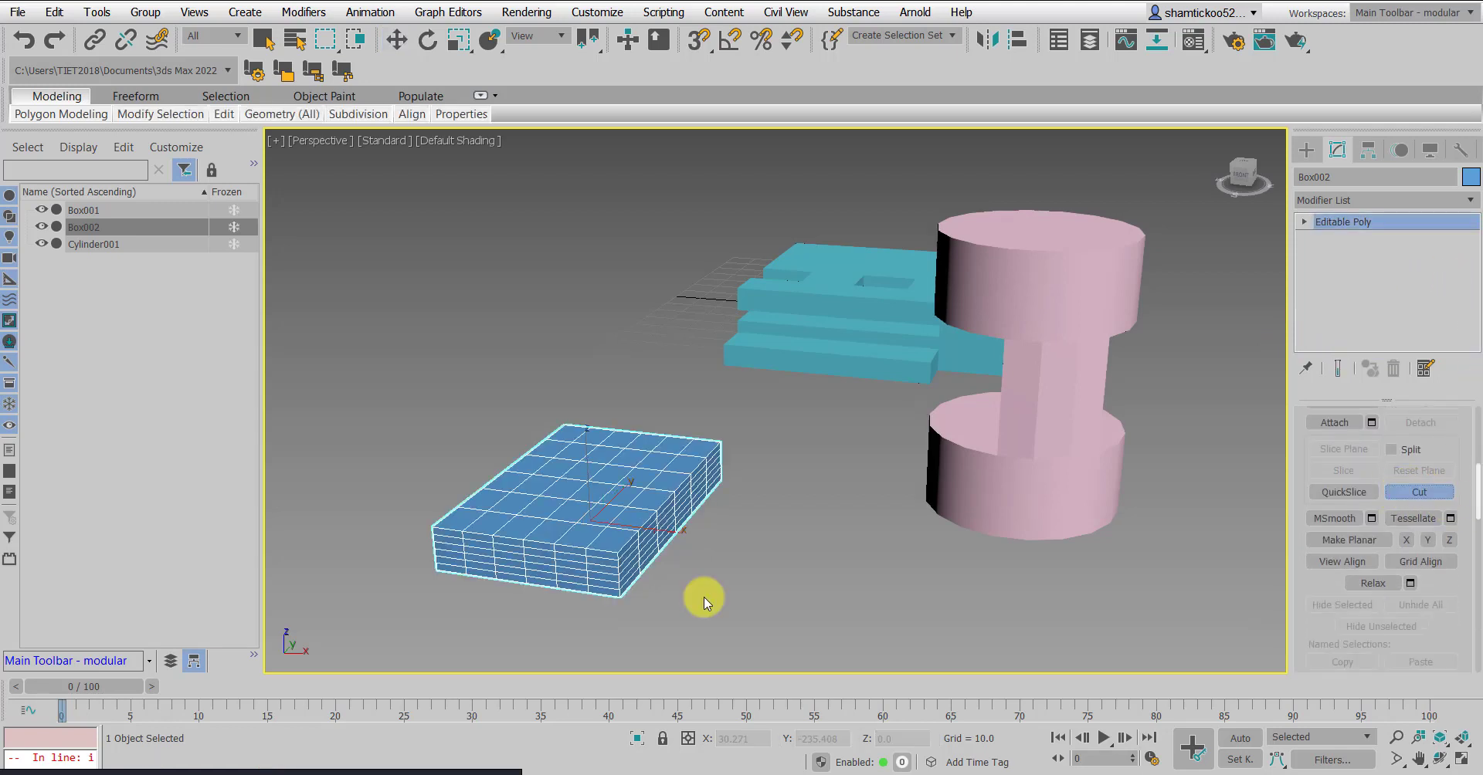
pyautogui.moveTo(517, 499)
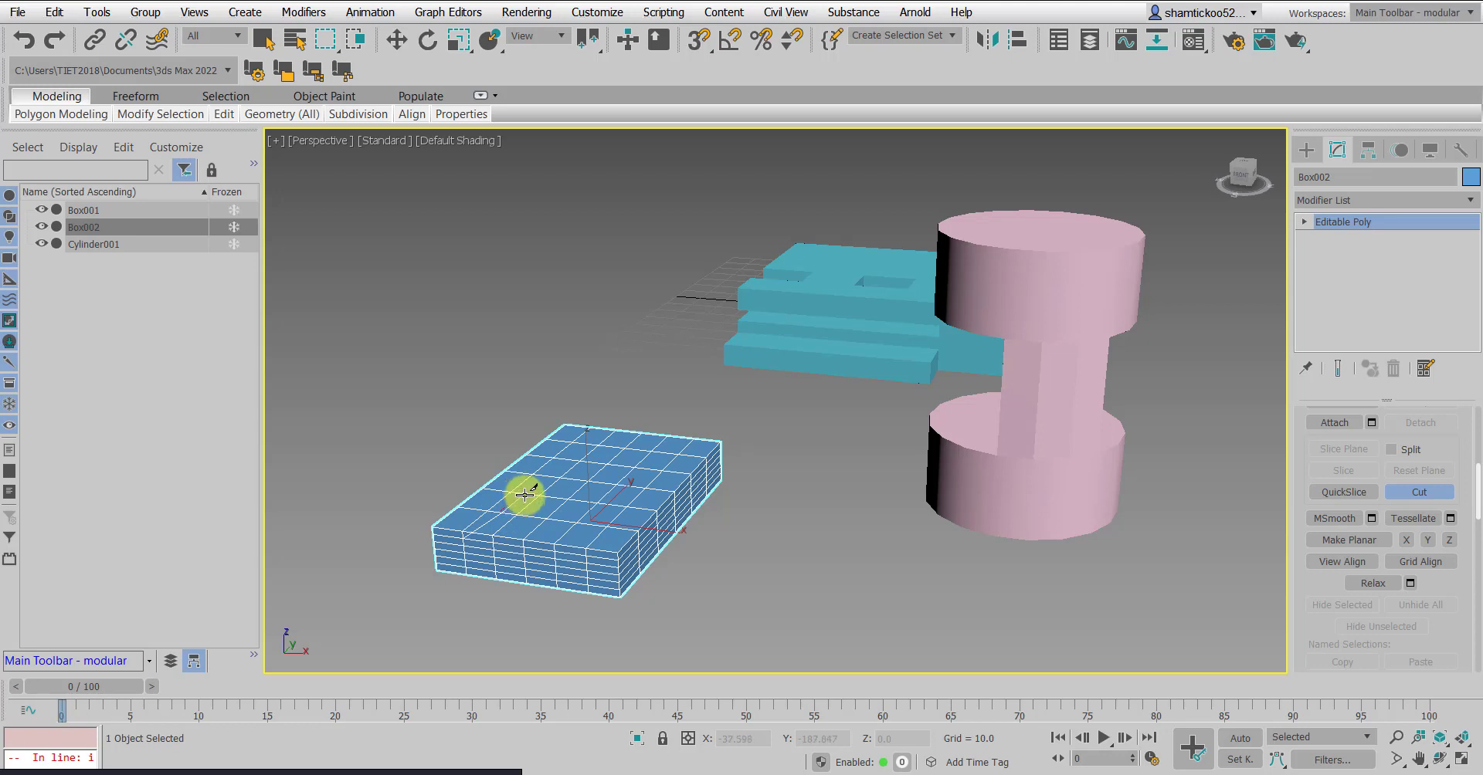
pyautogui.moveTo(565, 506)
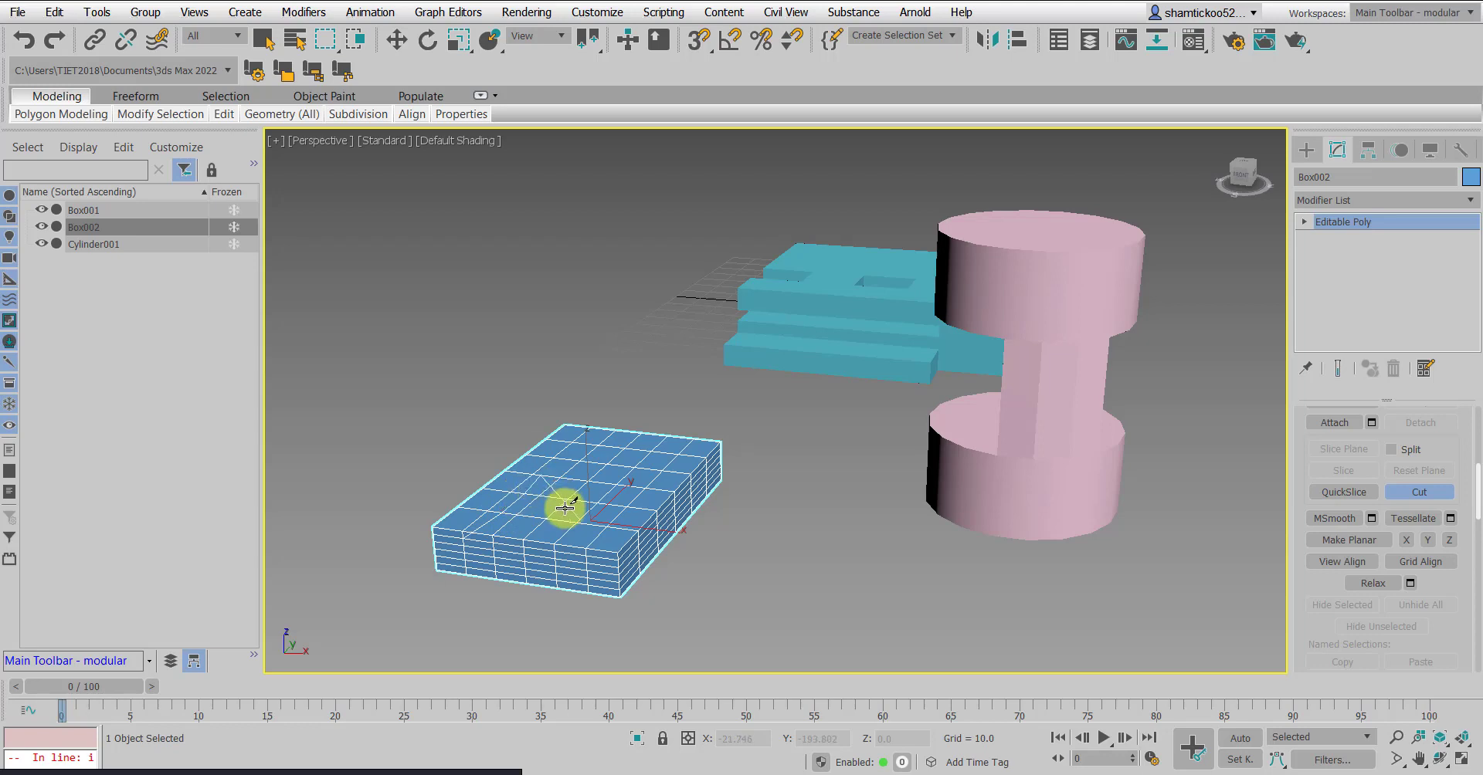
pyautogui.moveTo(593, 538)
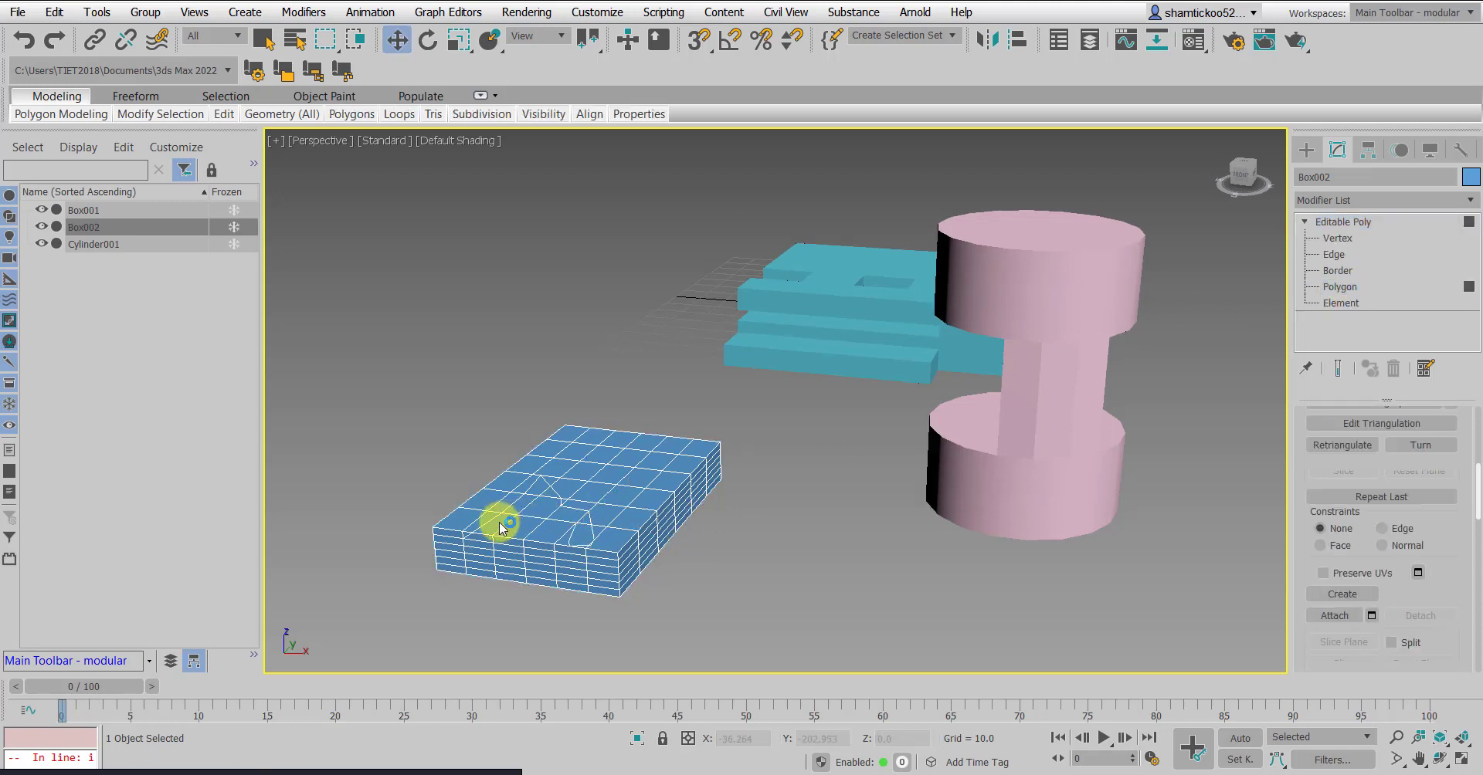
# Select the cut polygons inside the outline for the smart-extrude notch
pyautogui.click(1339, 286)
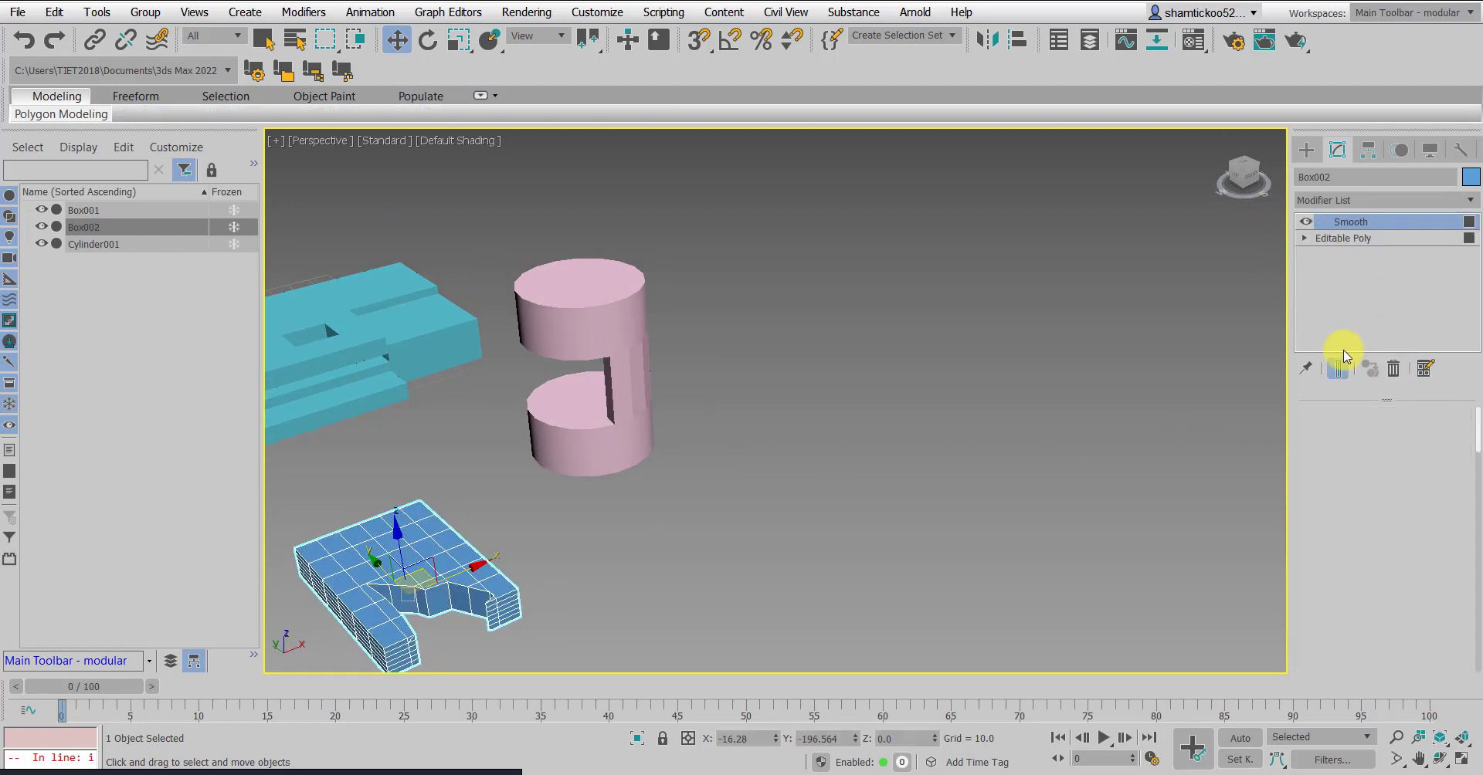
# Try Auto Smooth, Prevent Indirect Smoothing and a smoothing group, leaving Auto Smooth on at threshold 30
pyautogui.click(1355, 369)
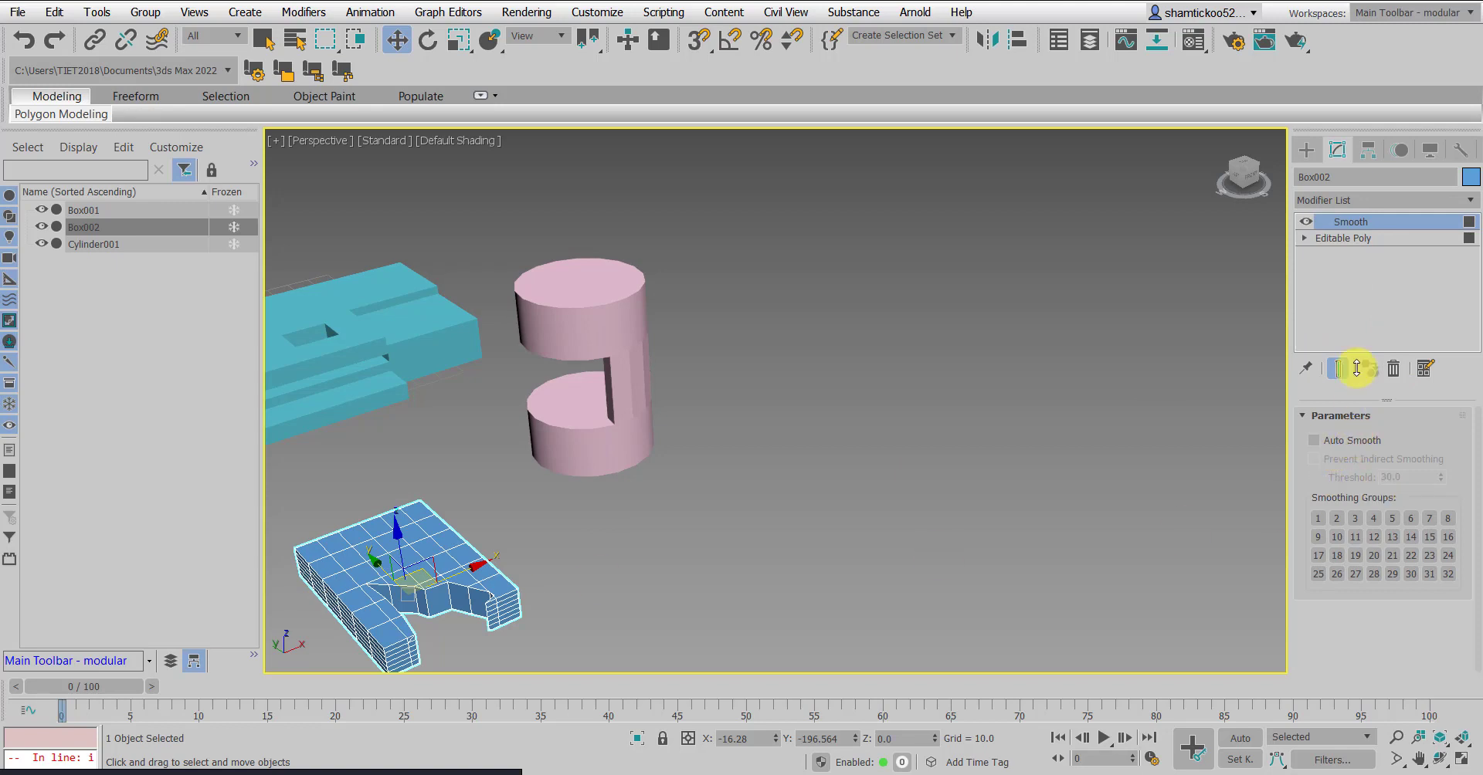
pyautogui.click(1313, 440)
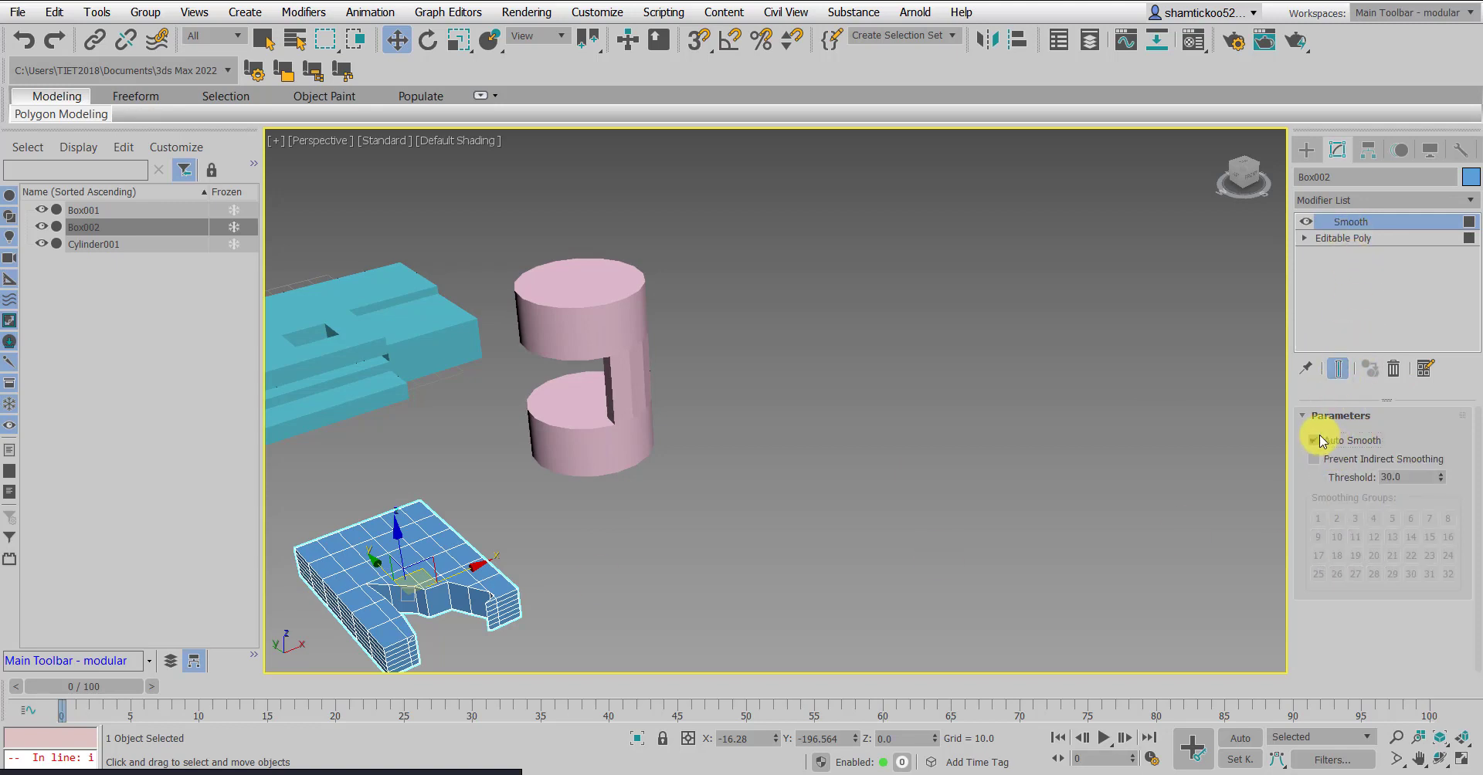
pyautogui.click(1313, 440)
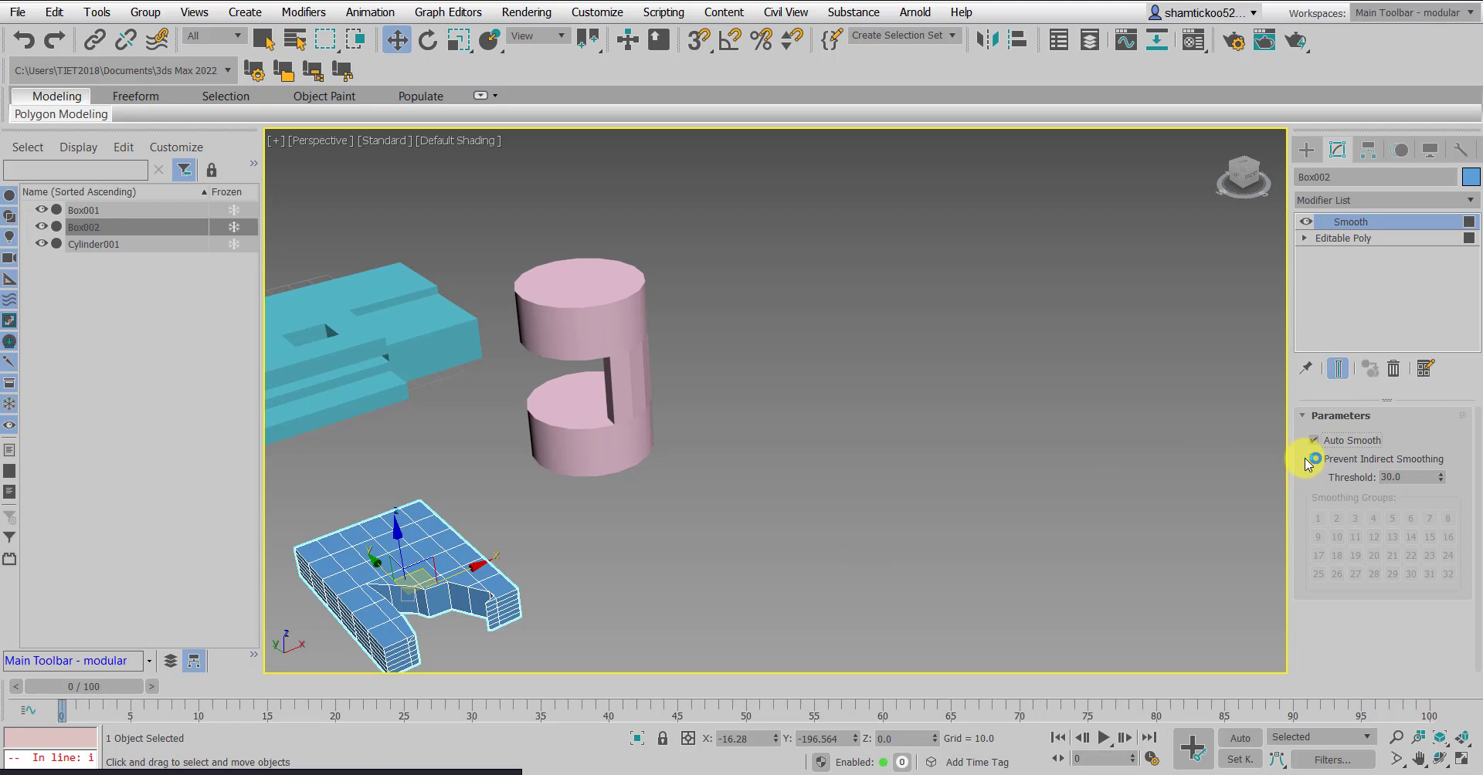
pyautogui.click(1313, 440)
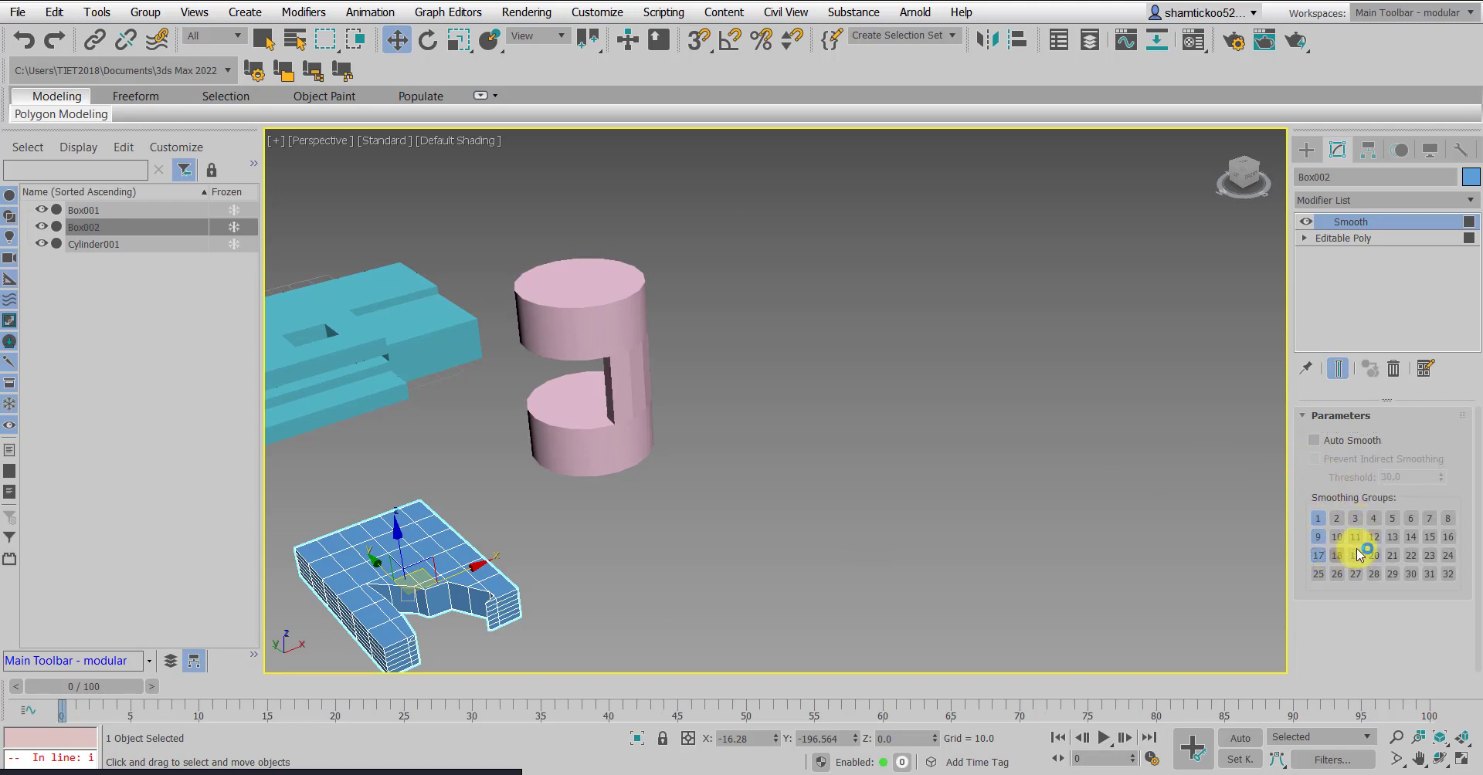
pyautogui.click(1313, 440)
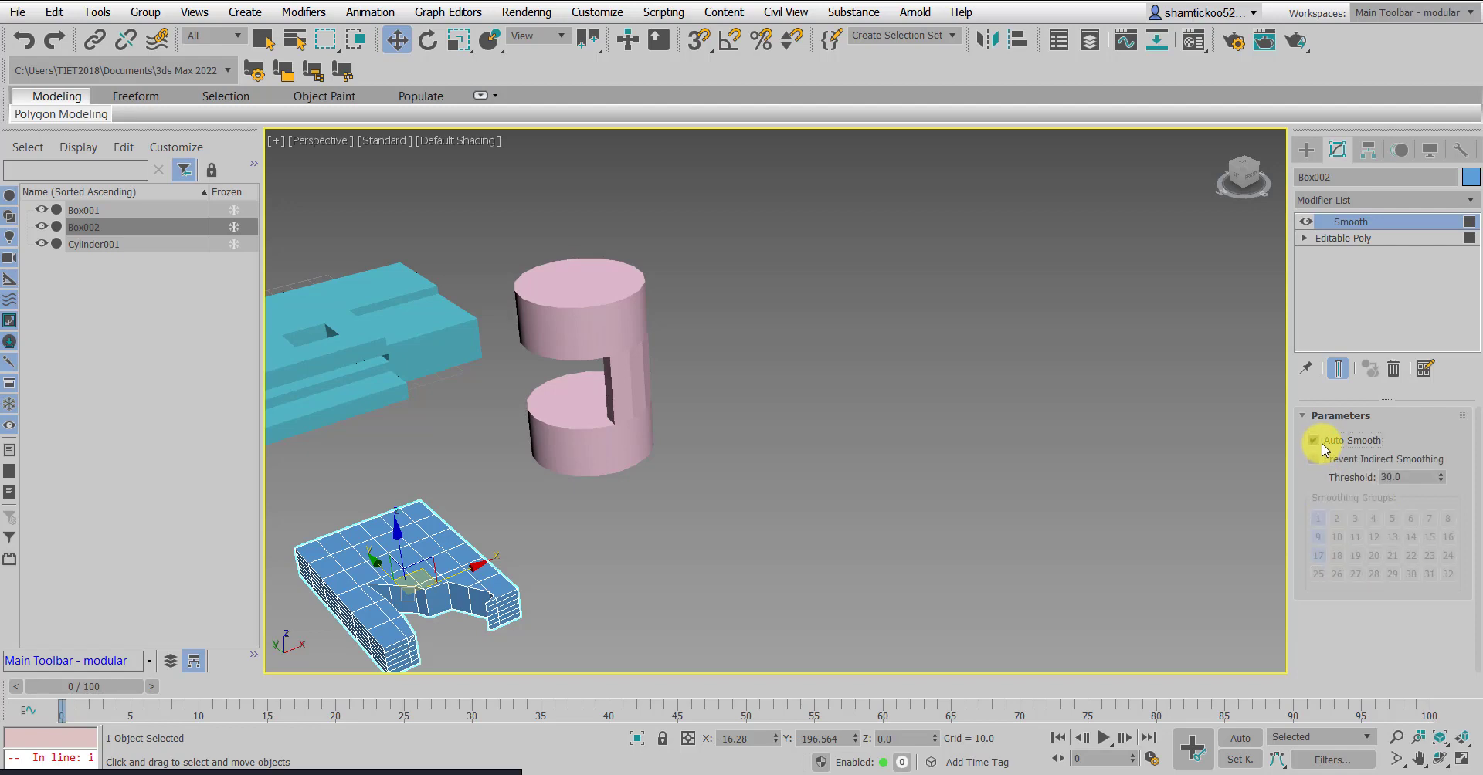
pyautogui.click(1314, 440)
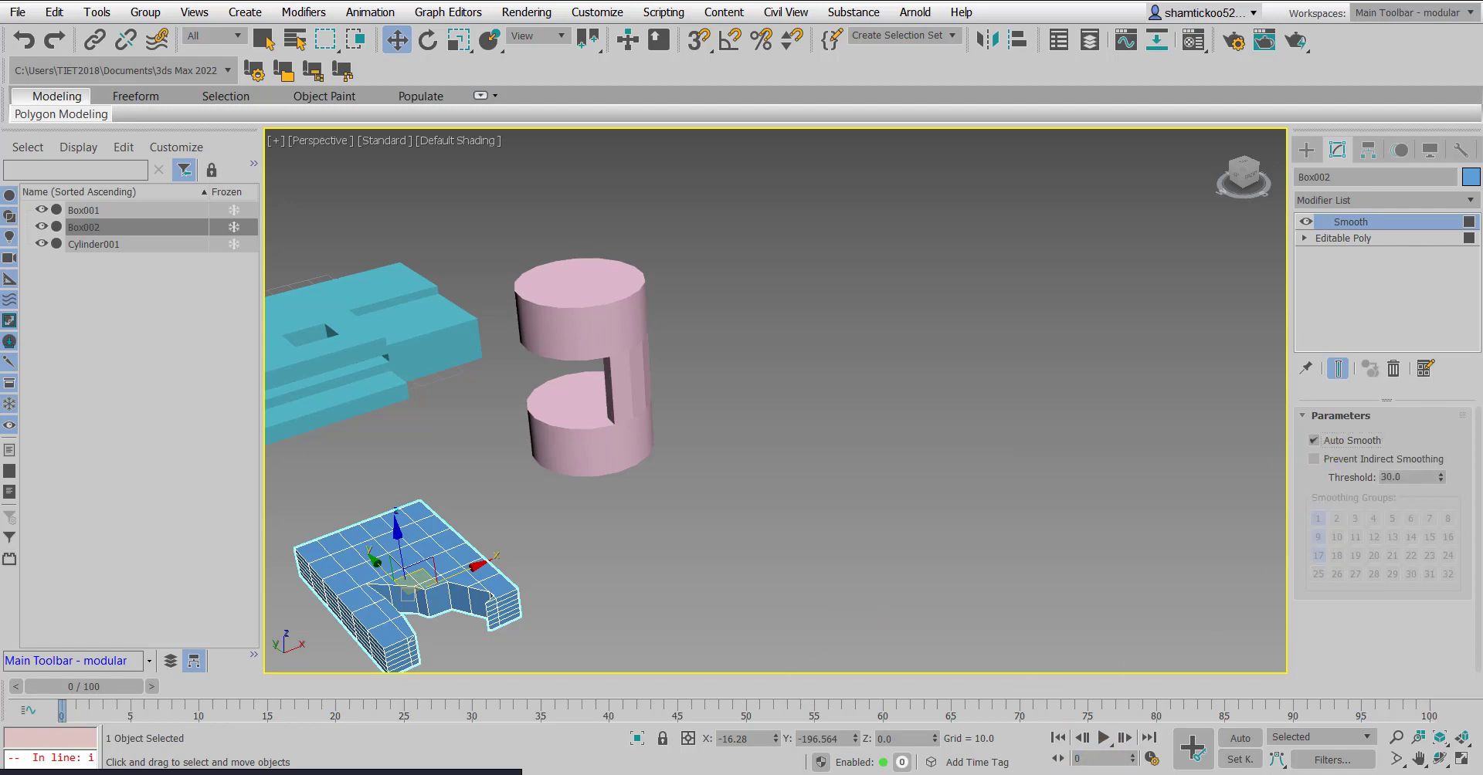